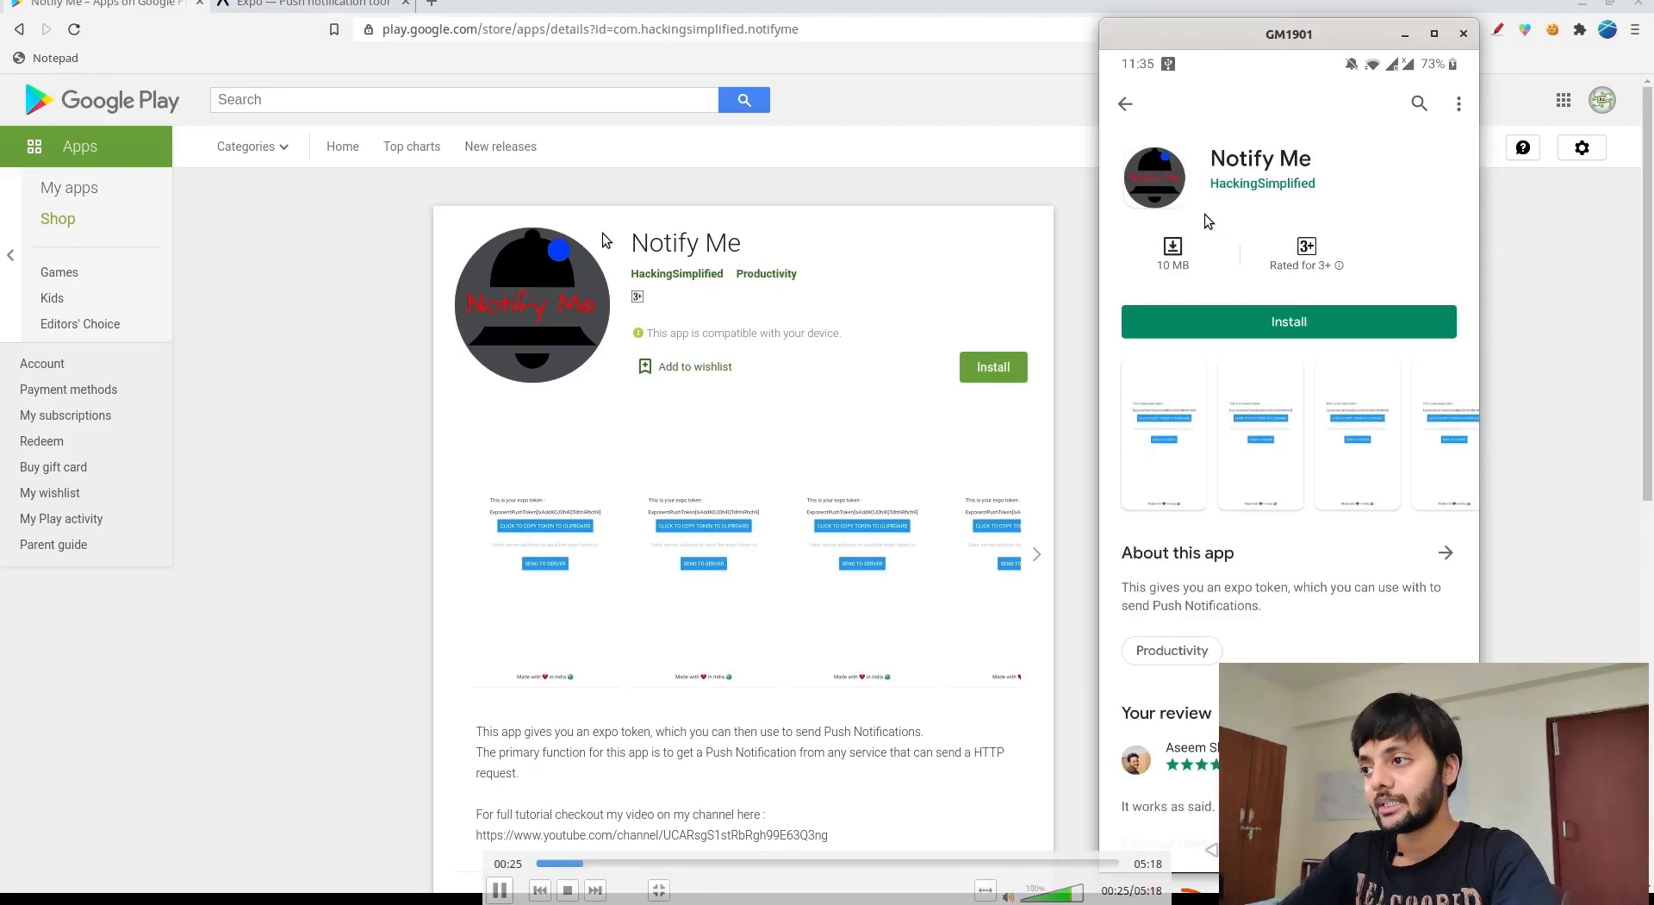
# Copy the Expo push token from the Notify Me app and return to the Expo push tool
pyautogui.click(1289, 323)
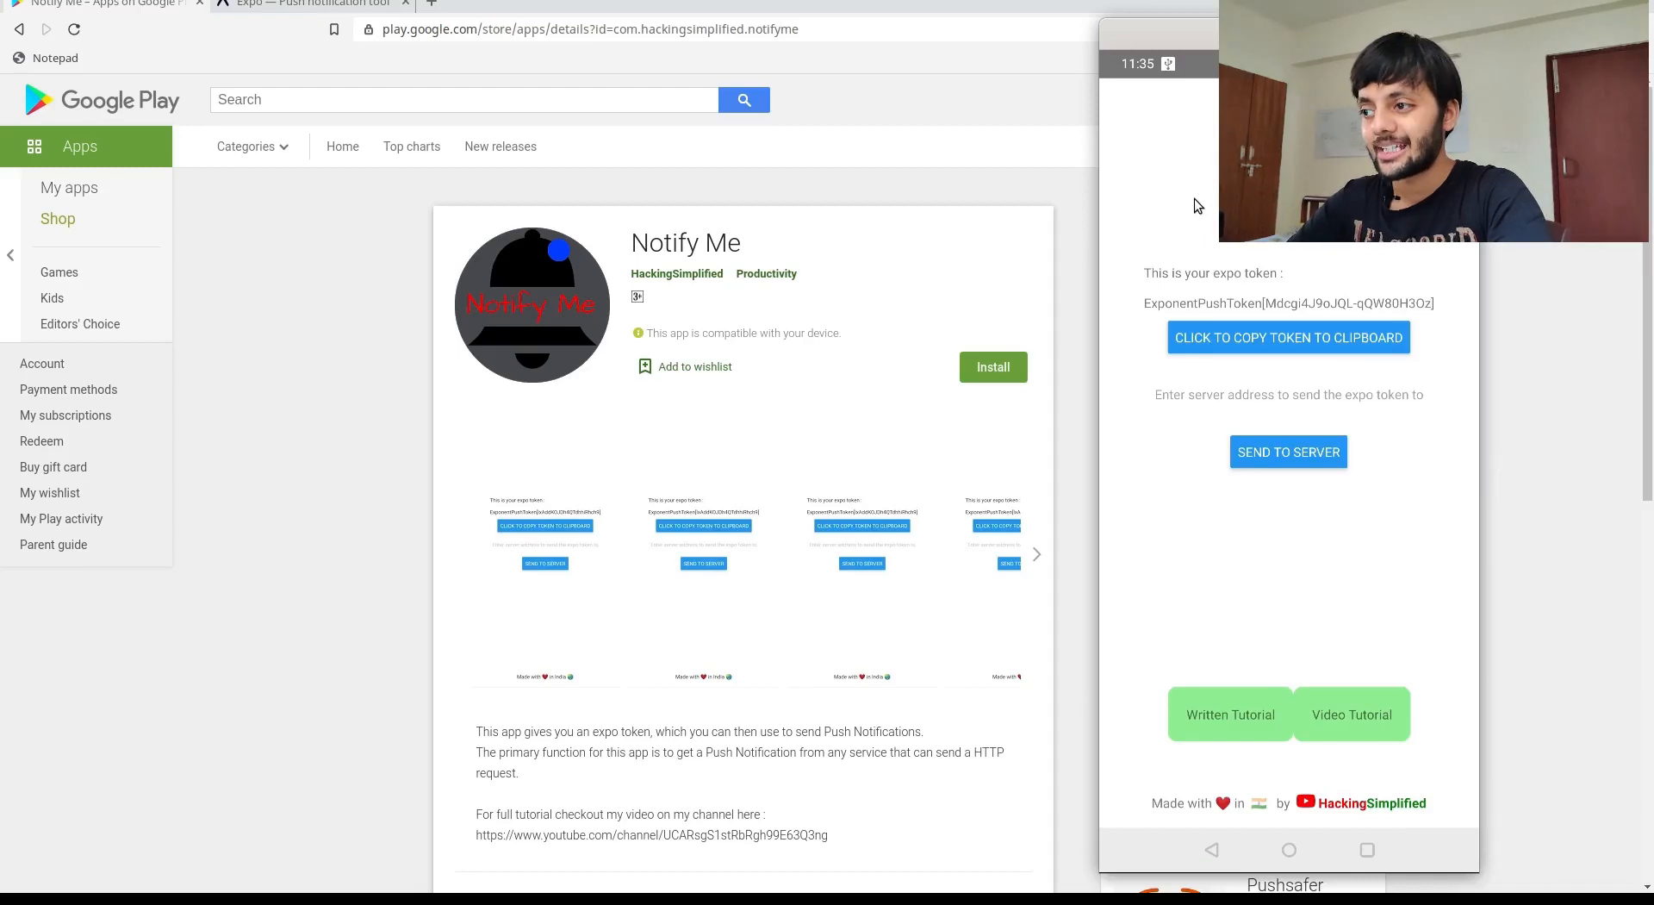
pyautogui.click(1287, 336)
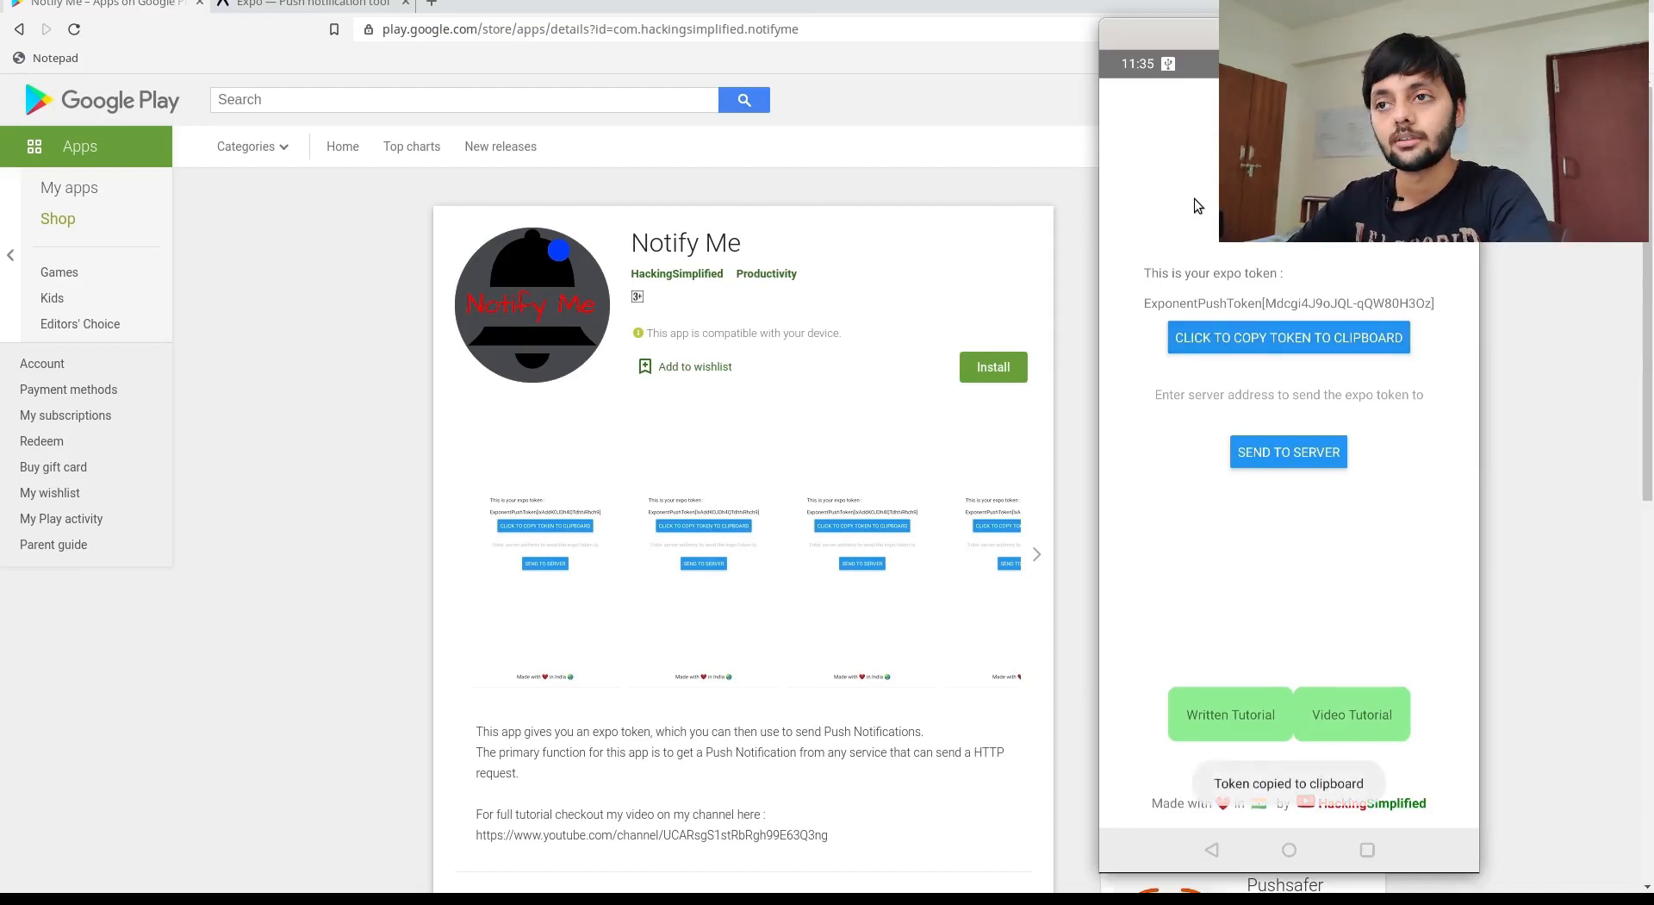
pyautogui.click(307, 3)
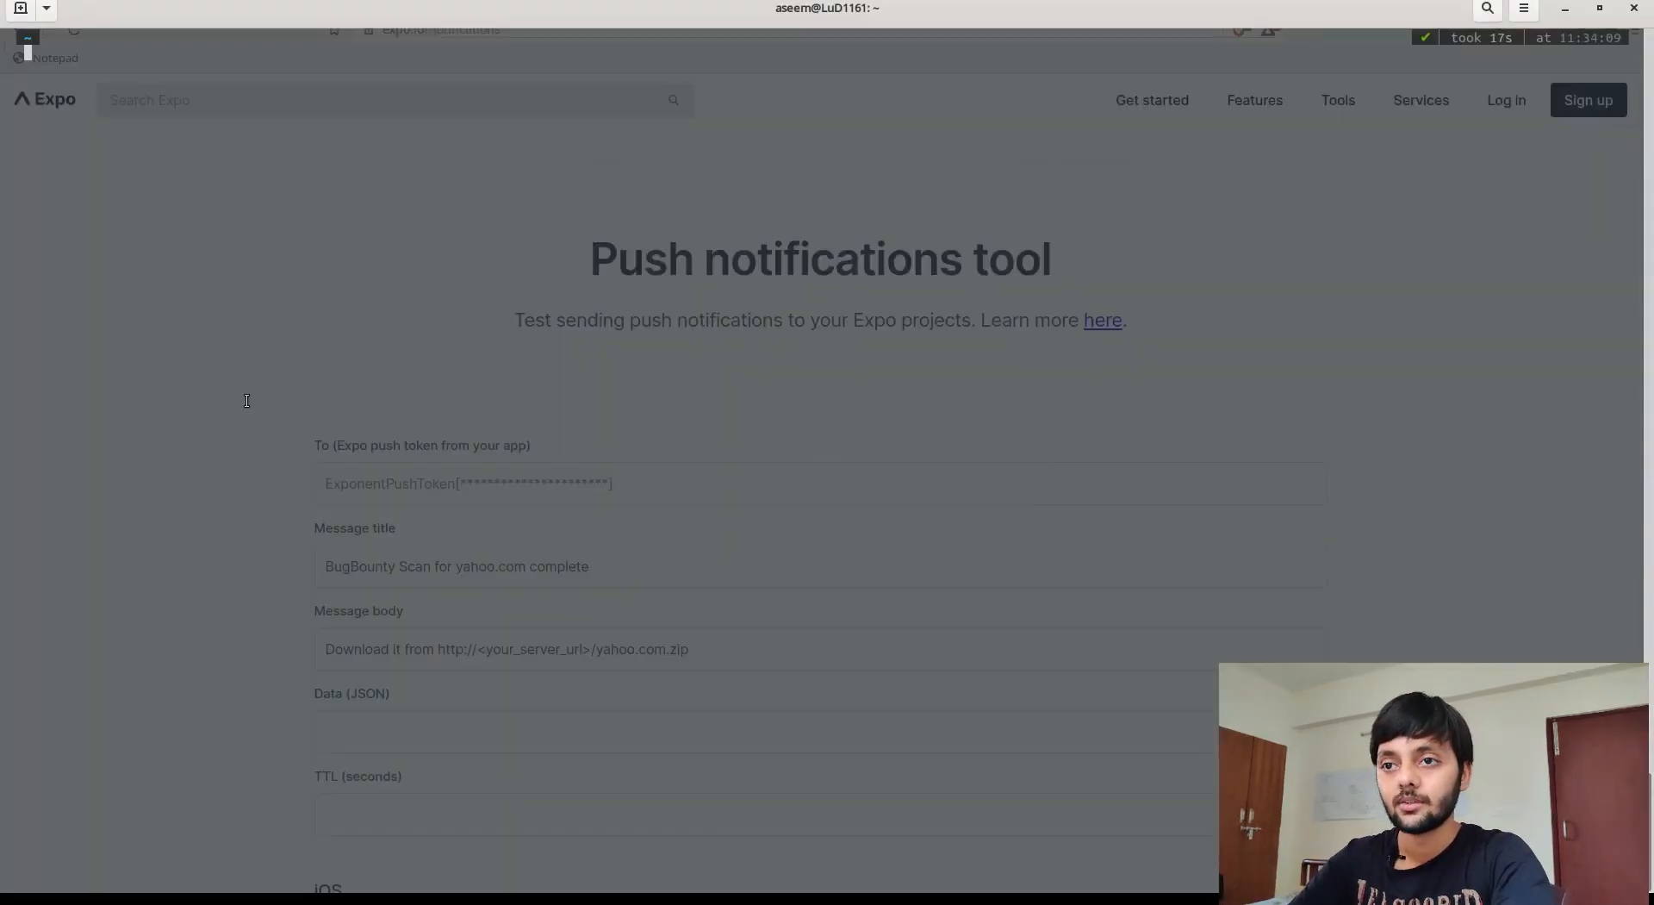
pyautogui.write('ssh bb')
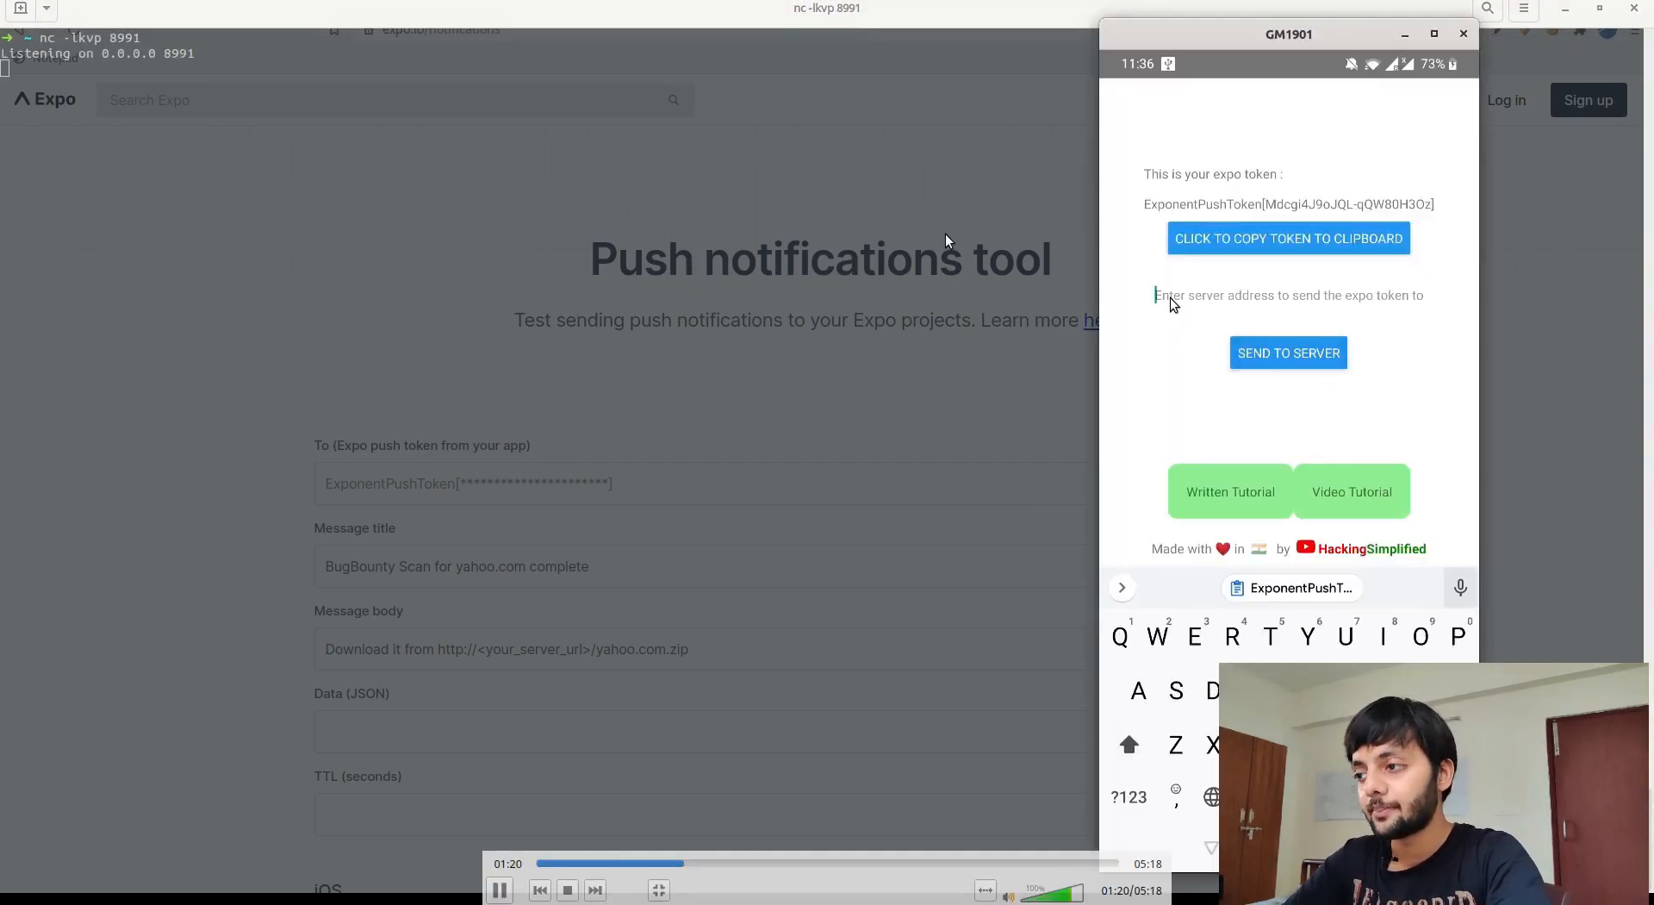
pyautogui.write('http://')
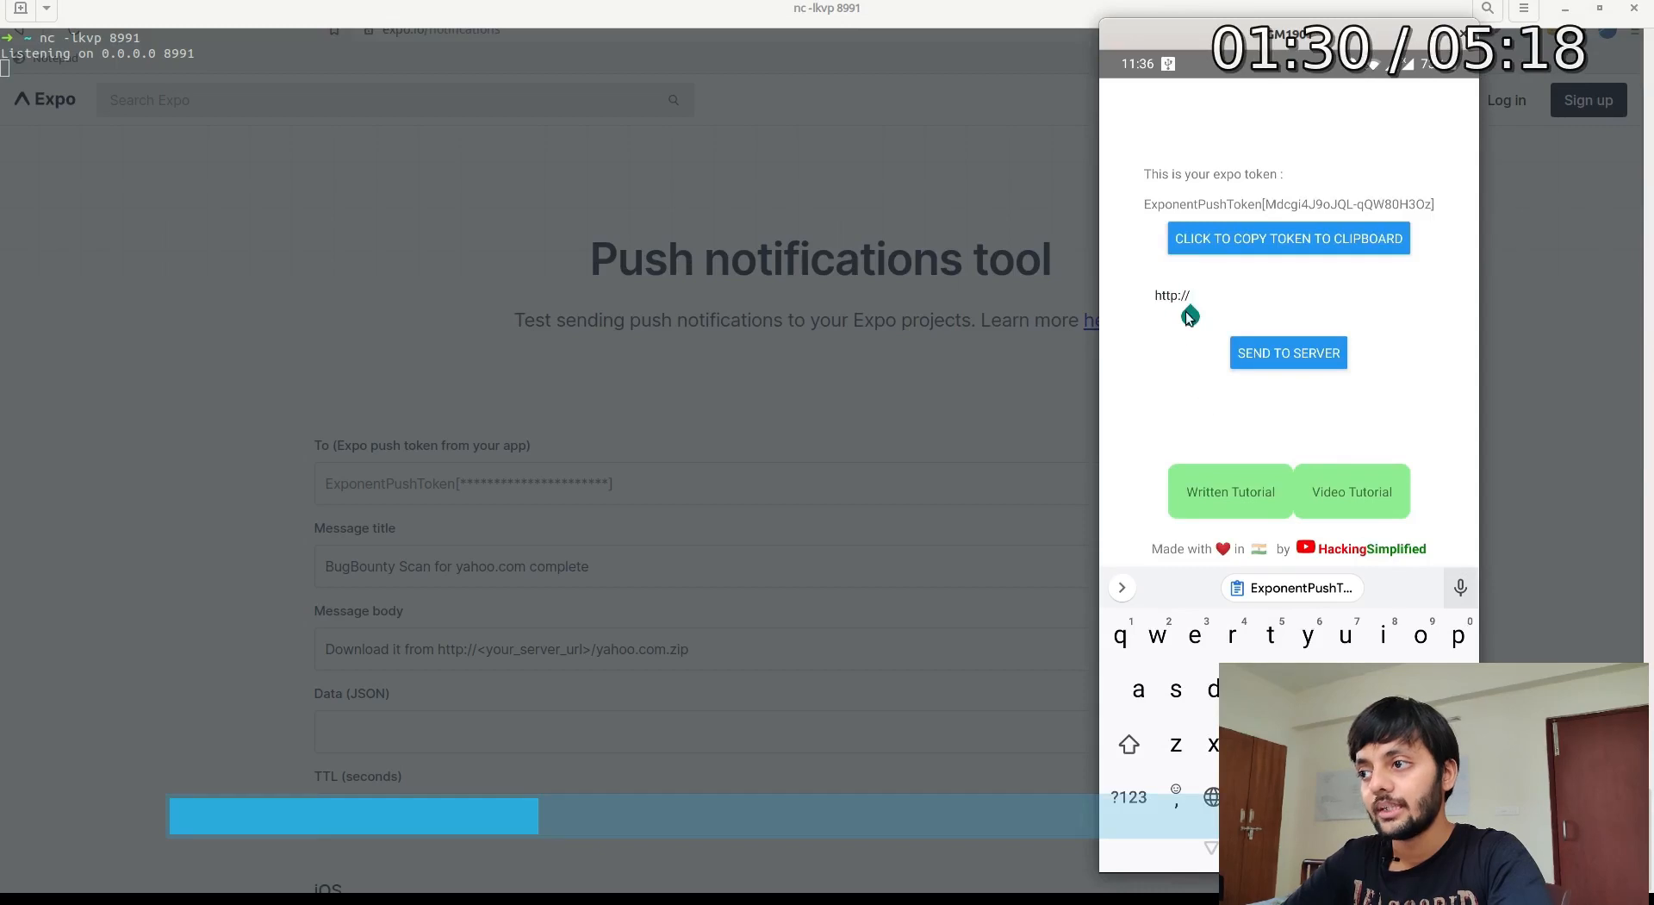
pyautogui.write('142.93.197.127:8')
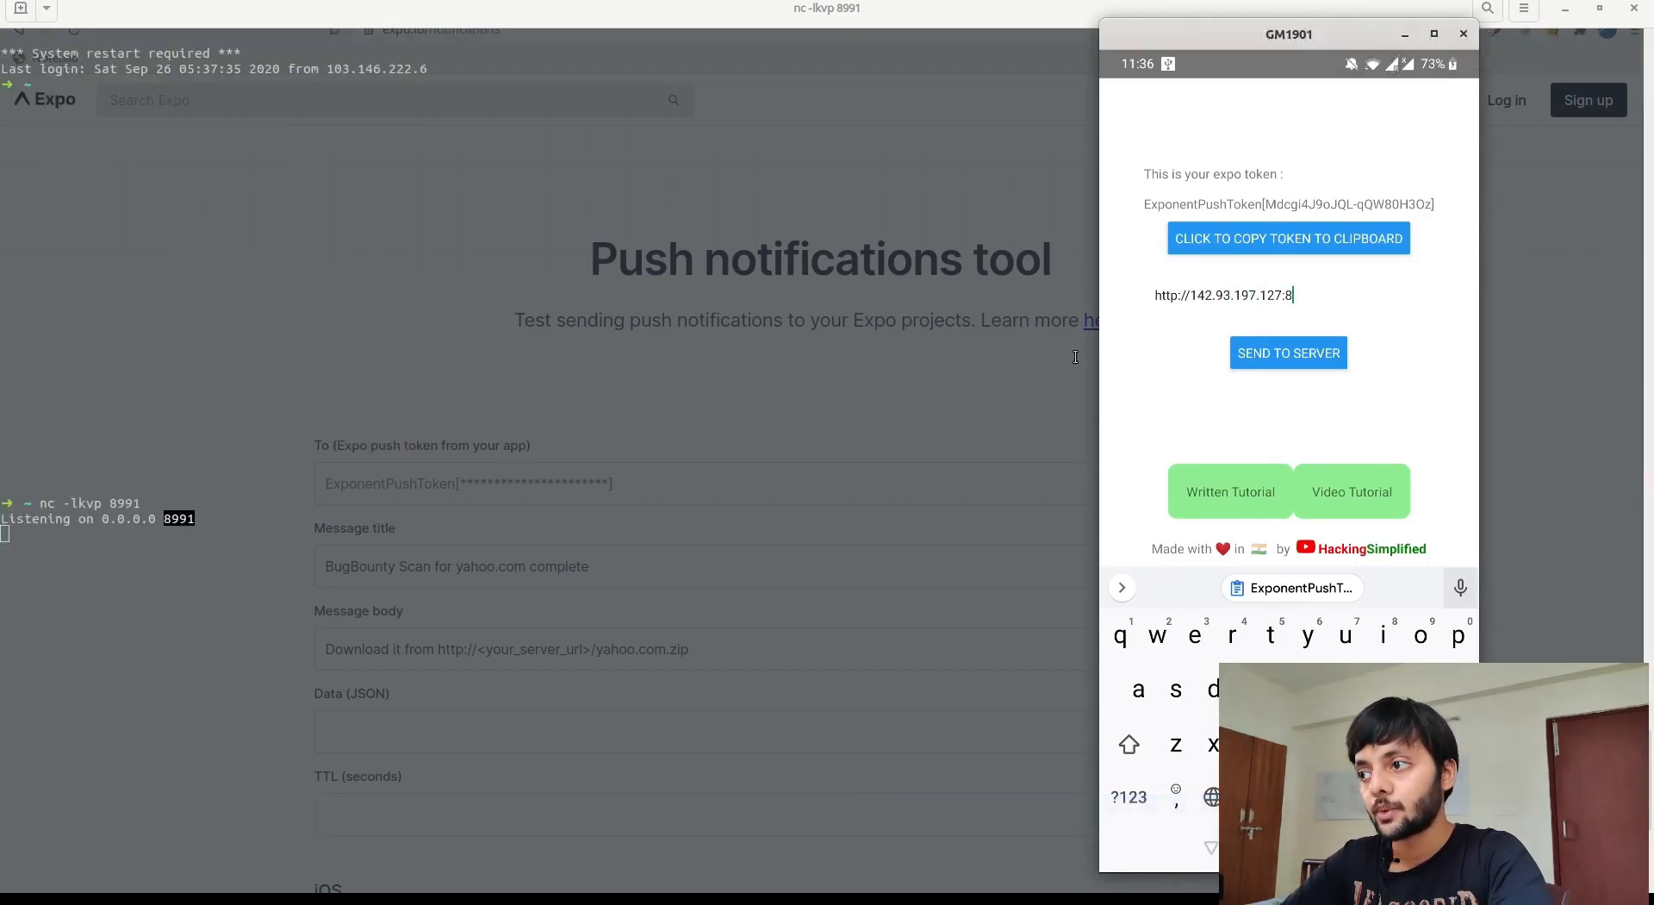
pyautogui.rightClick(263, 224)
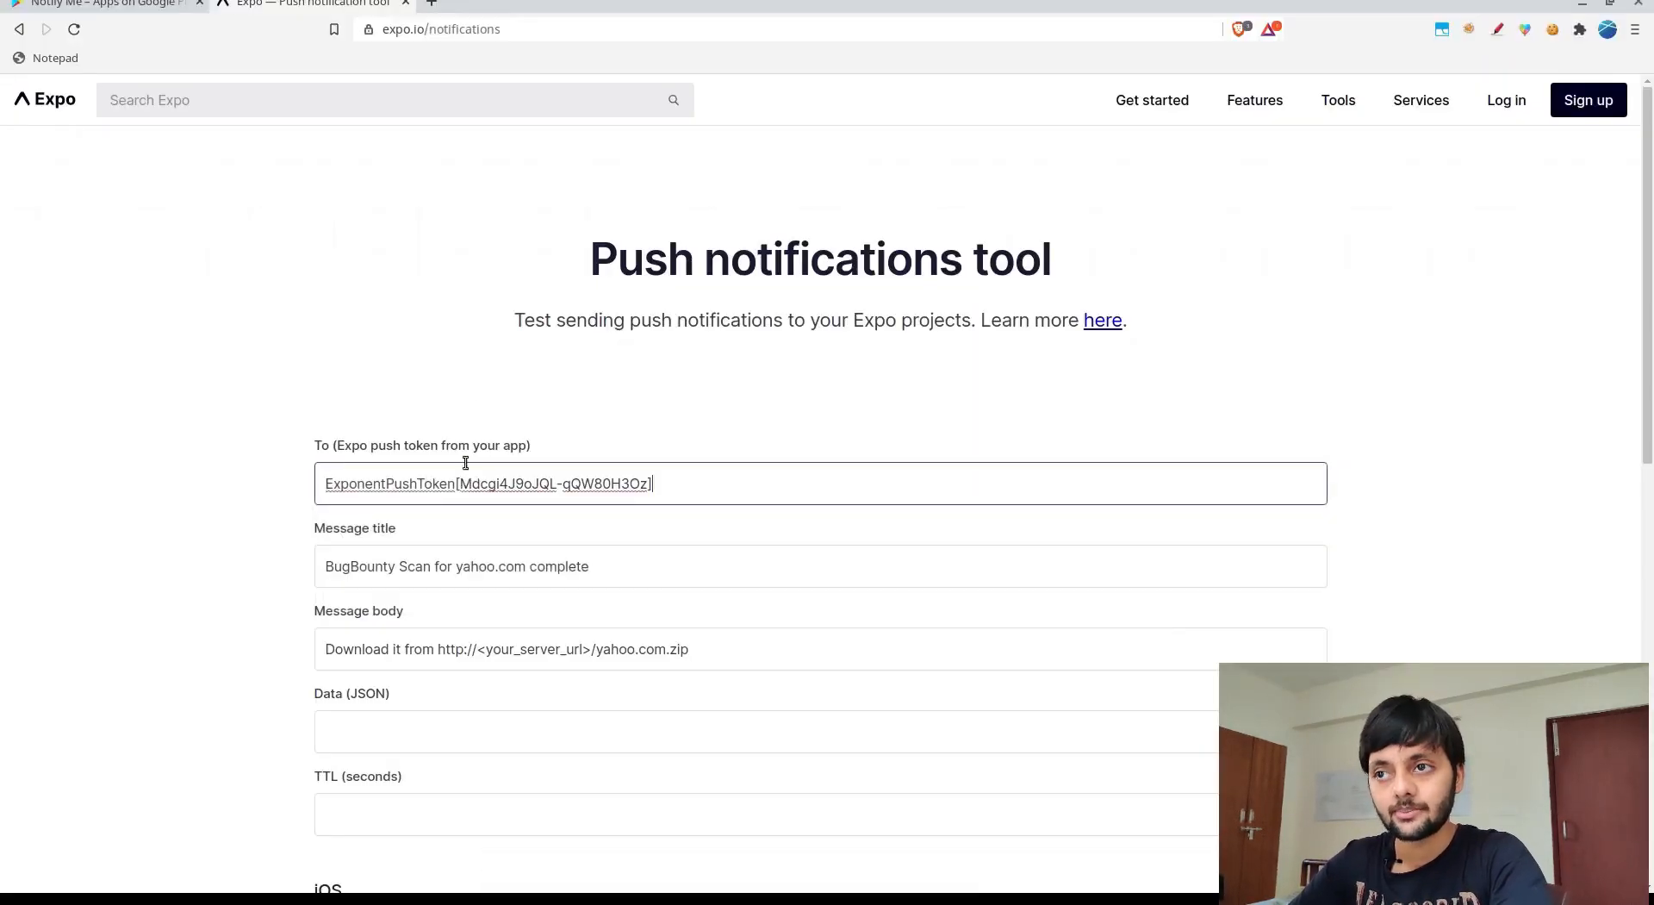
# Send the BugBounty Scan for yahoo.com complete notification and view it on the phone
pyautogui.doubleClick(415, 247)
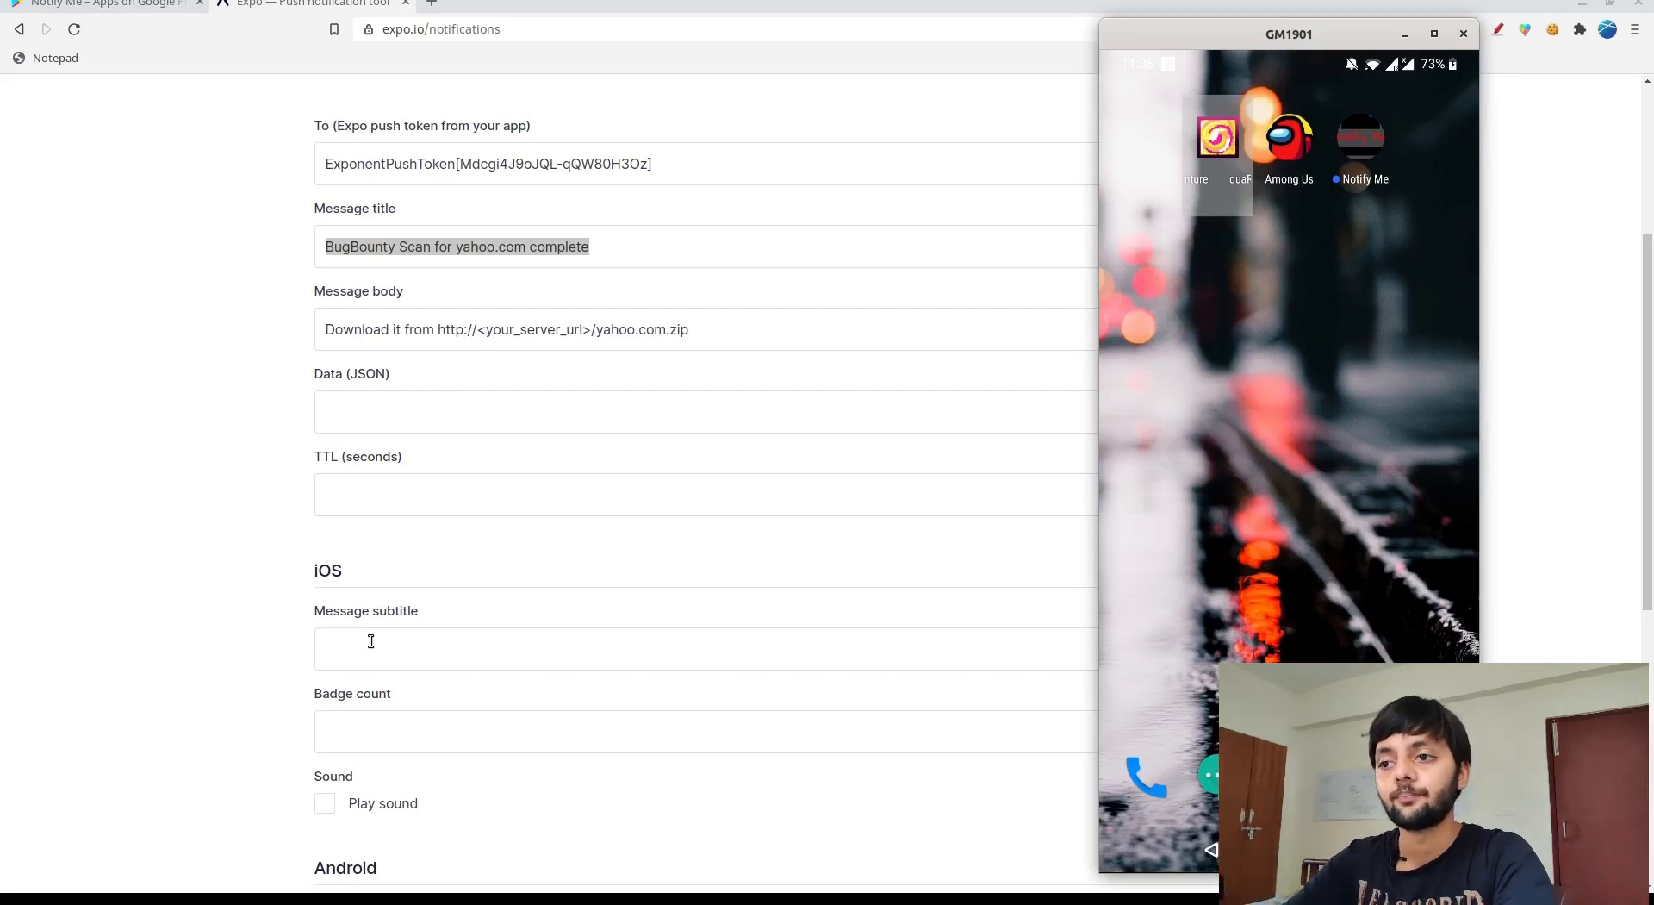
pyautogui.scroll(-3)
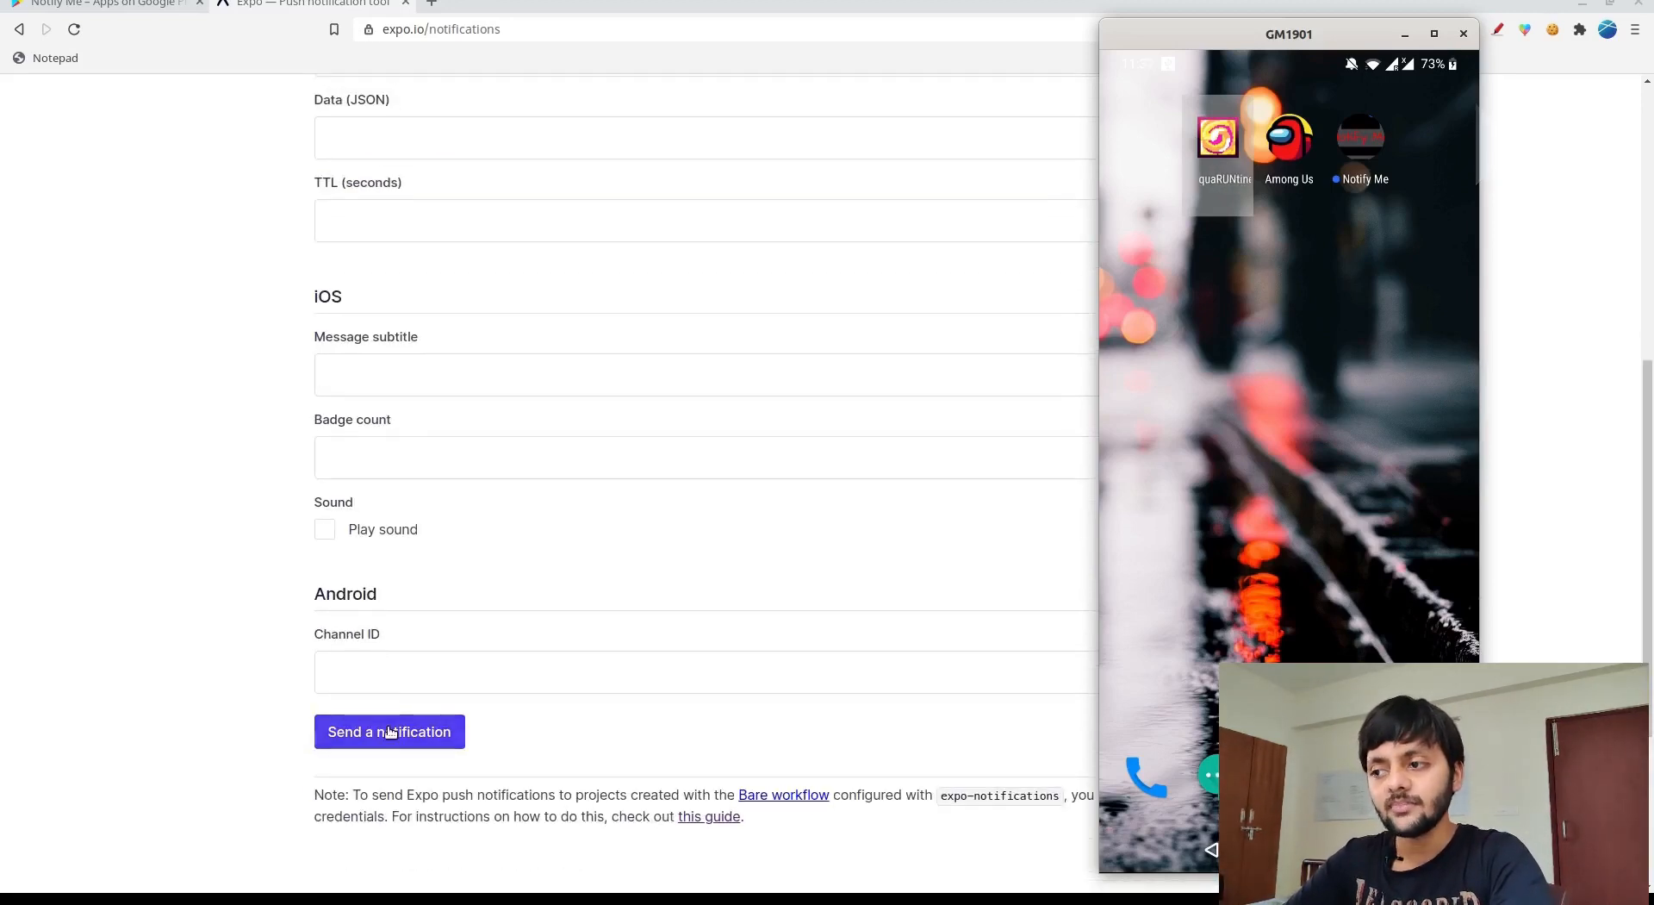
pyautogui.click(388, 731)
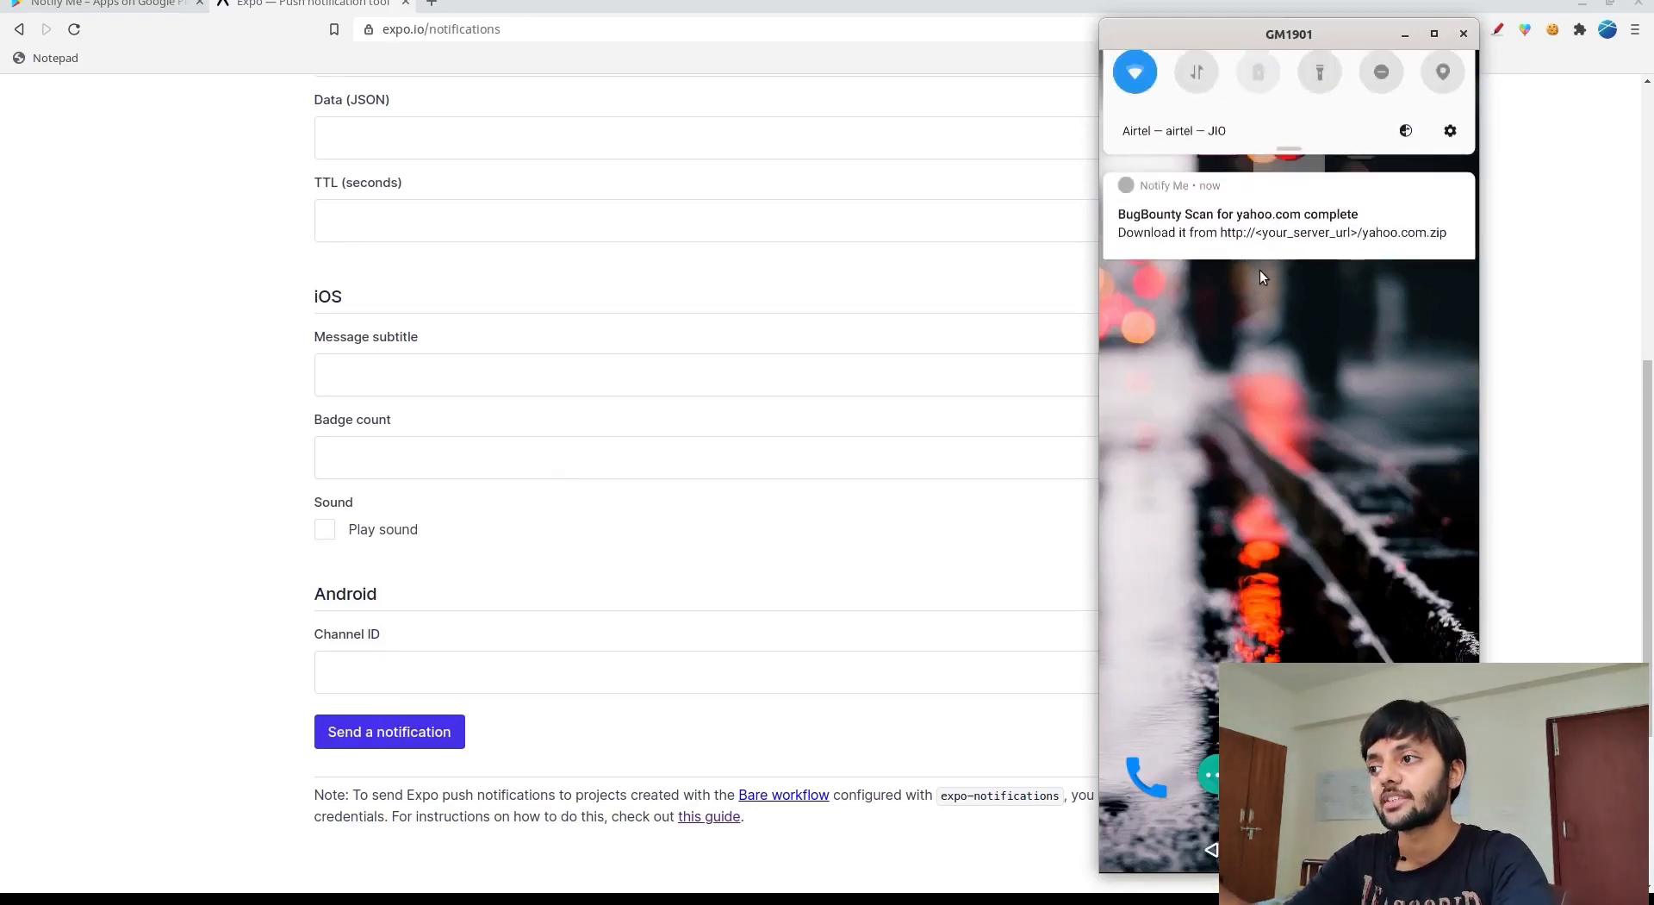
pyautogui.scroll(-3)
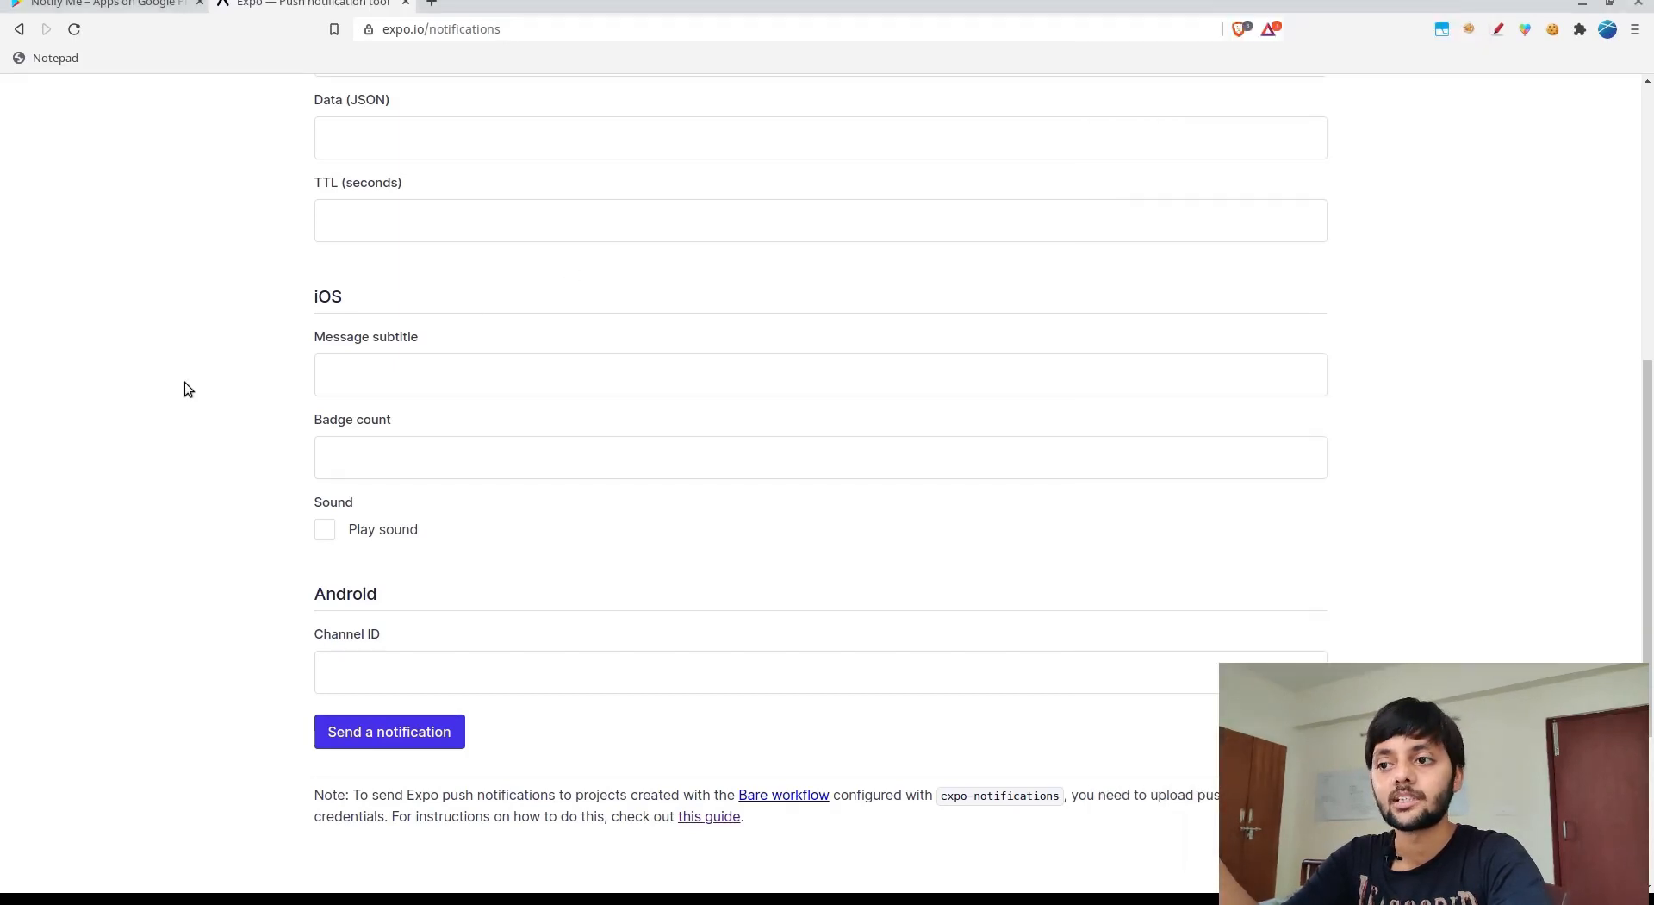
pyautogui.scroll(3)
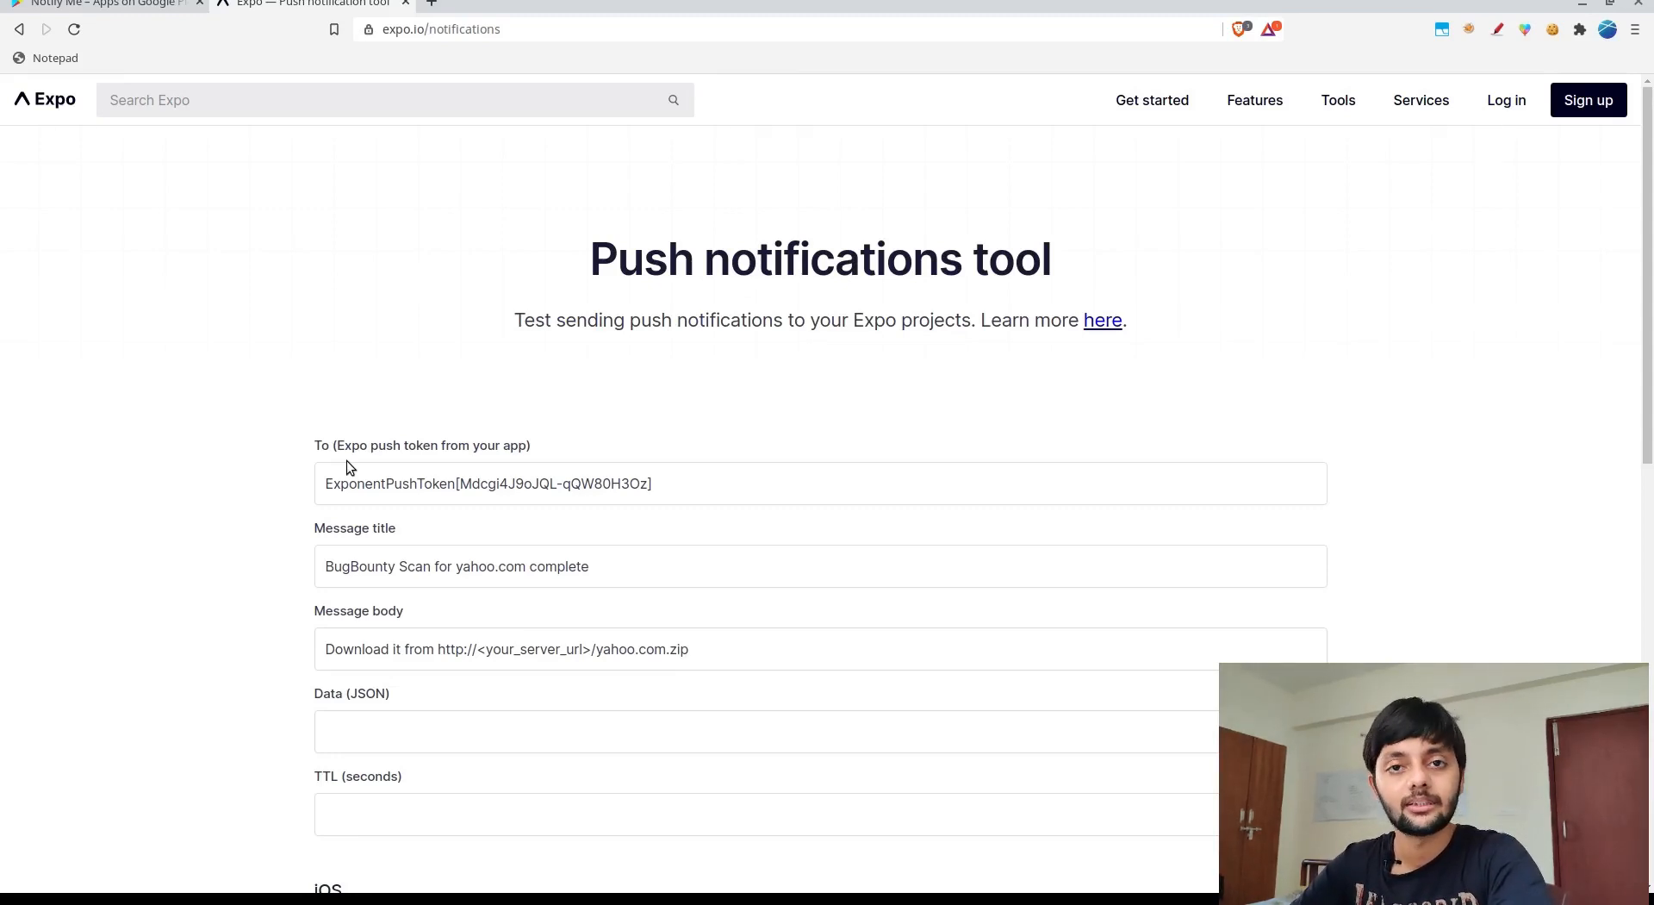
# Show Chrome DevTools beside the filled push notification form
pyautogui.press('F12')
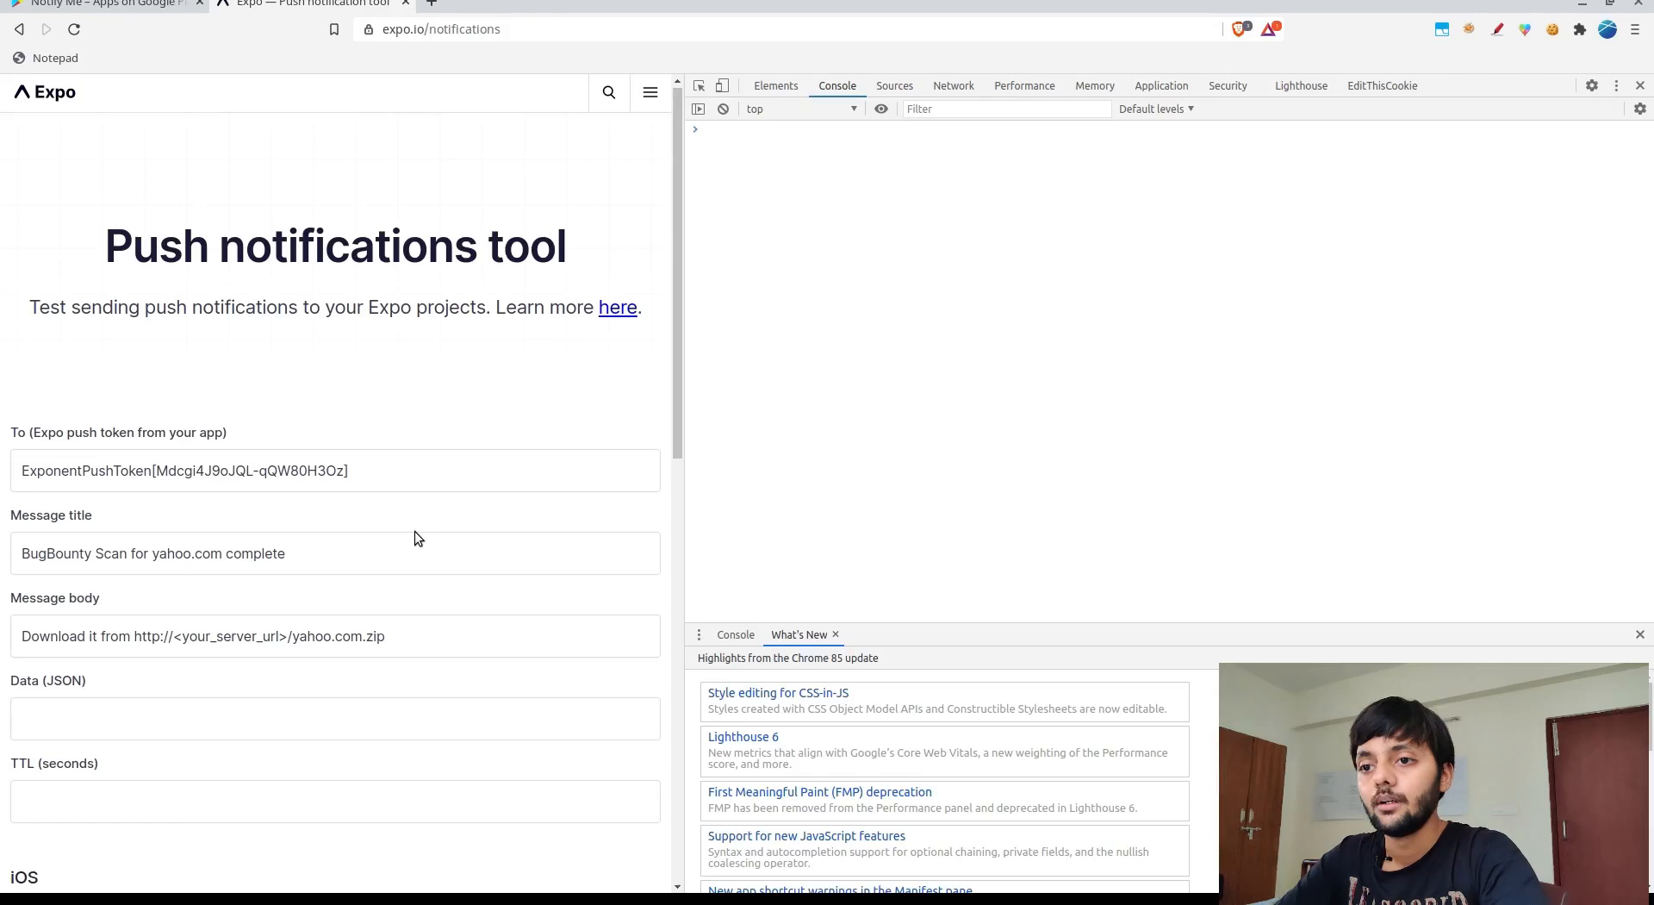
# Resend the notification and inspect the successful POST to exp.host in the Network log
pyautogui.scroll(-3)
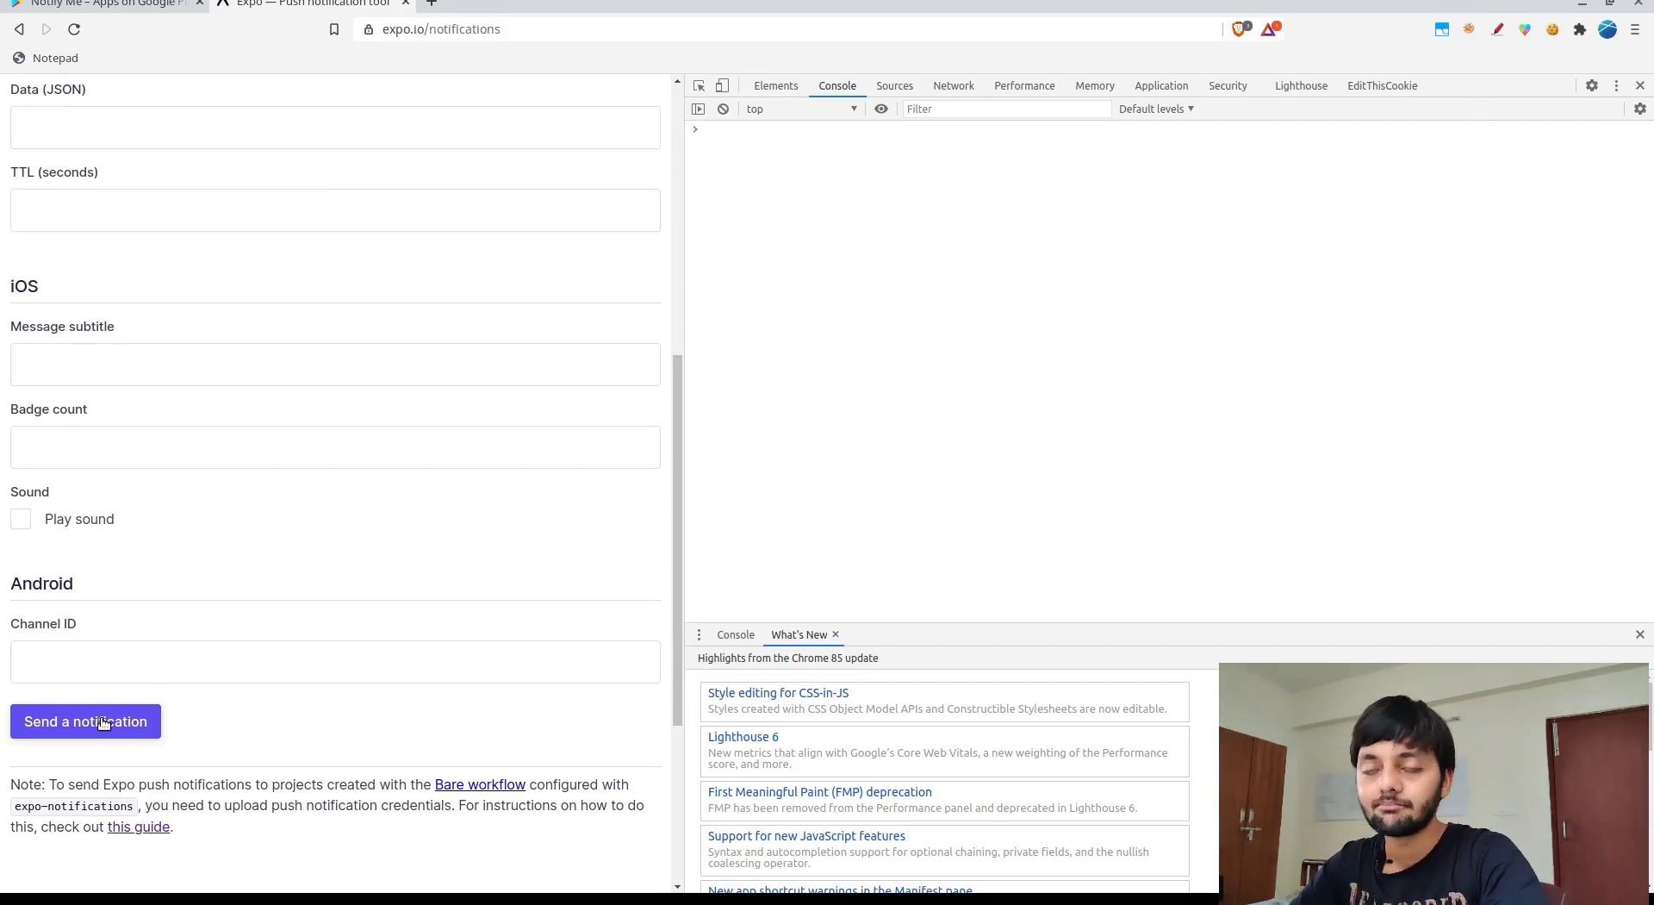
pyautogui.moveTo(889, 95)
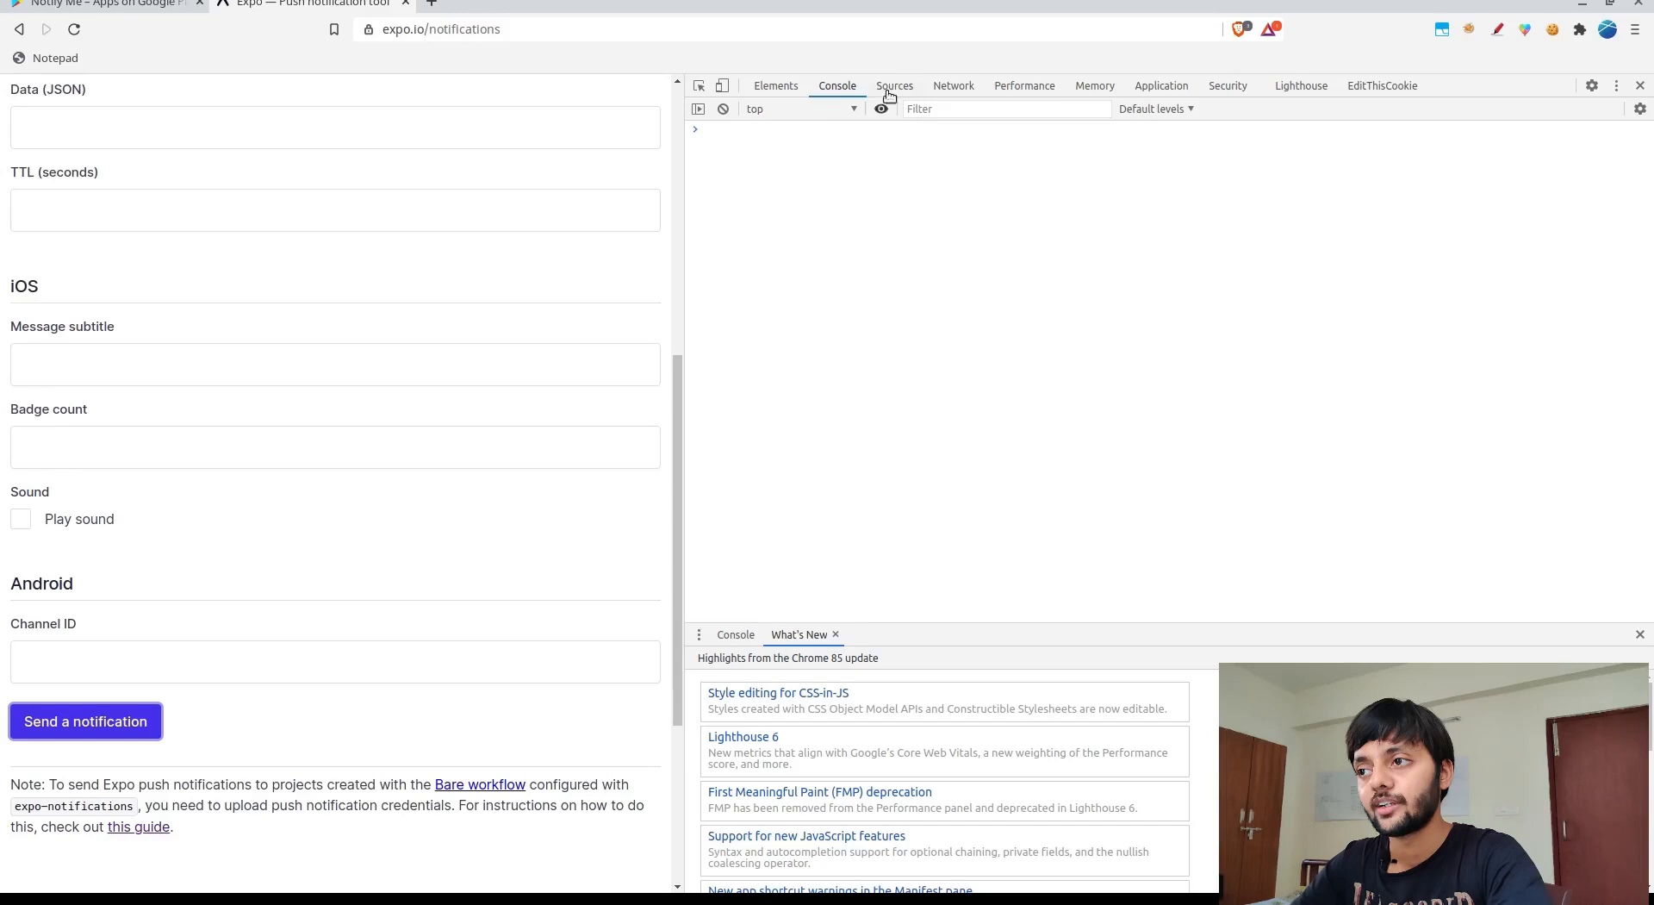
pyautogui.click(953, 86)
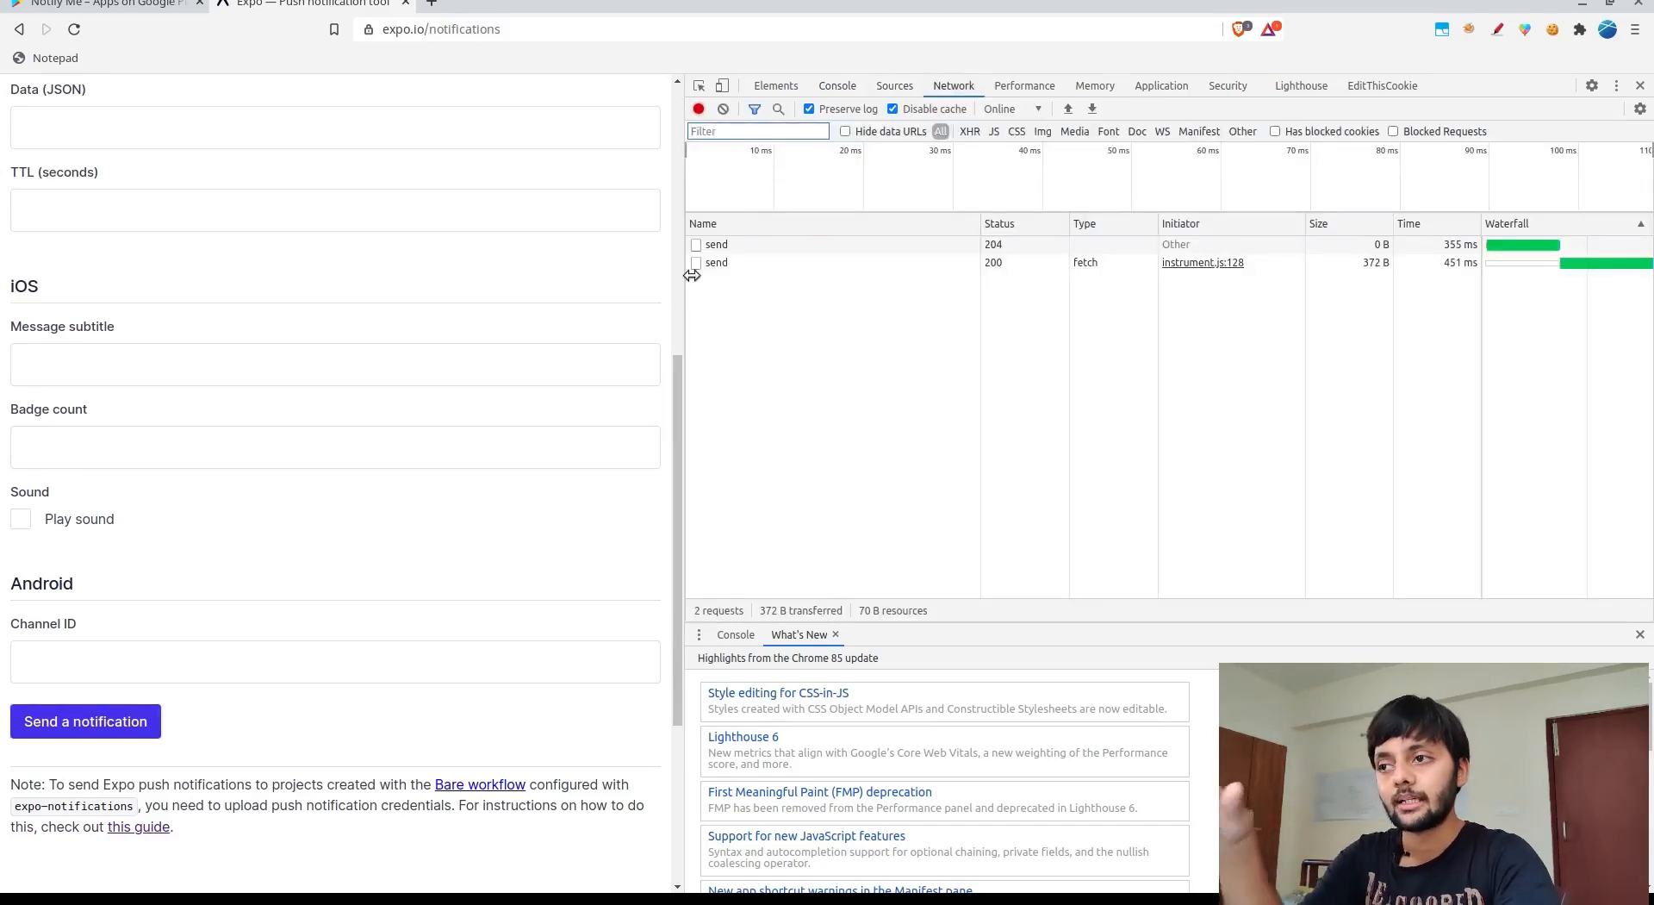
pyautogui.moveTo(717, 262)
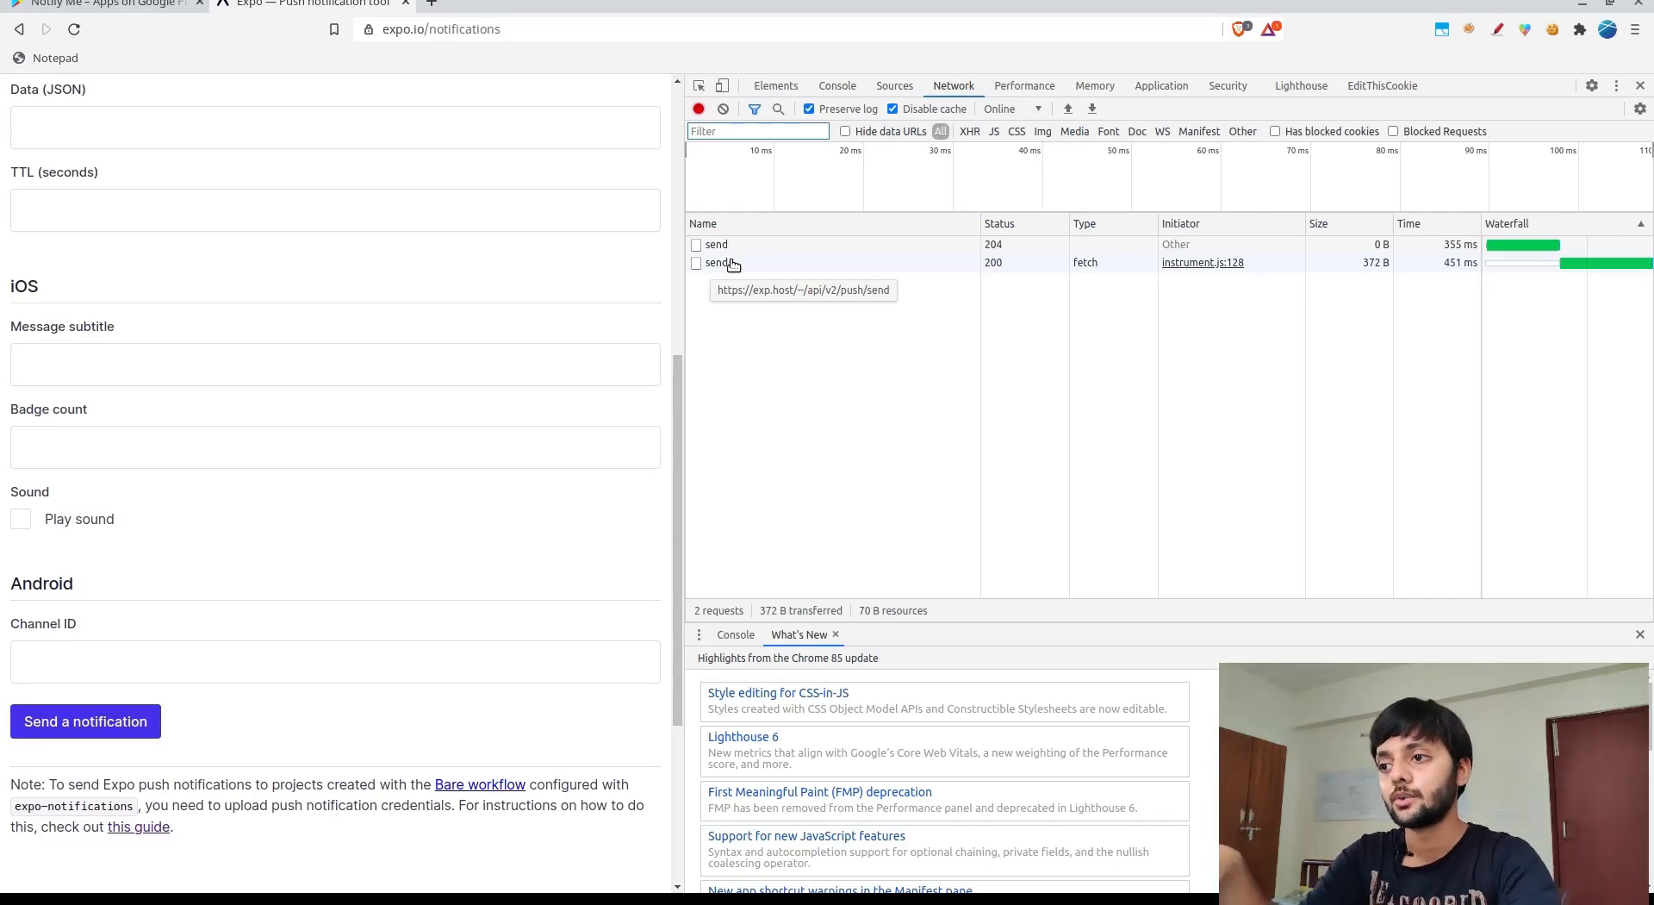
pyautogui.click(718, 261)
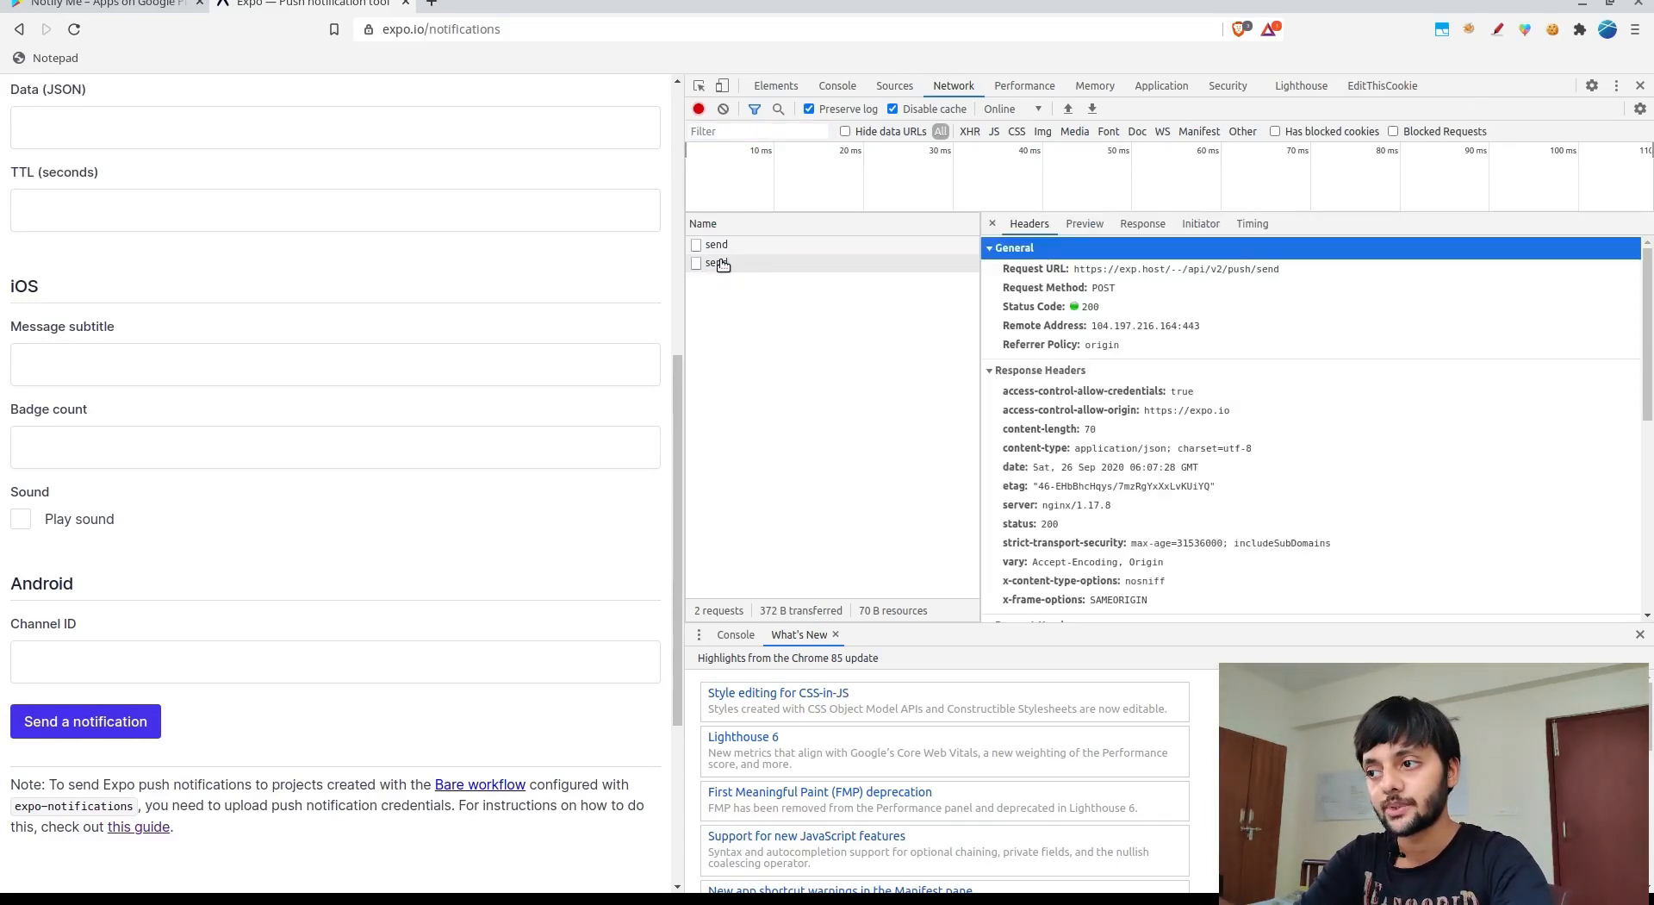
pyautogui.moveTo(1208, 336)
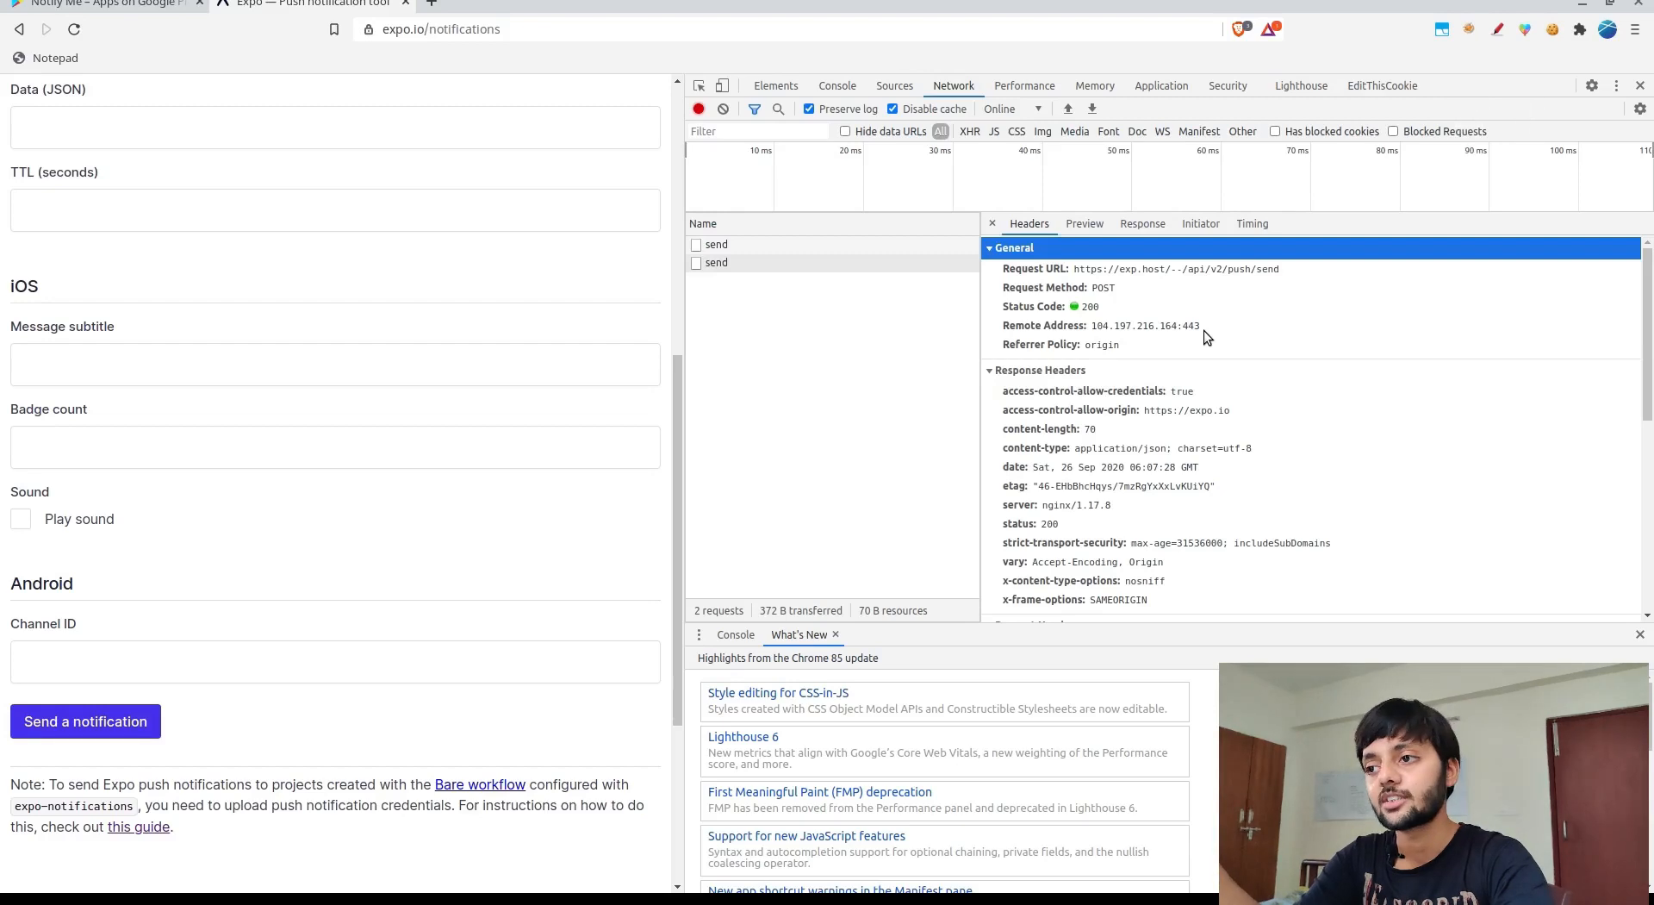
pyautogui.moveTo(1106, 293)
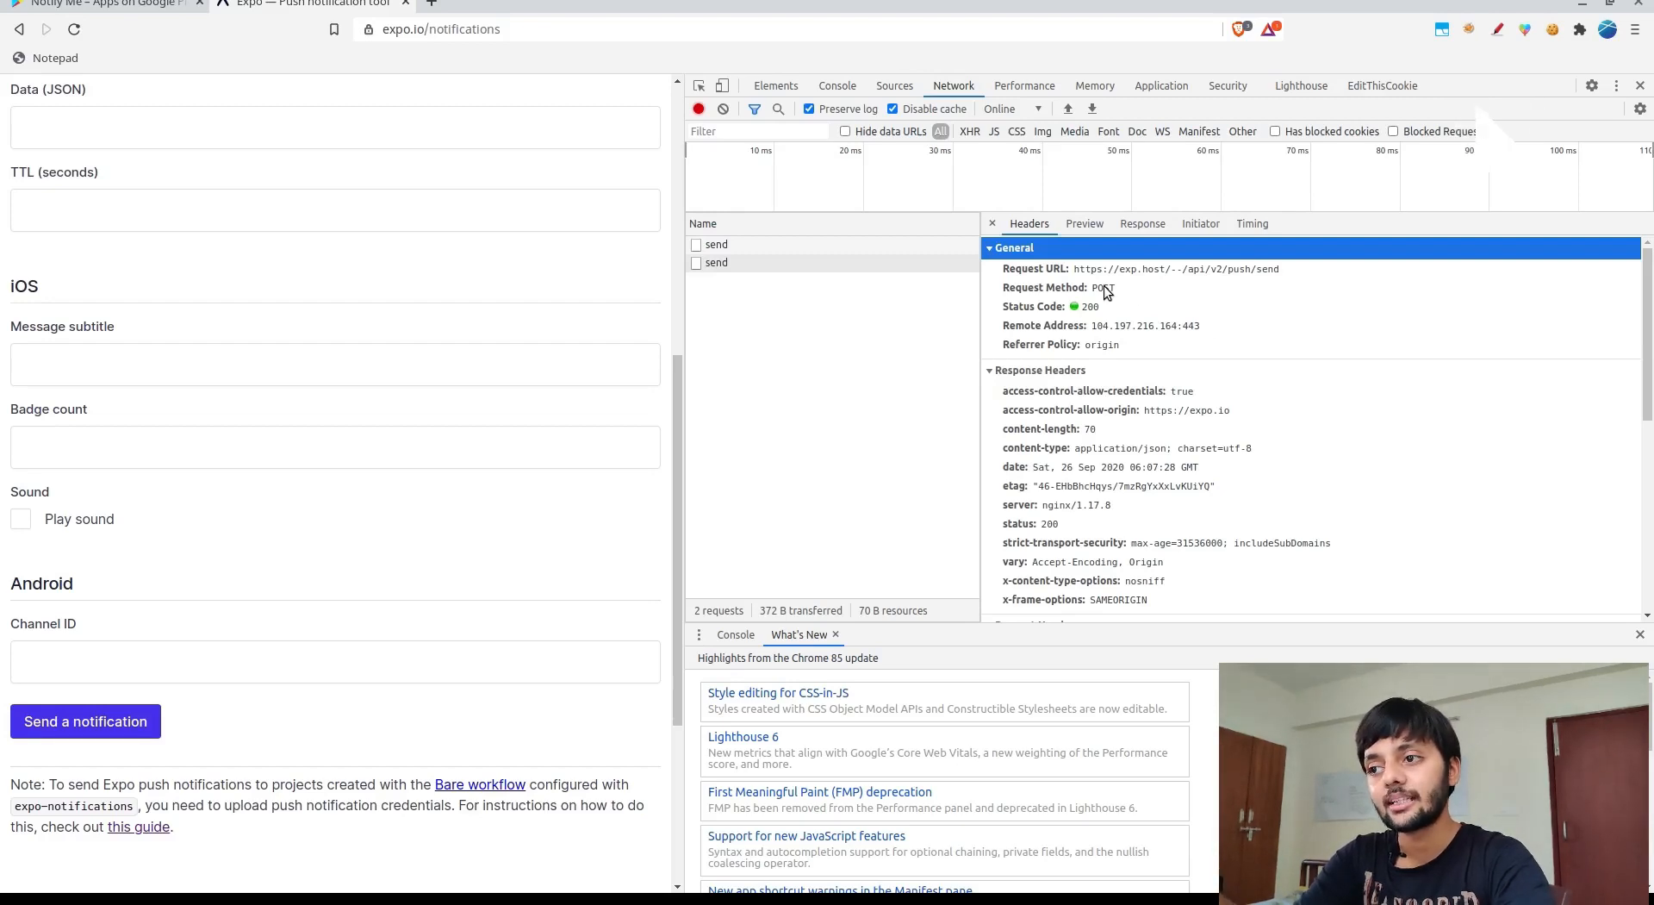
# Copy the send request as a cURL command for replay in the terminal
pyautogui.rightClick(717, 262)
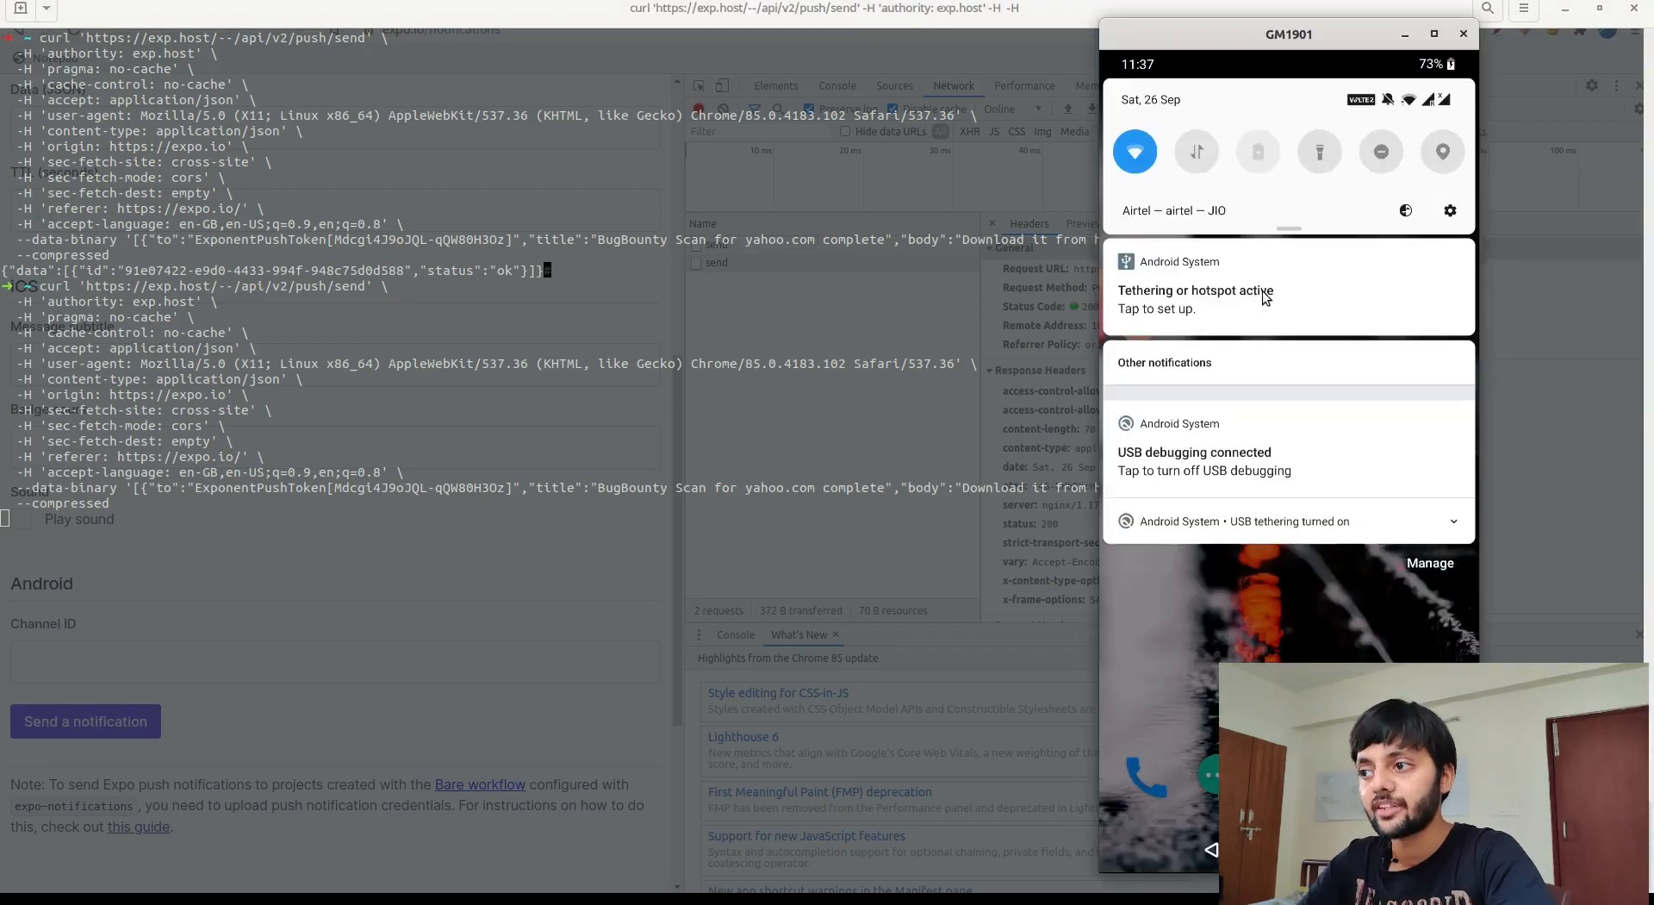
# Run the cURL request, getting status ok from exp.host
pyautogui.press('Return')
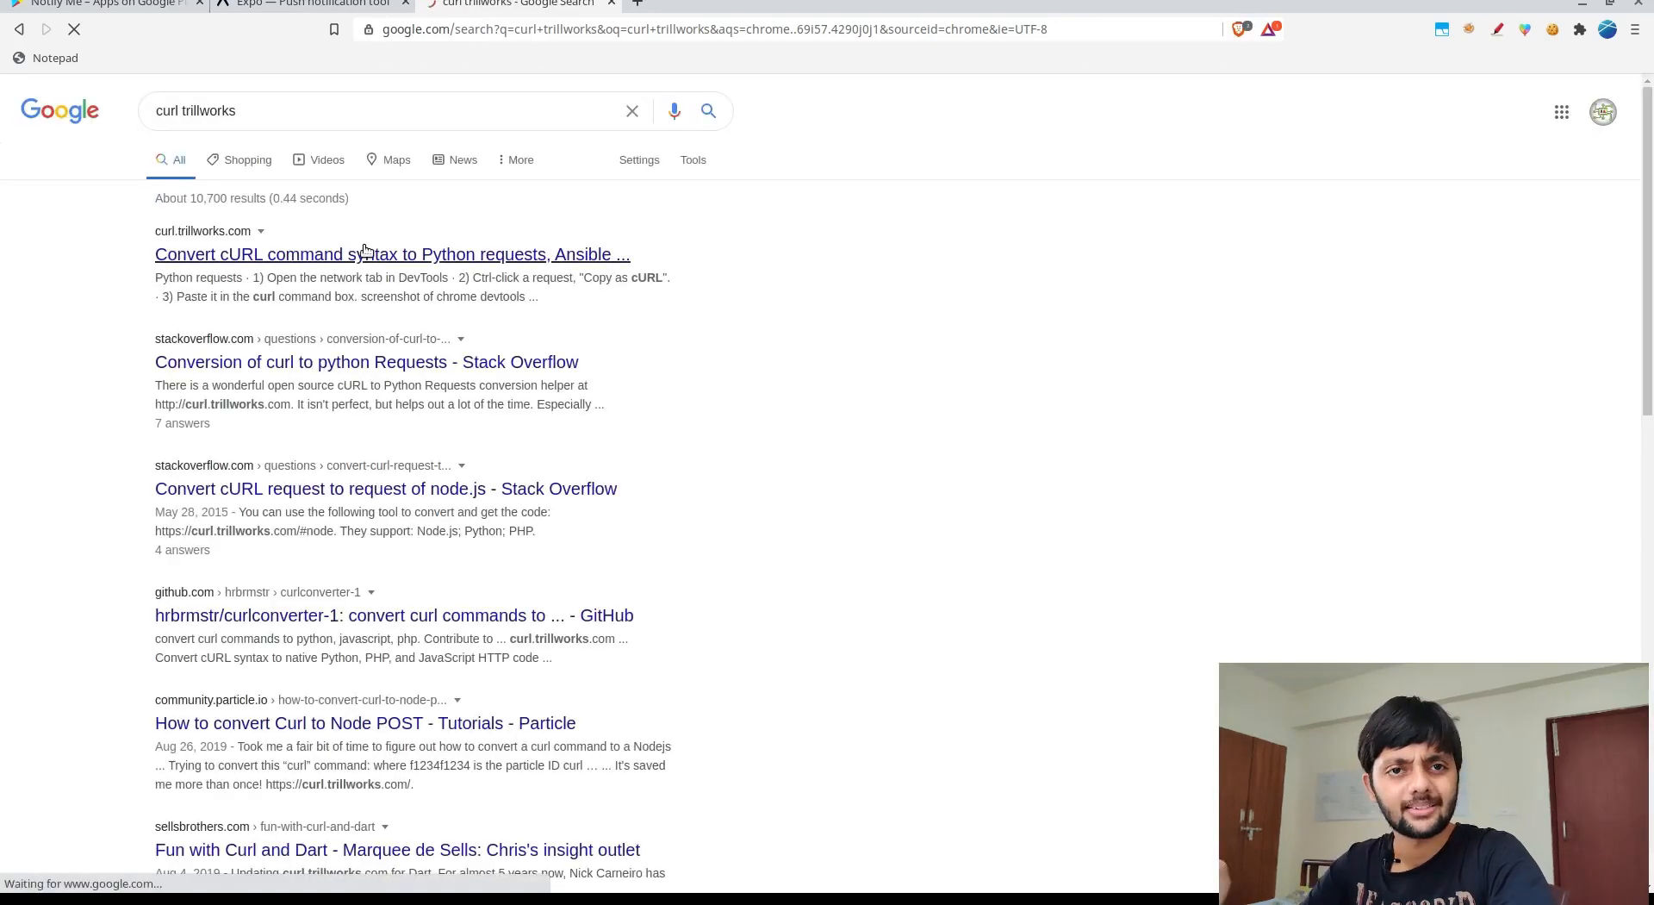
# Convert the cURL command to Python requests code on curl.trillworks.com
pyautogui.click(391, 253)
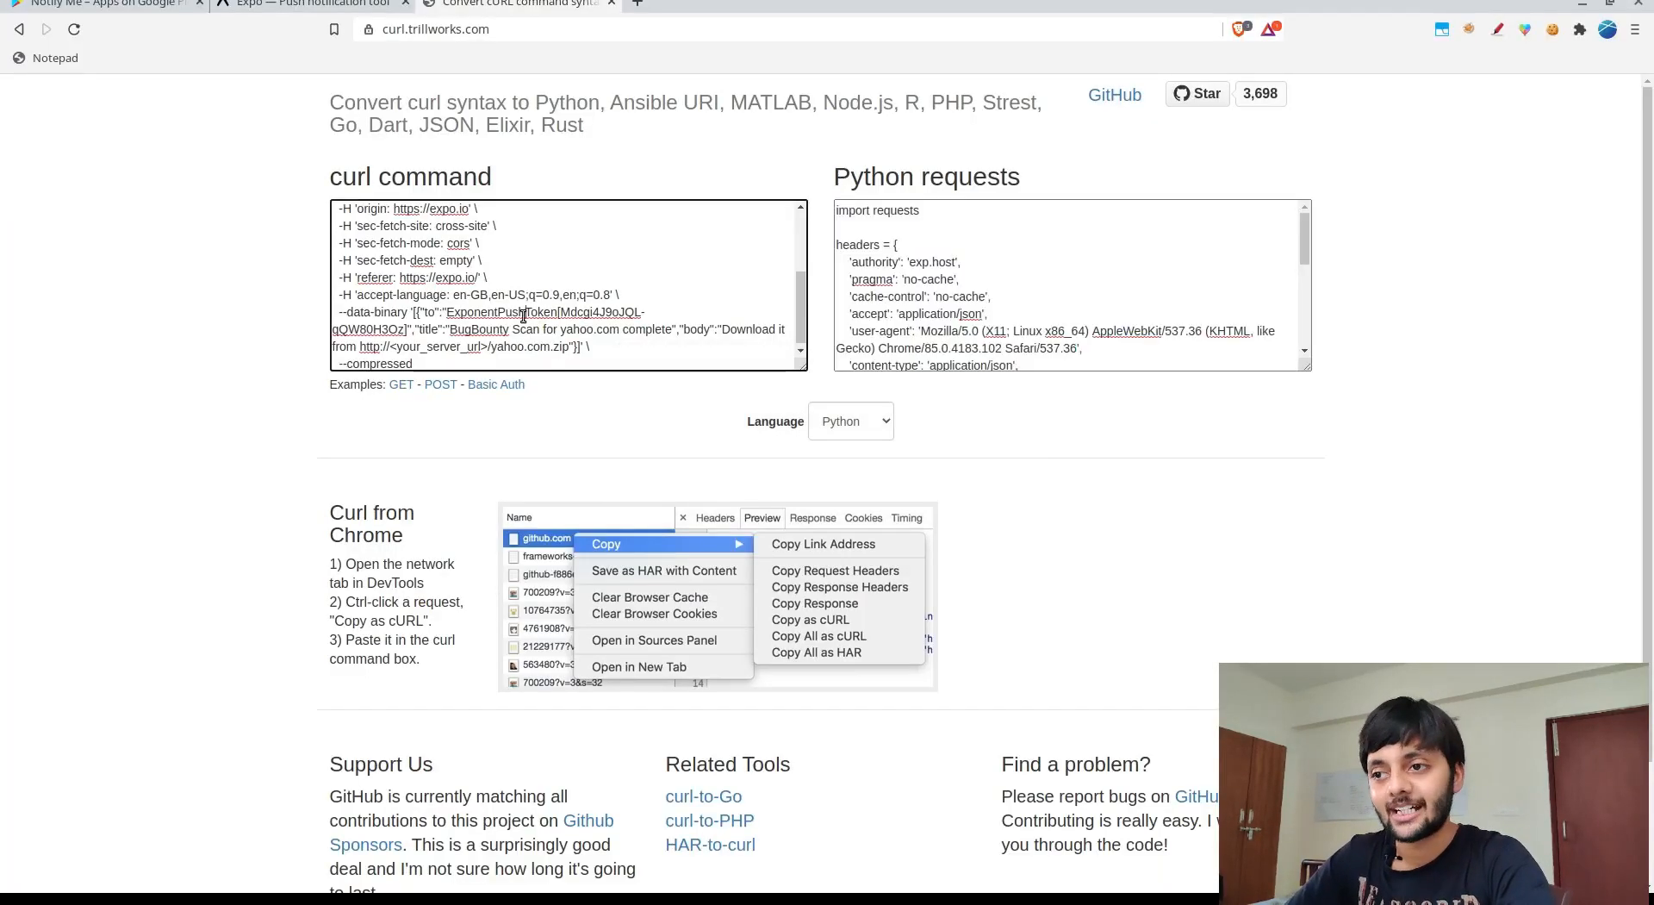
# Convert the request to Node.js fetch code, then switch to the Notify Me Play Store page
pyautogui.doubleClick(503, 312)
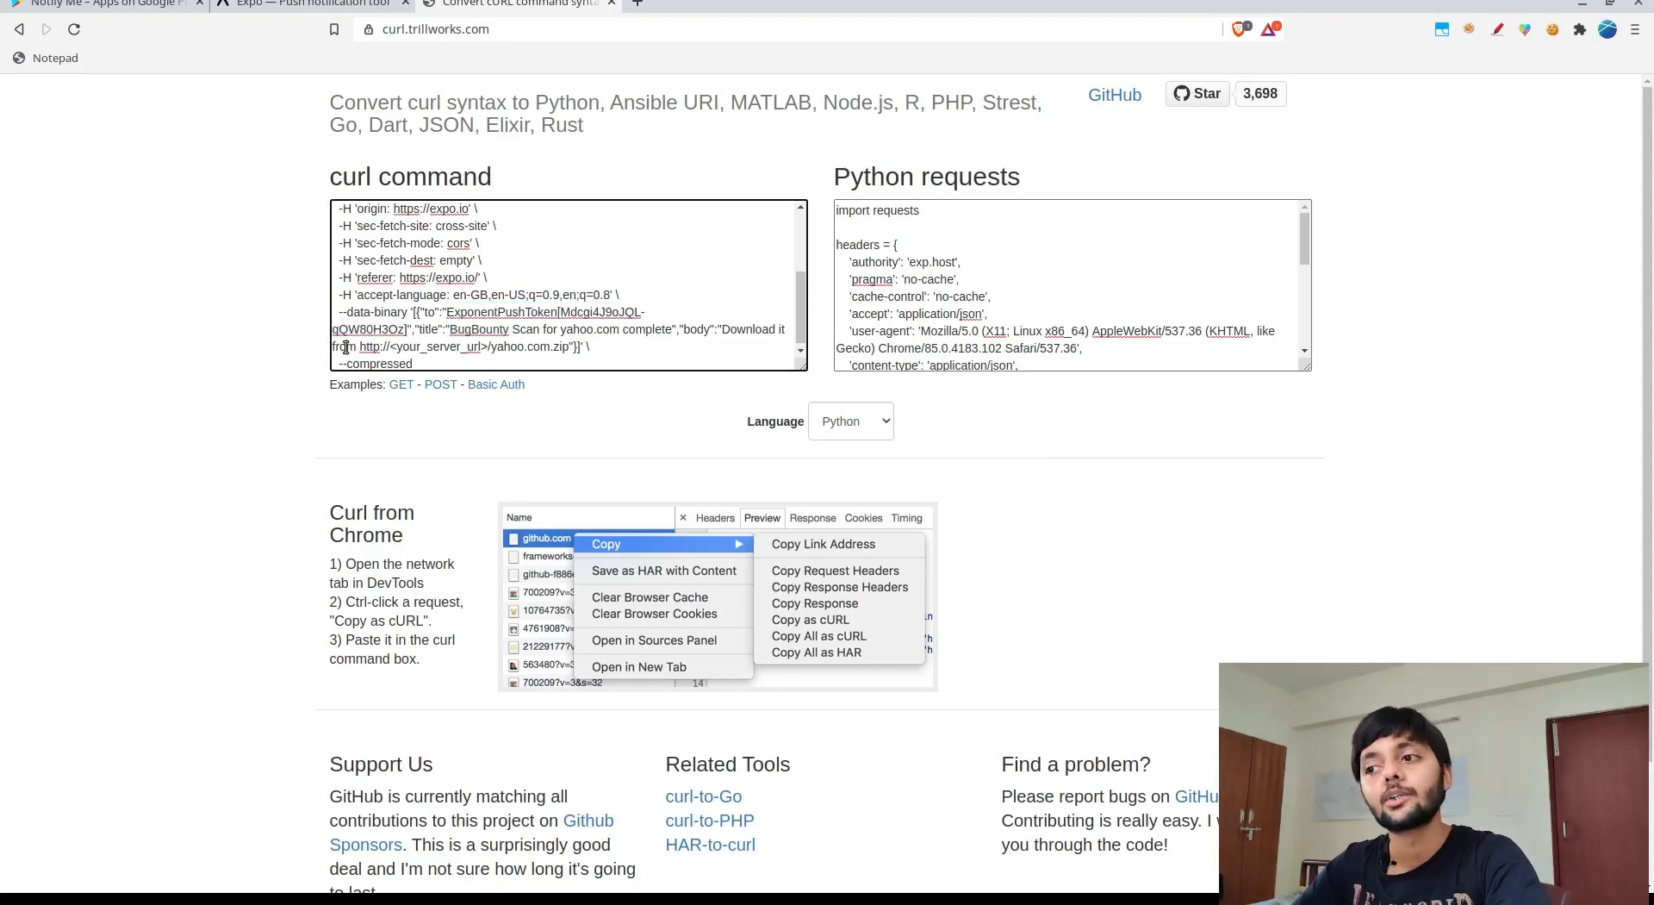
pyautogui.doubleClick(748, 329)
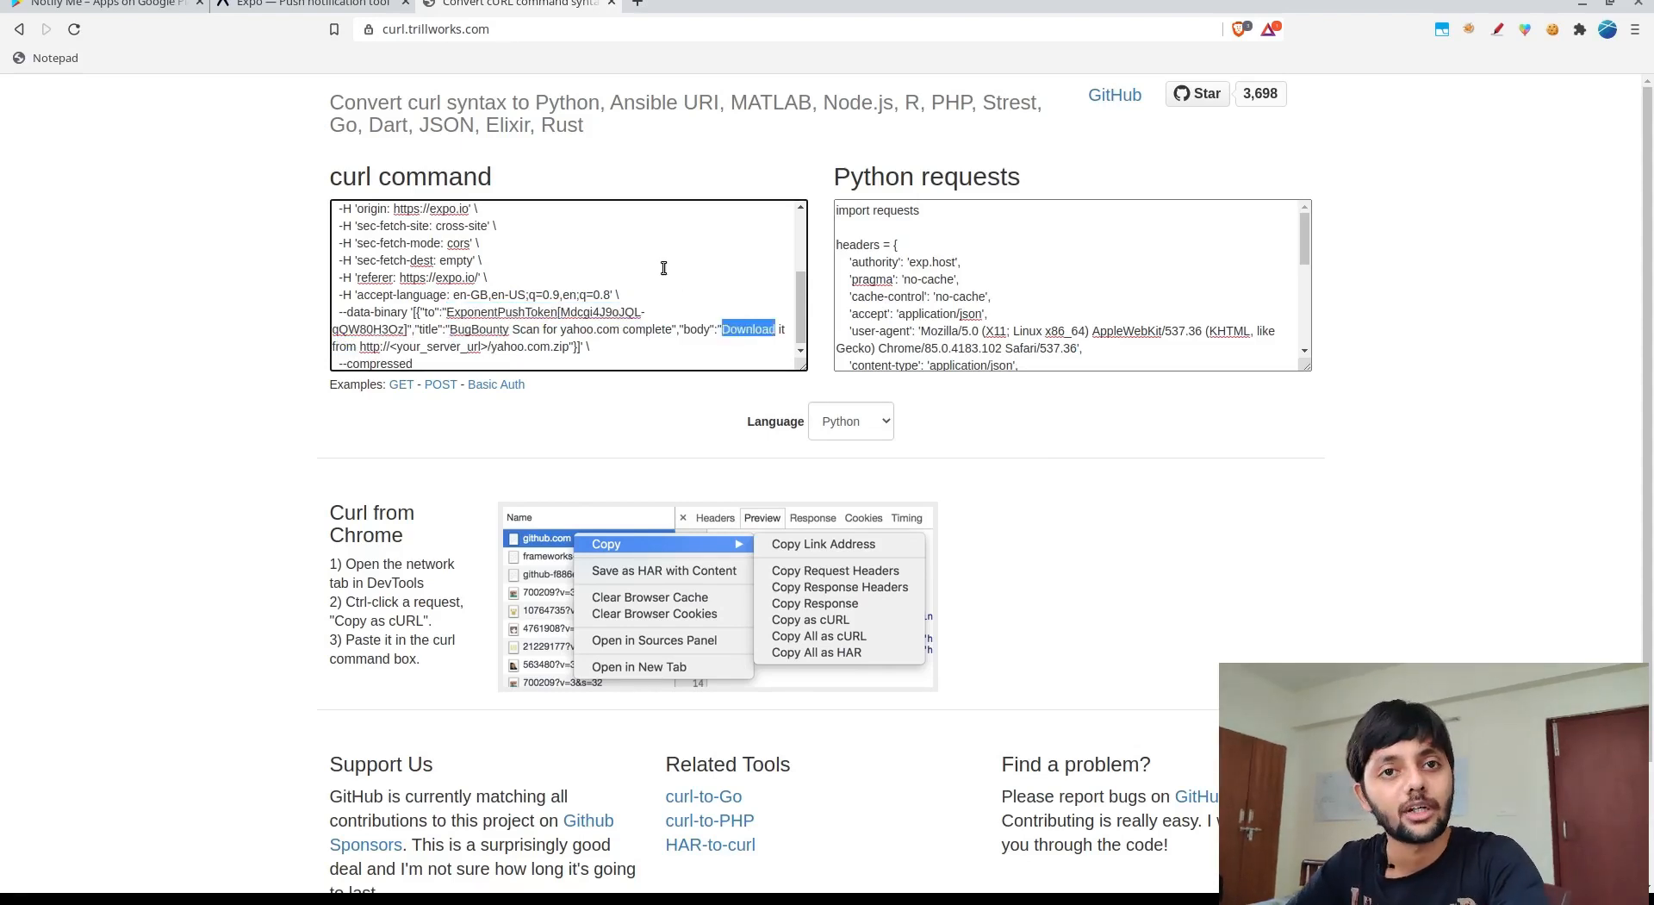
pyautogui.click(307, 3)
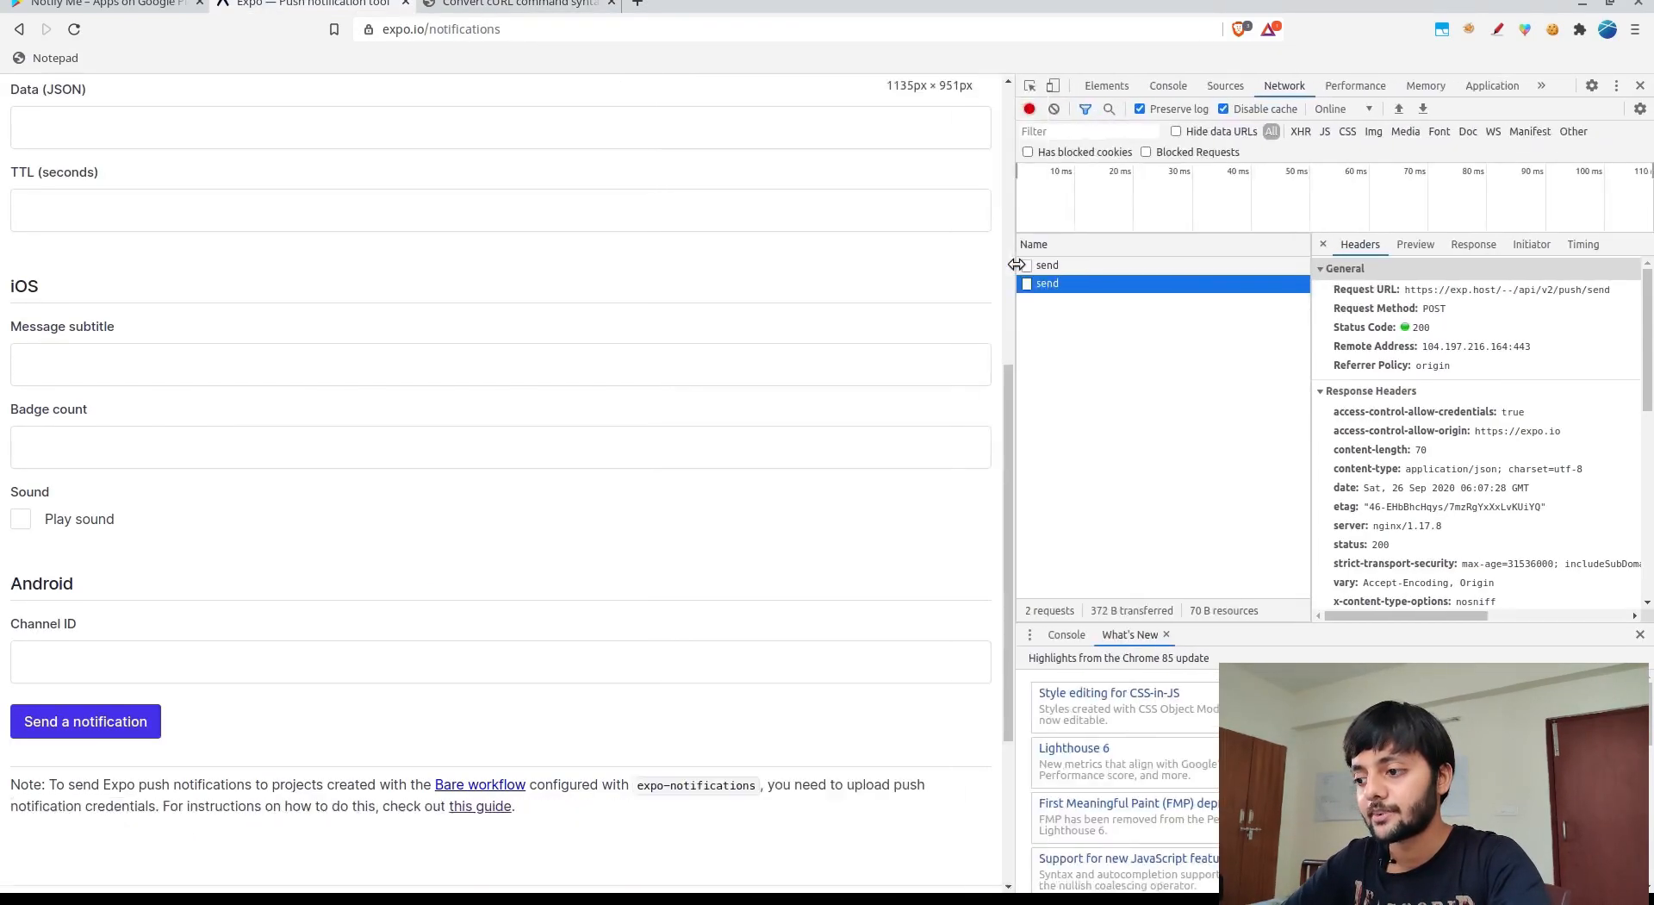
pyautogui.click(517, 3)
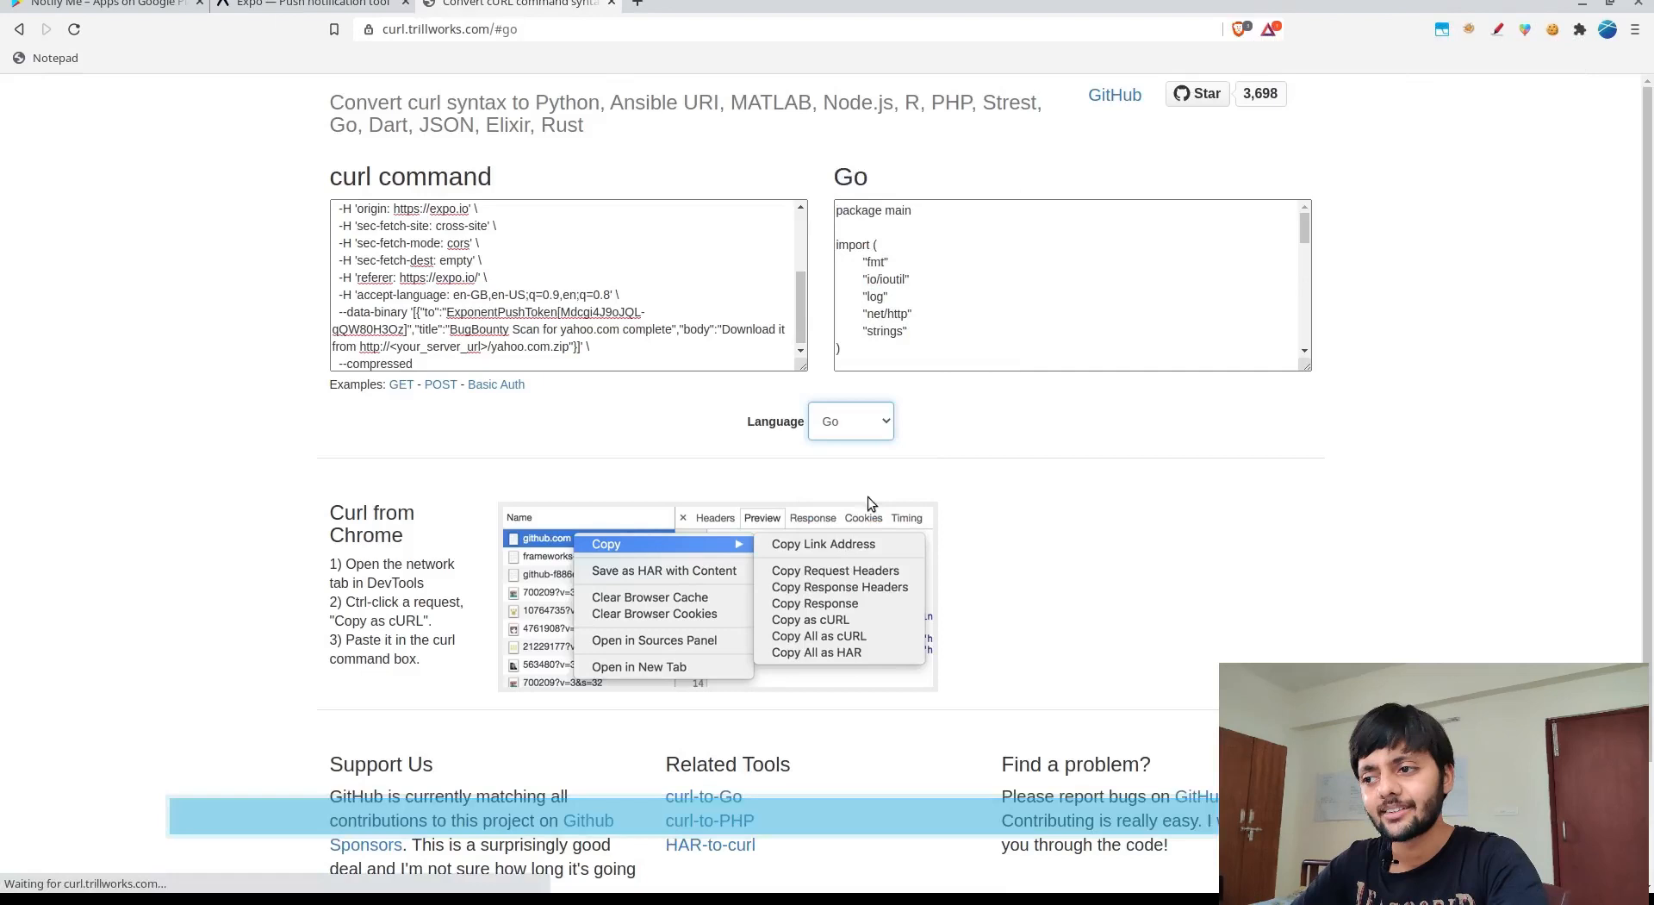
pyautogui.click(850, 421)
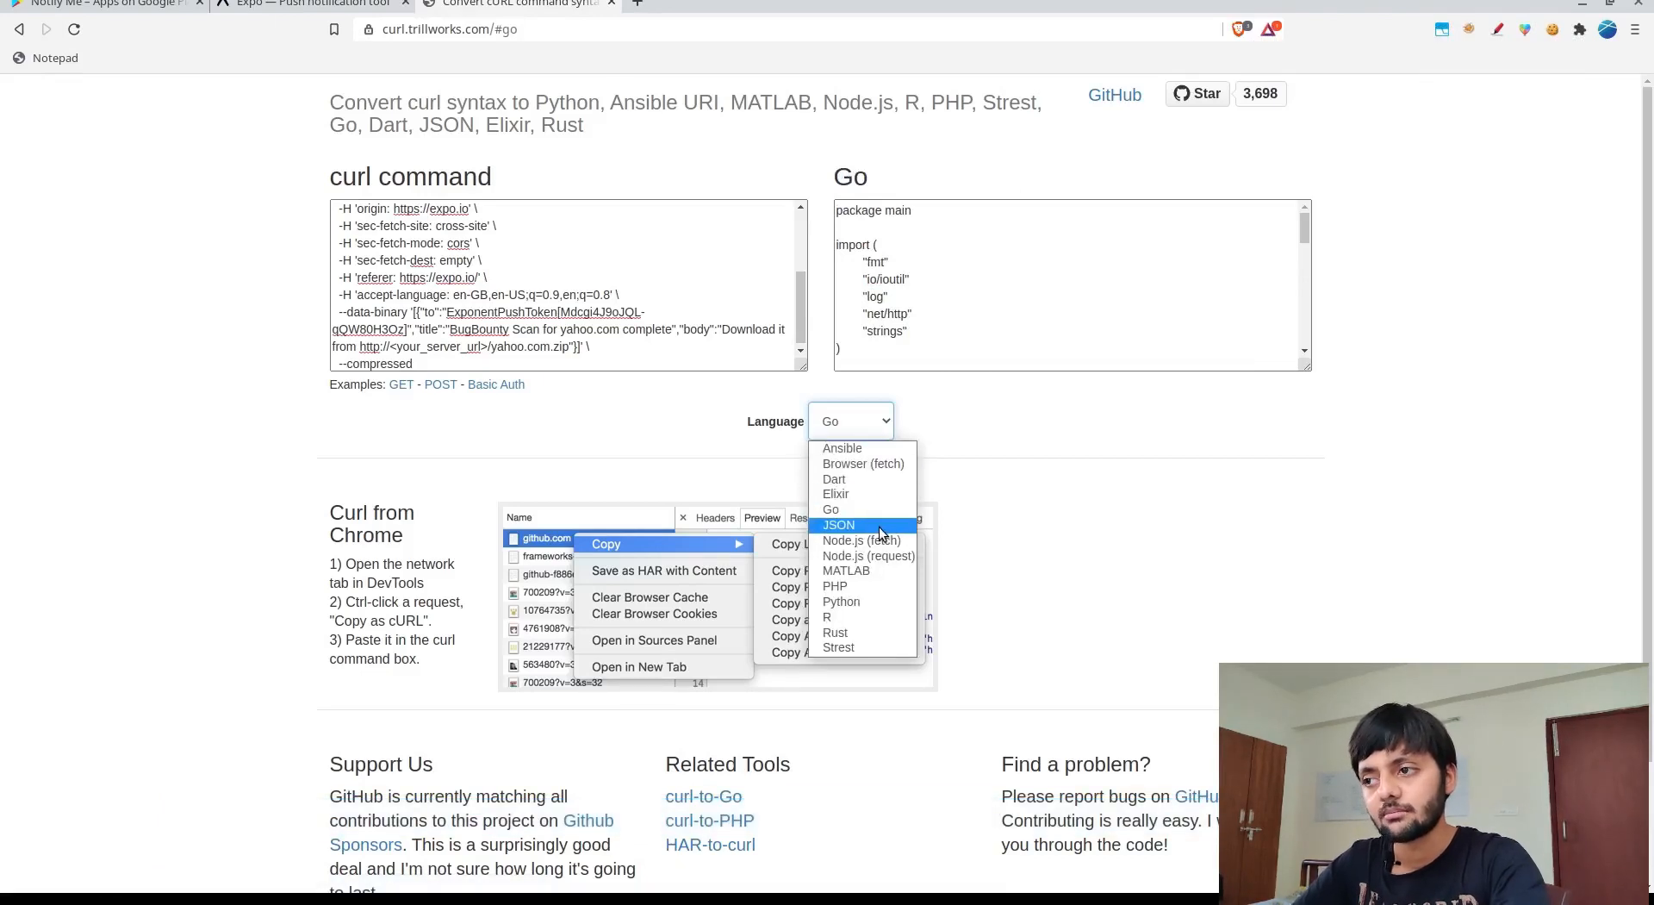
pyautogui.click(860, 539)
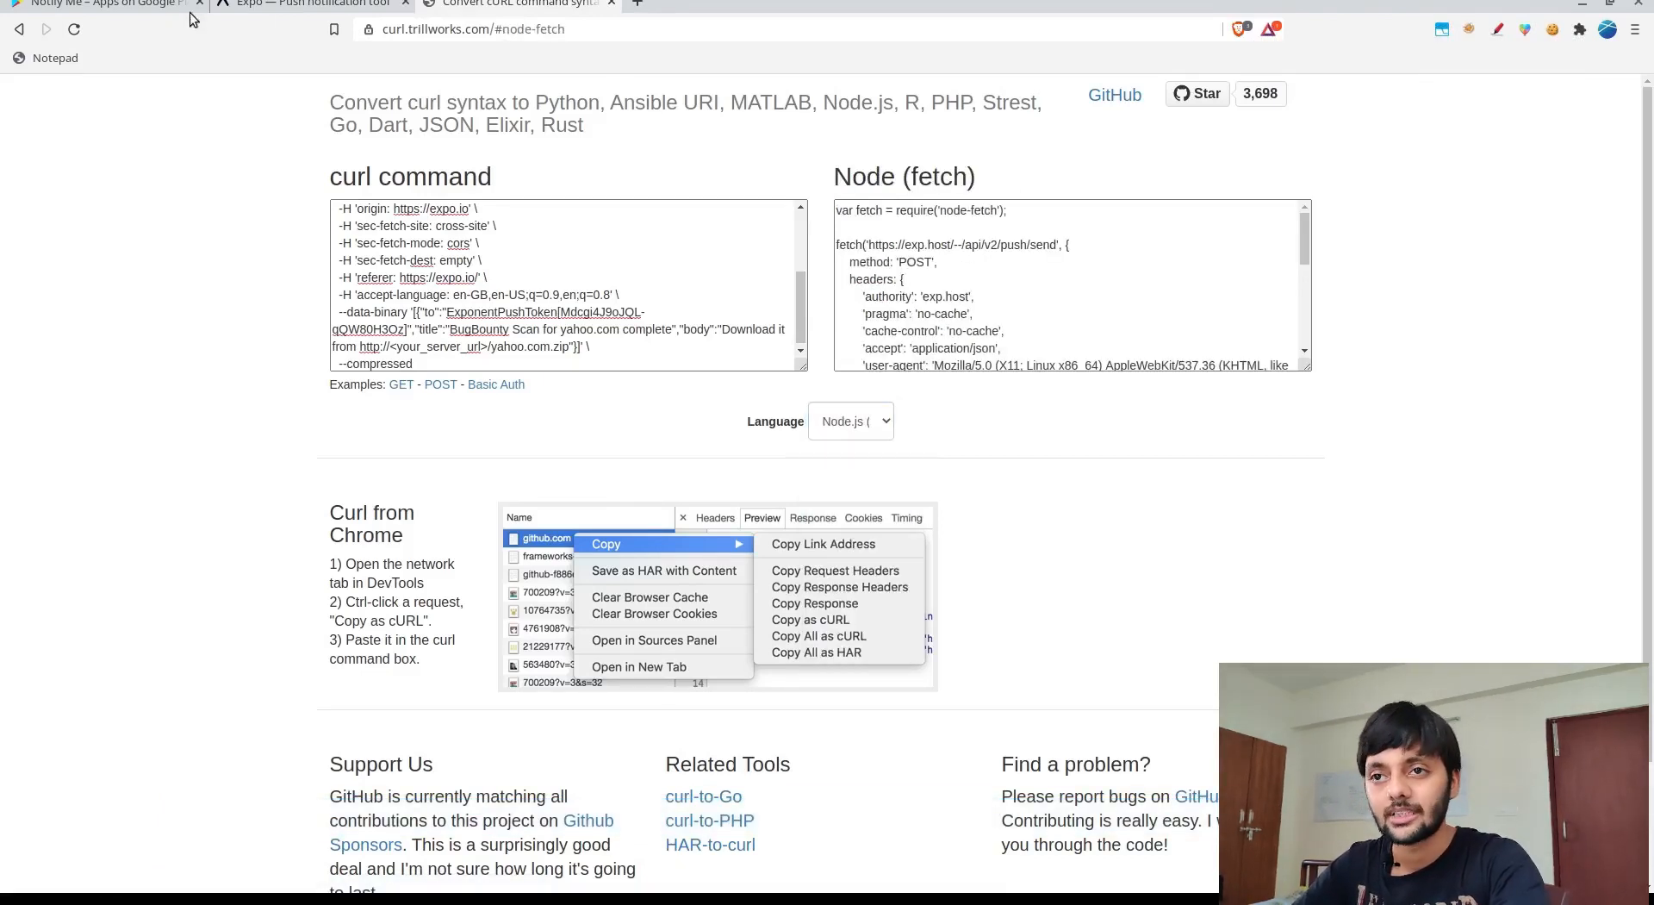
pyautogui.click(100, 3)
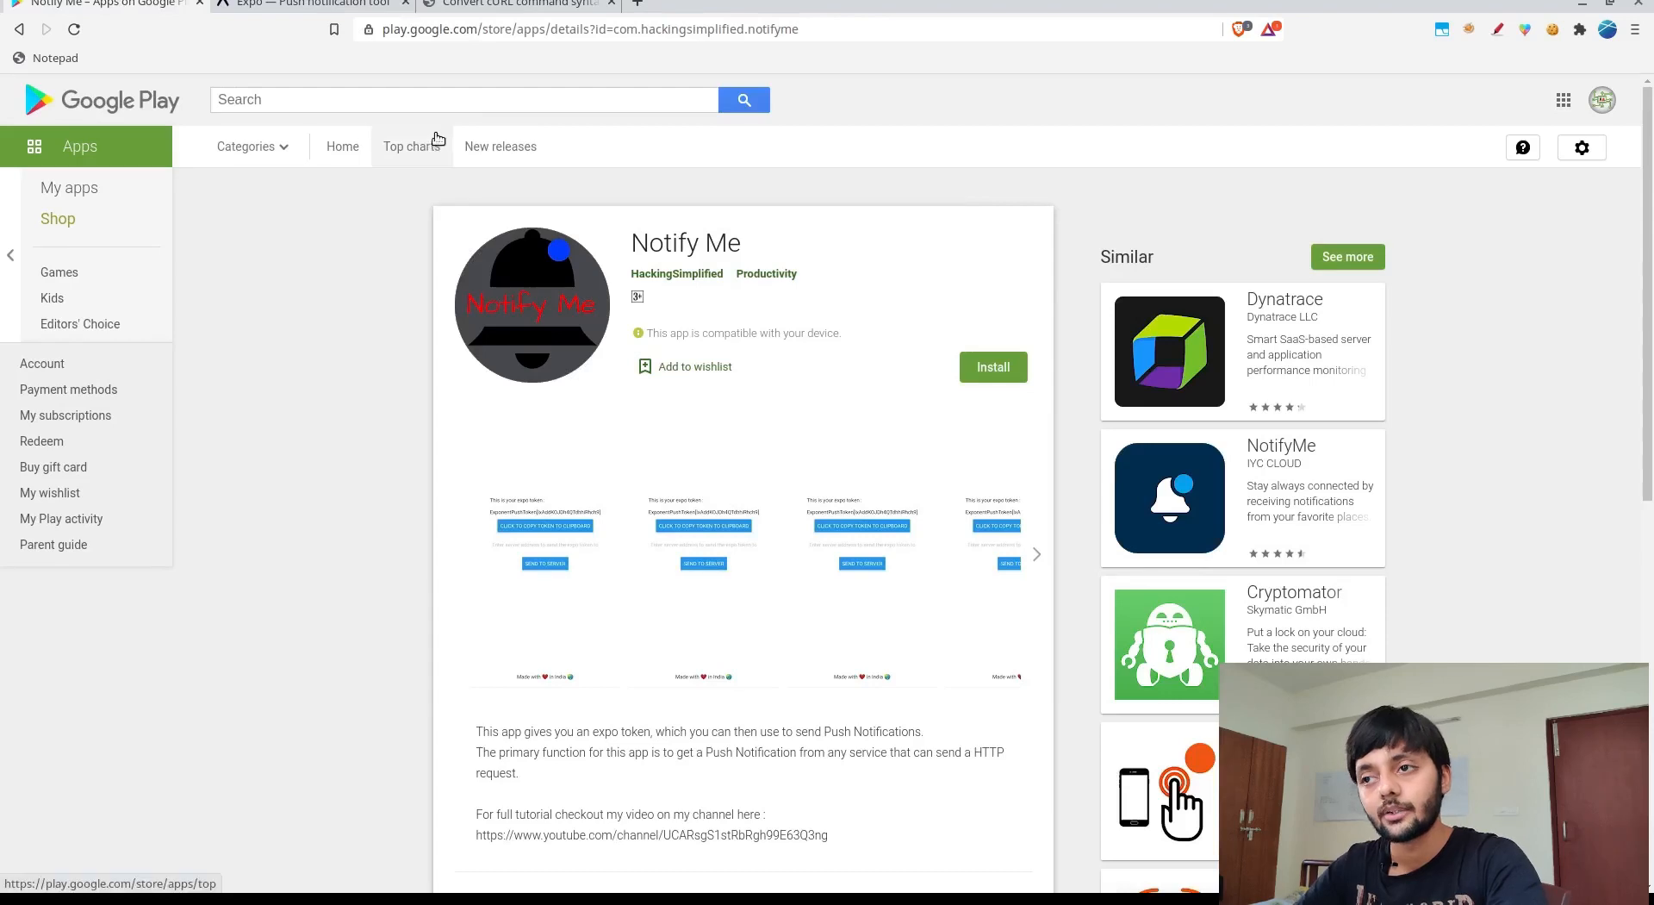
# Browse the my-notifications folder and README in the HackingSimplified GitHub repository
pyautogui.click(726, 12)
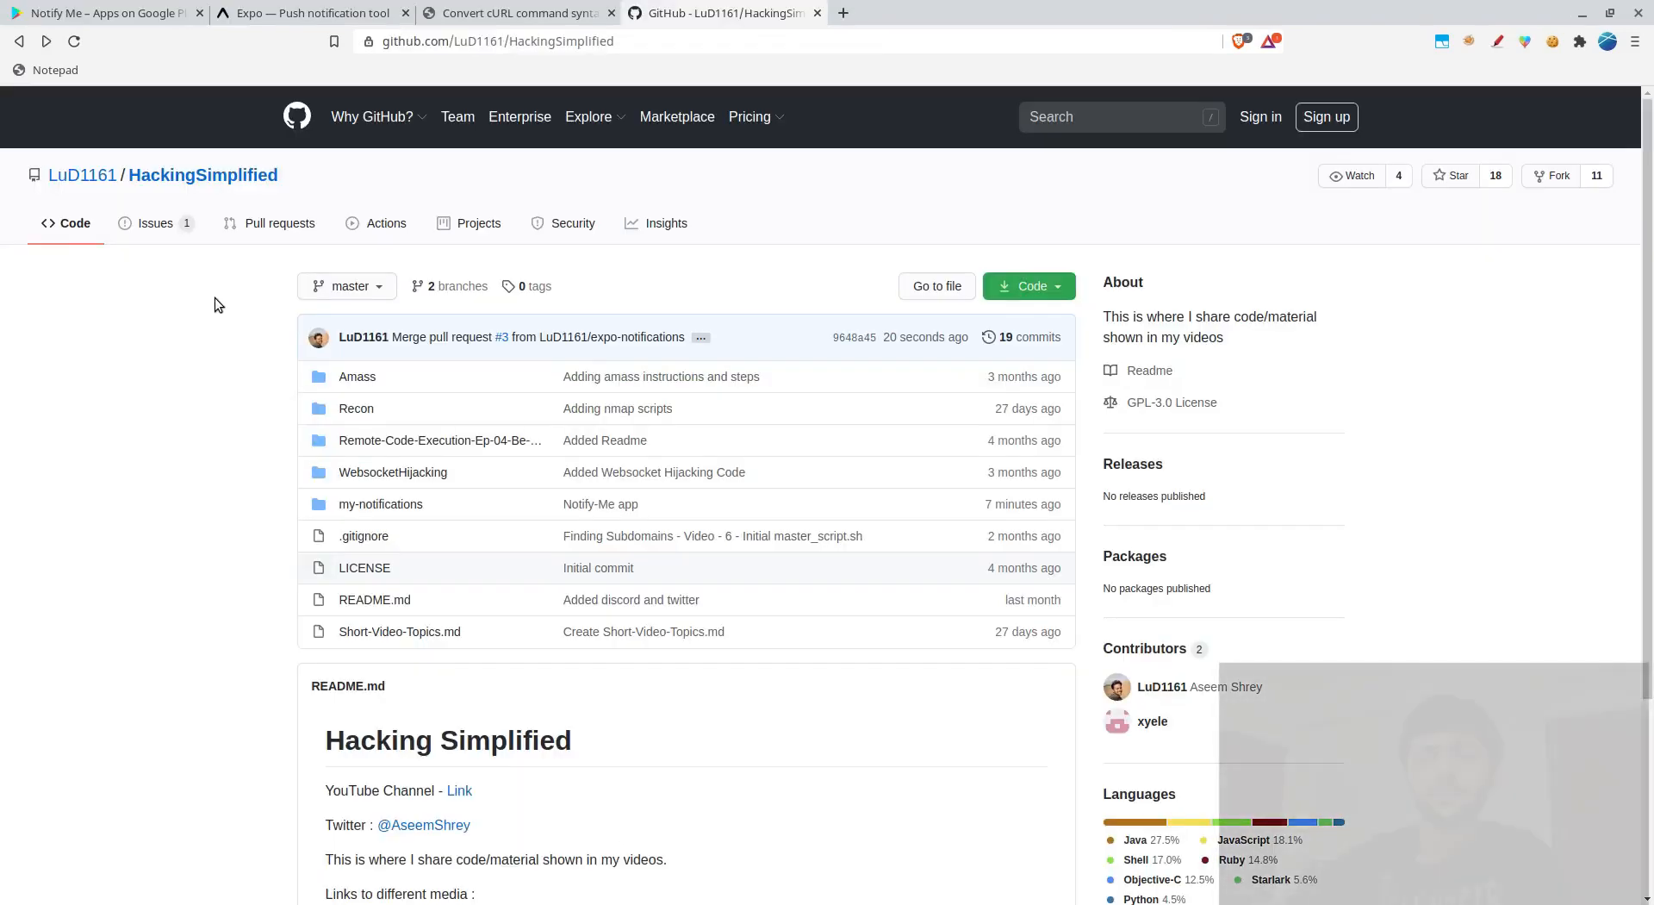
pyautogui.moveTo(379, 503)
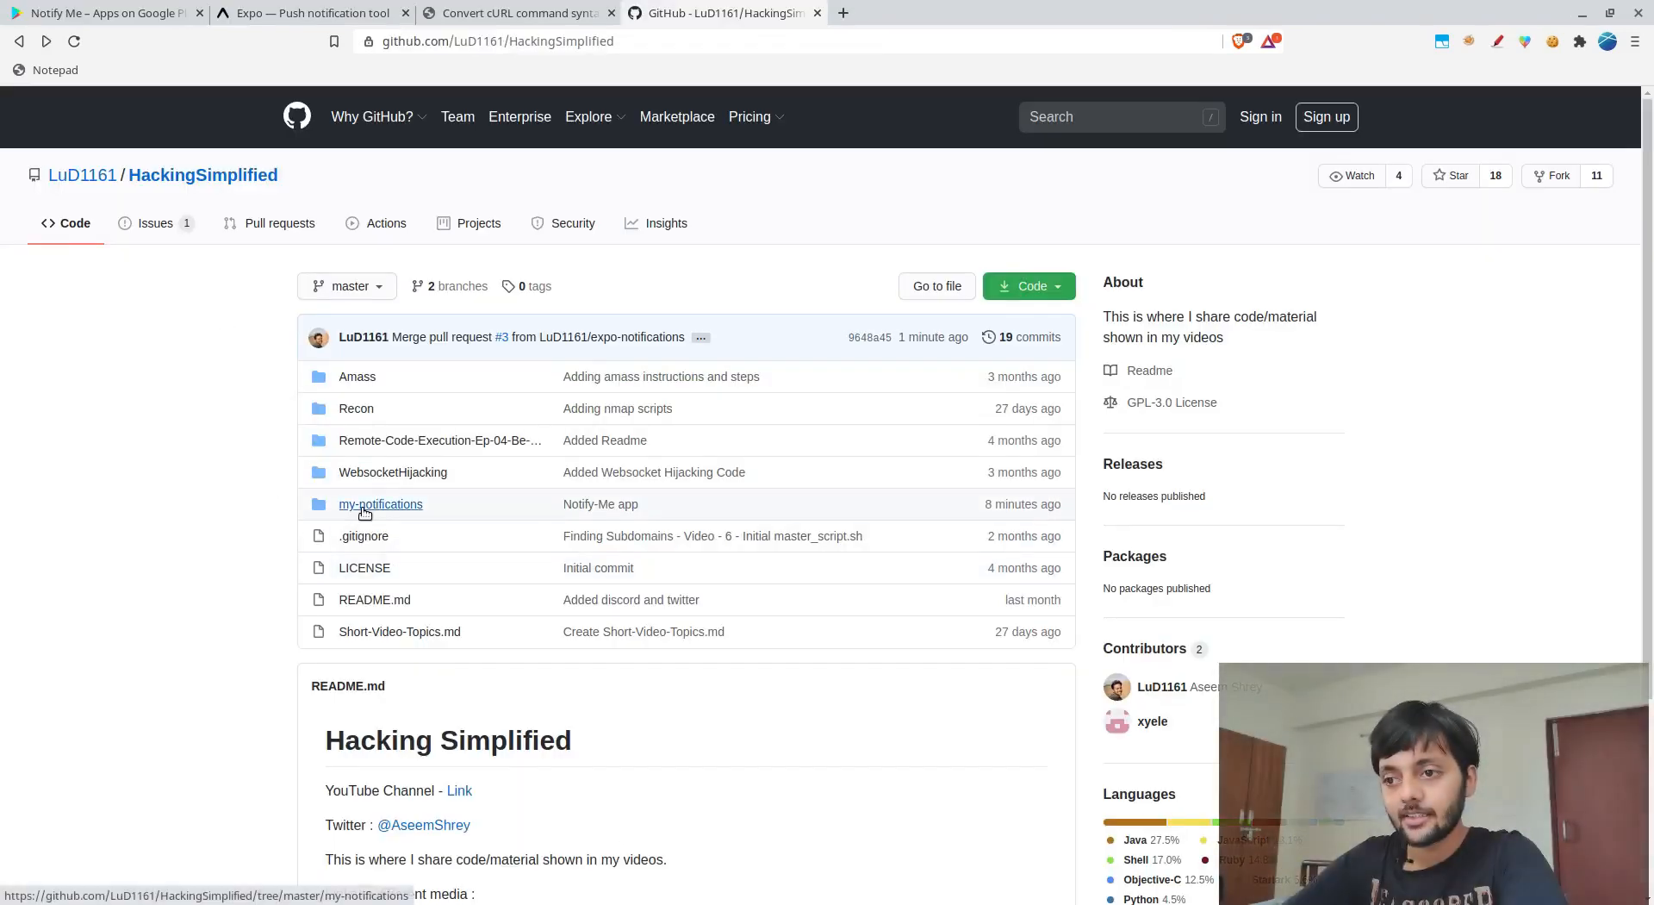
pyautogui.click(379, 503)
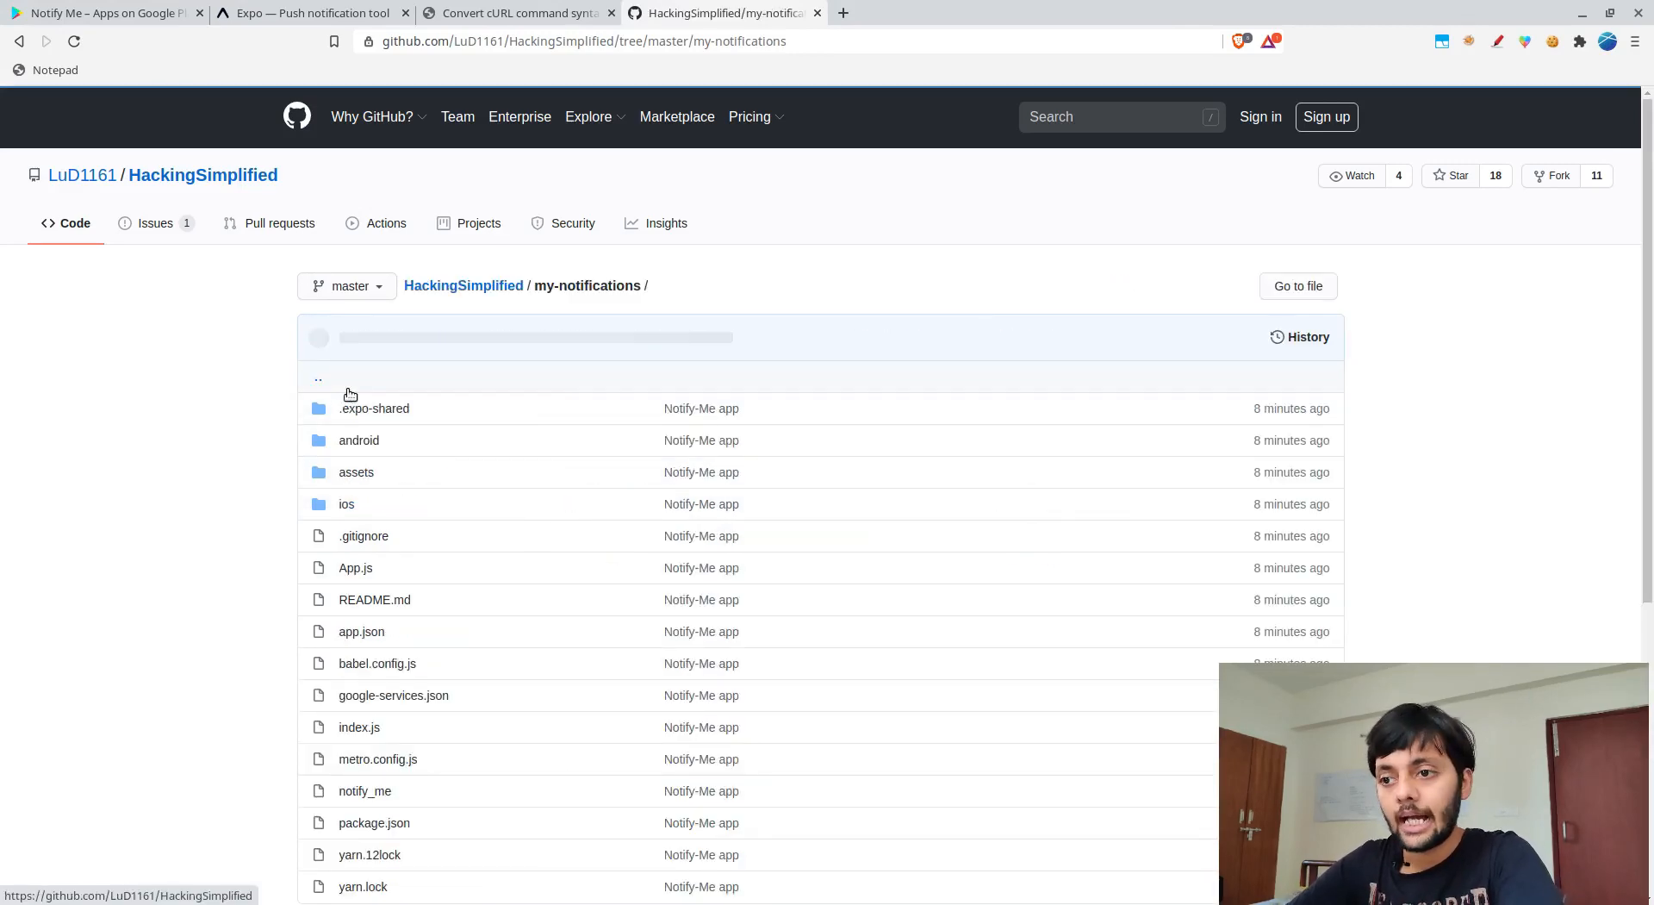
pyautogui.scroll(-3)
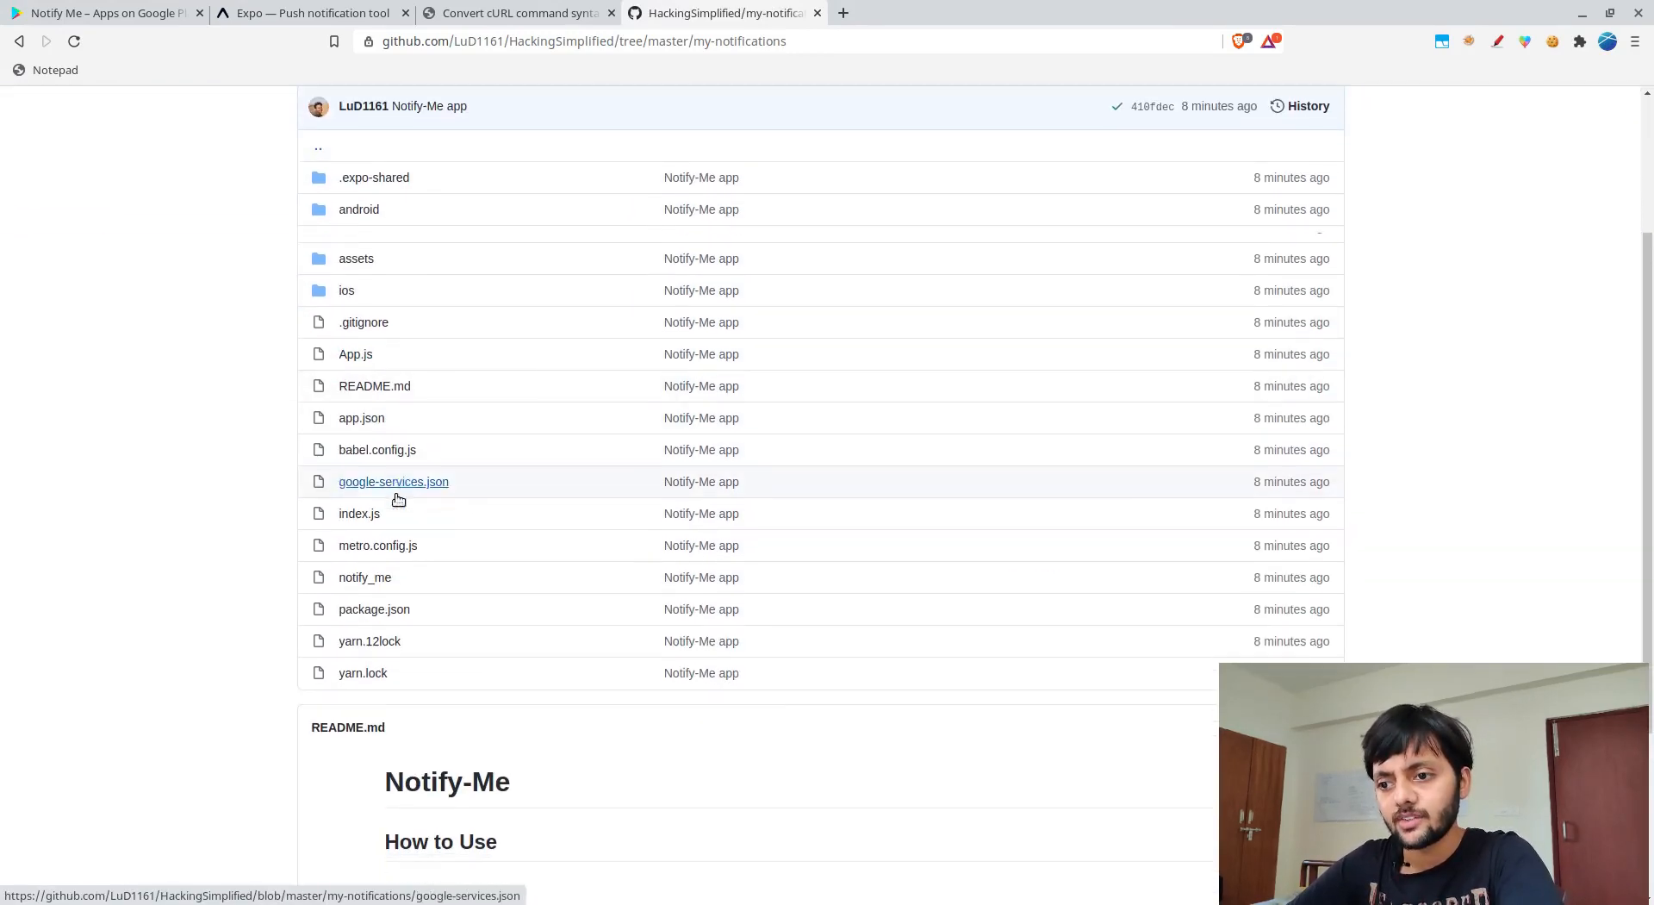
pyautogui.scroll(-3)
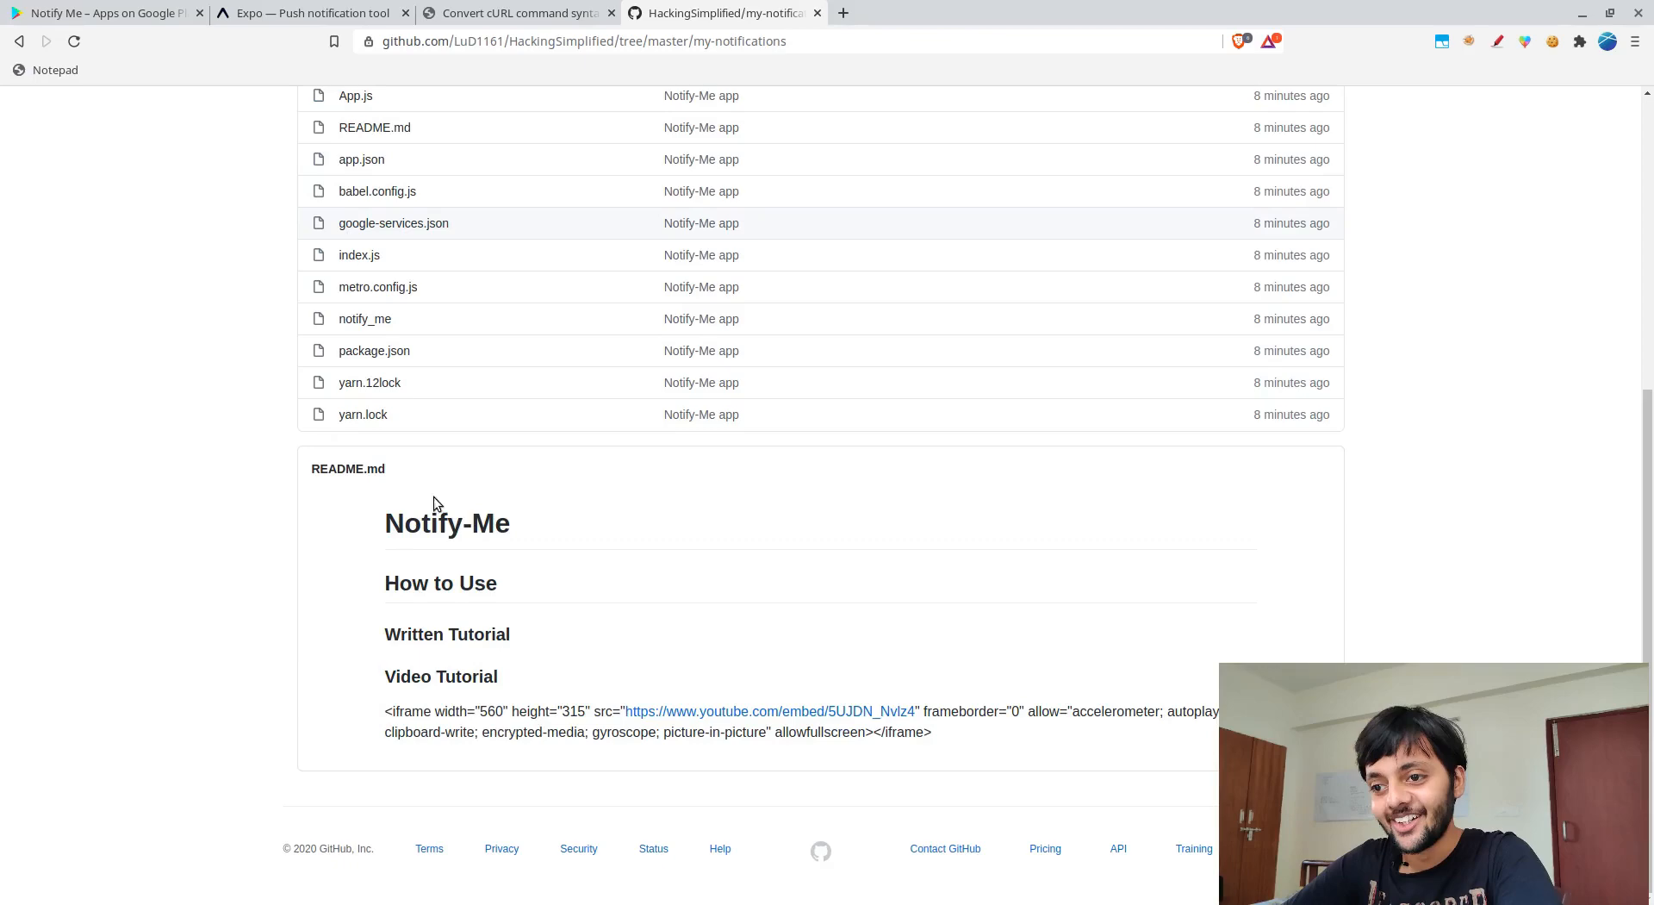
pyautogui.scroll(3)
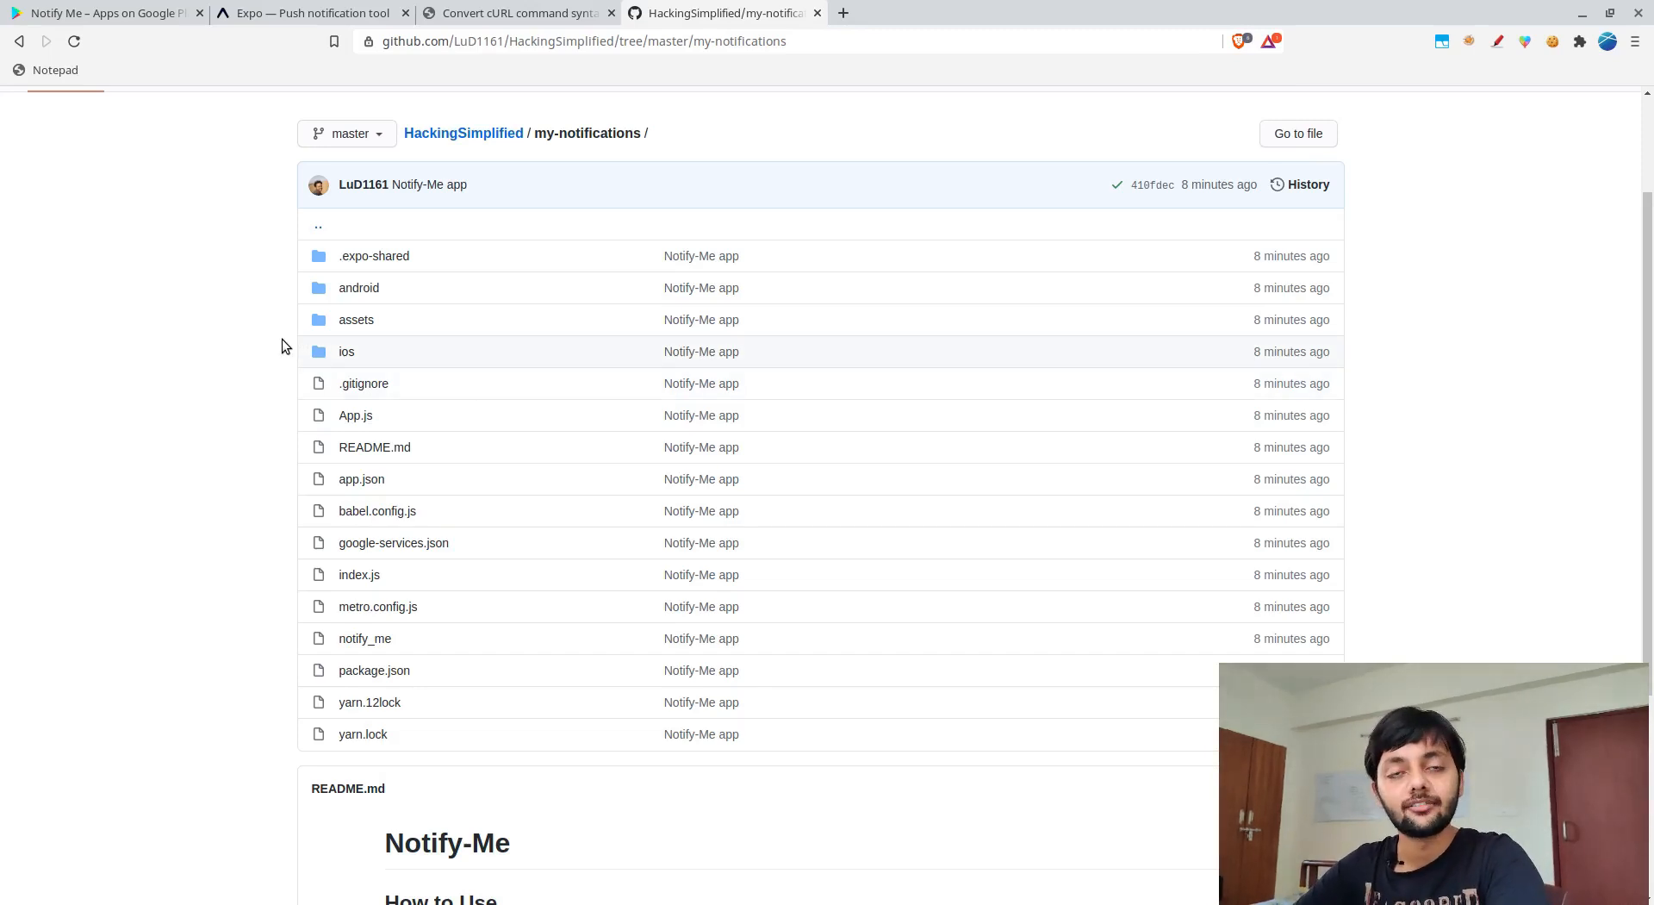
pyautogui.moveTo(303, 452)
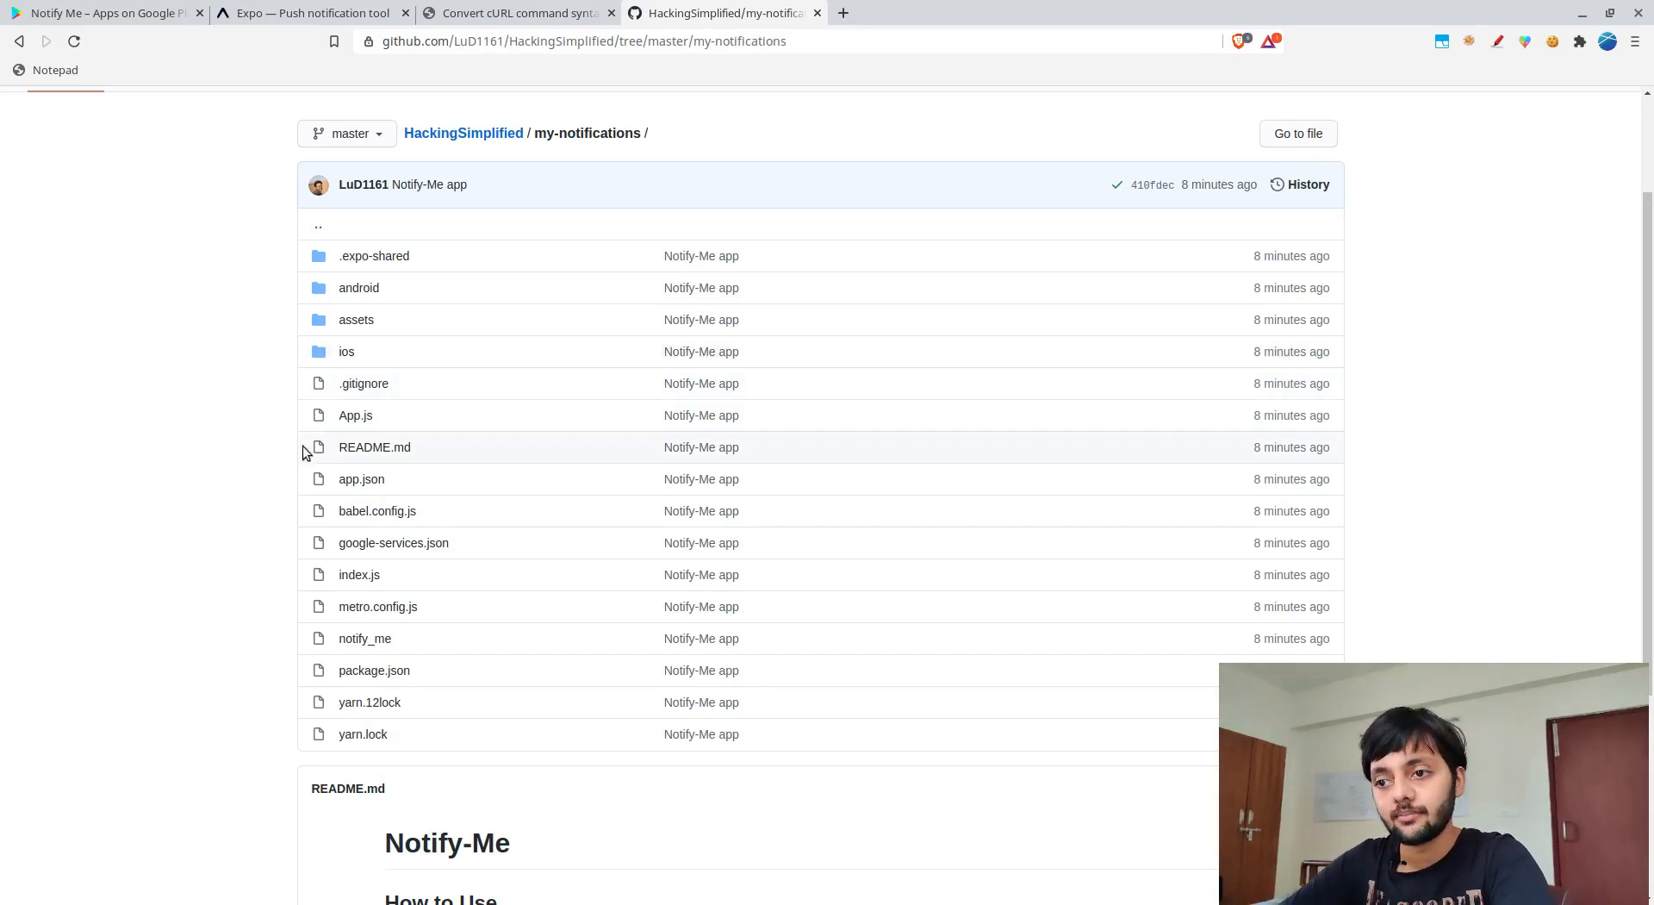
pyautogui.moveTo(393, 543)
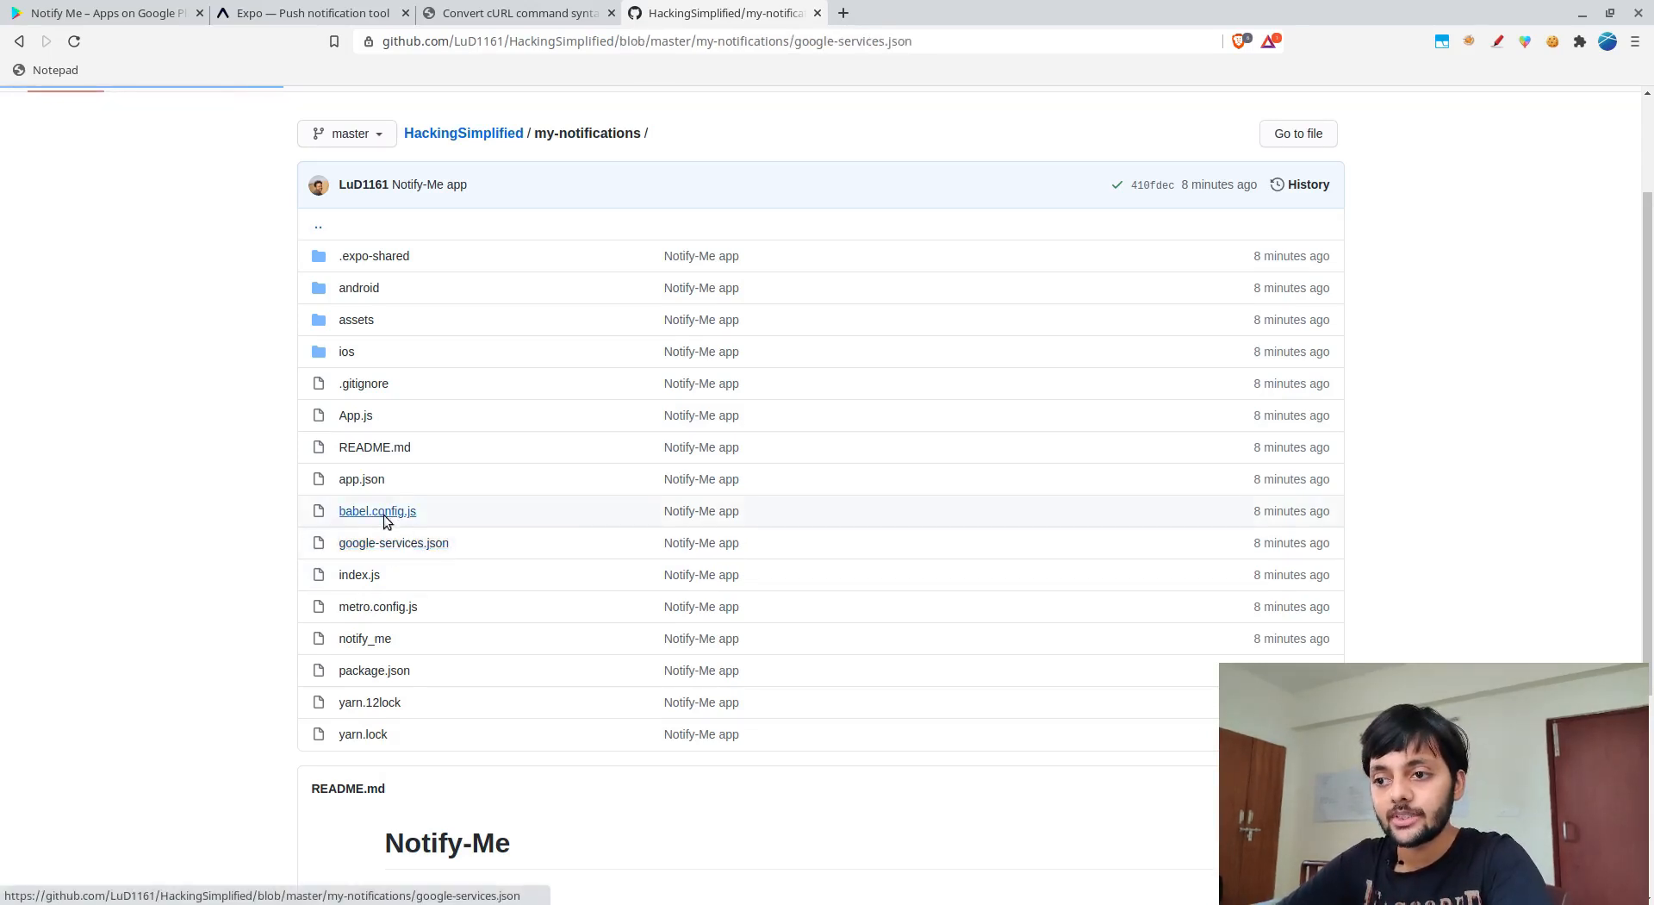
pyautogui.click(393, 543)
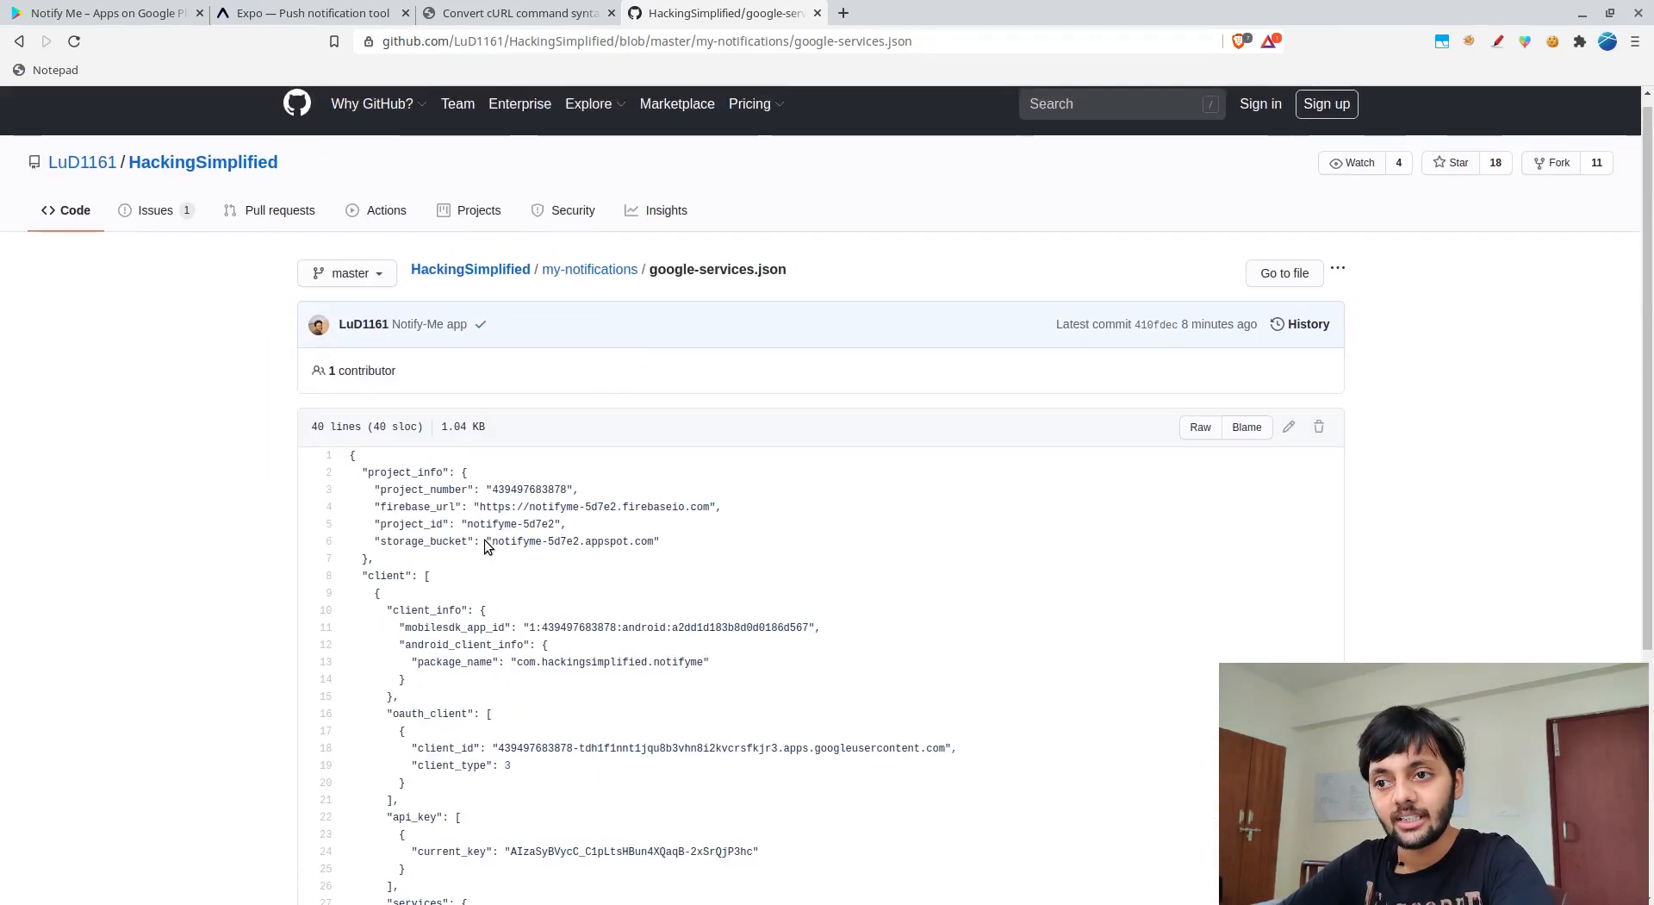
pyautogui.scroll(-3)
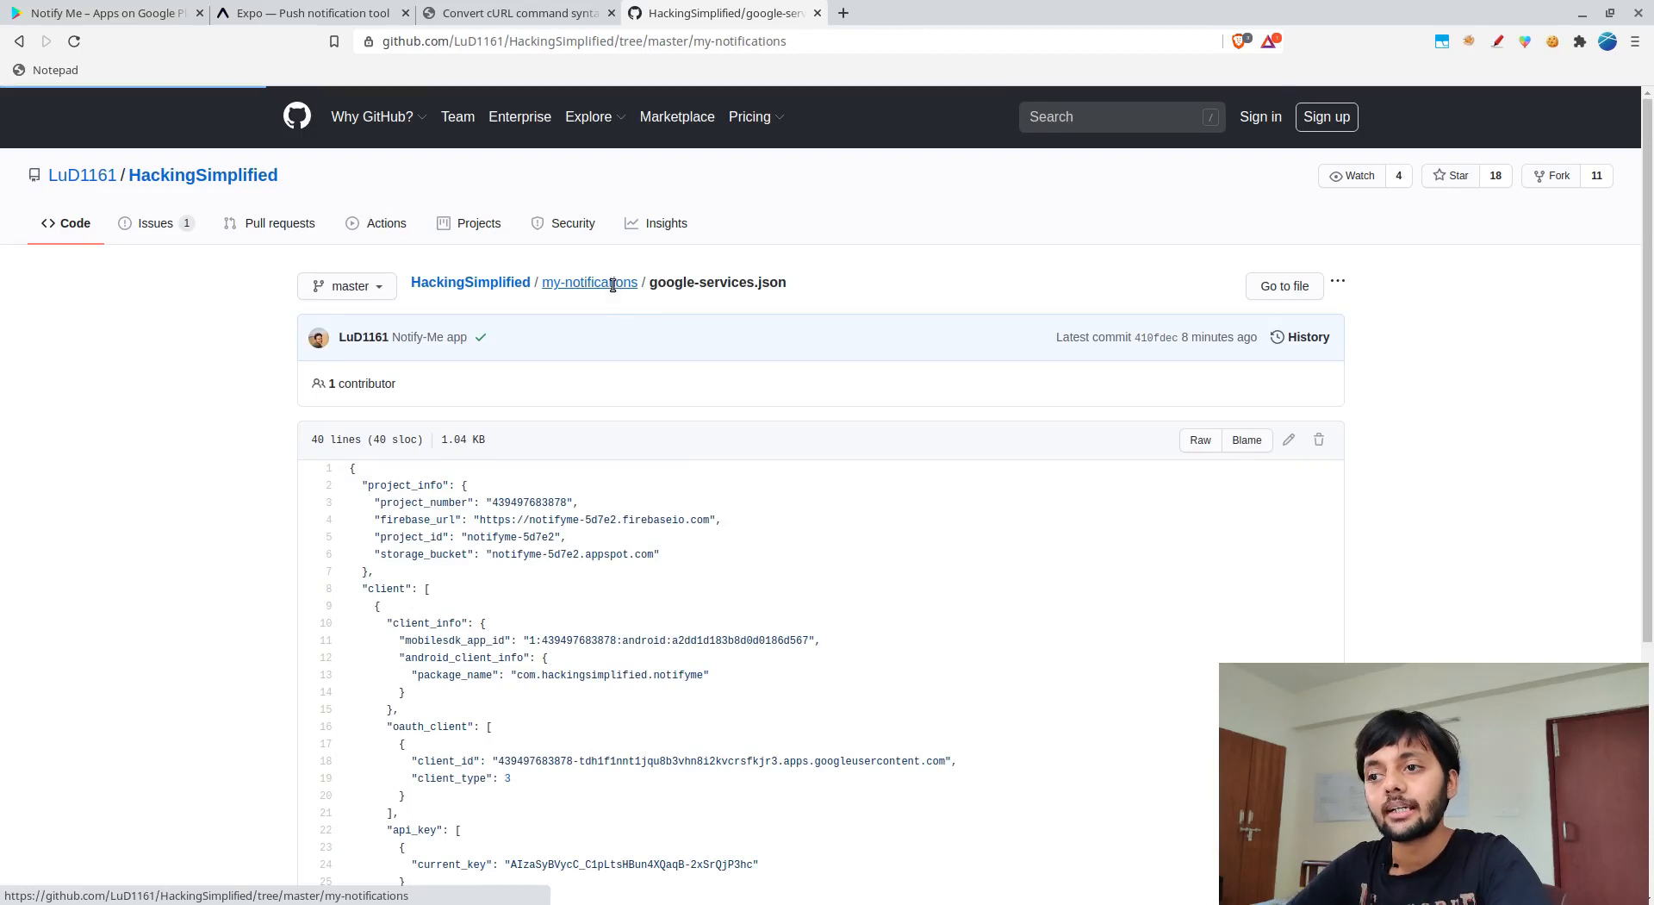
pyautogui.click(589, 281)
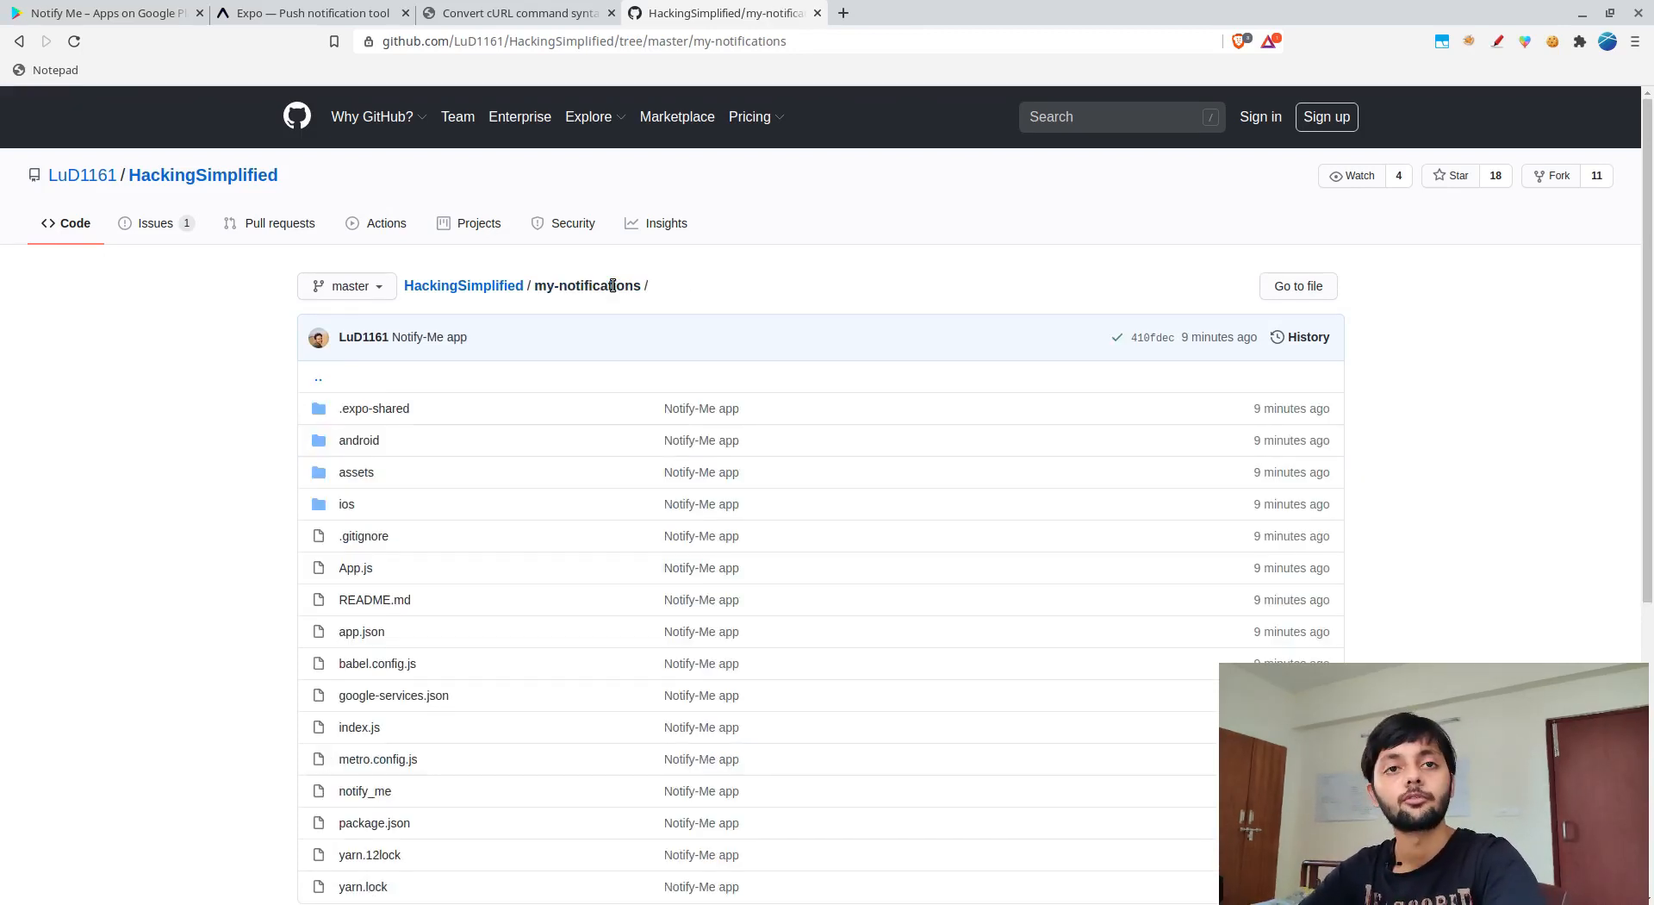
pyautogui.moveTo(792, 298)
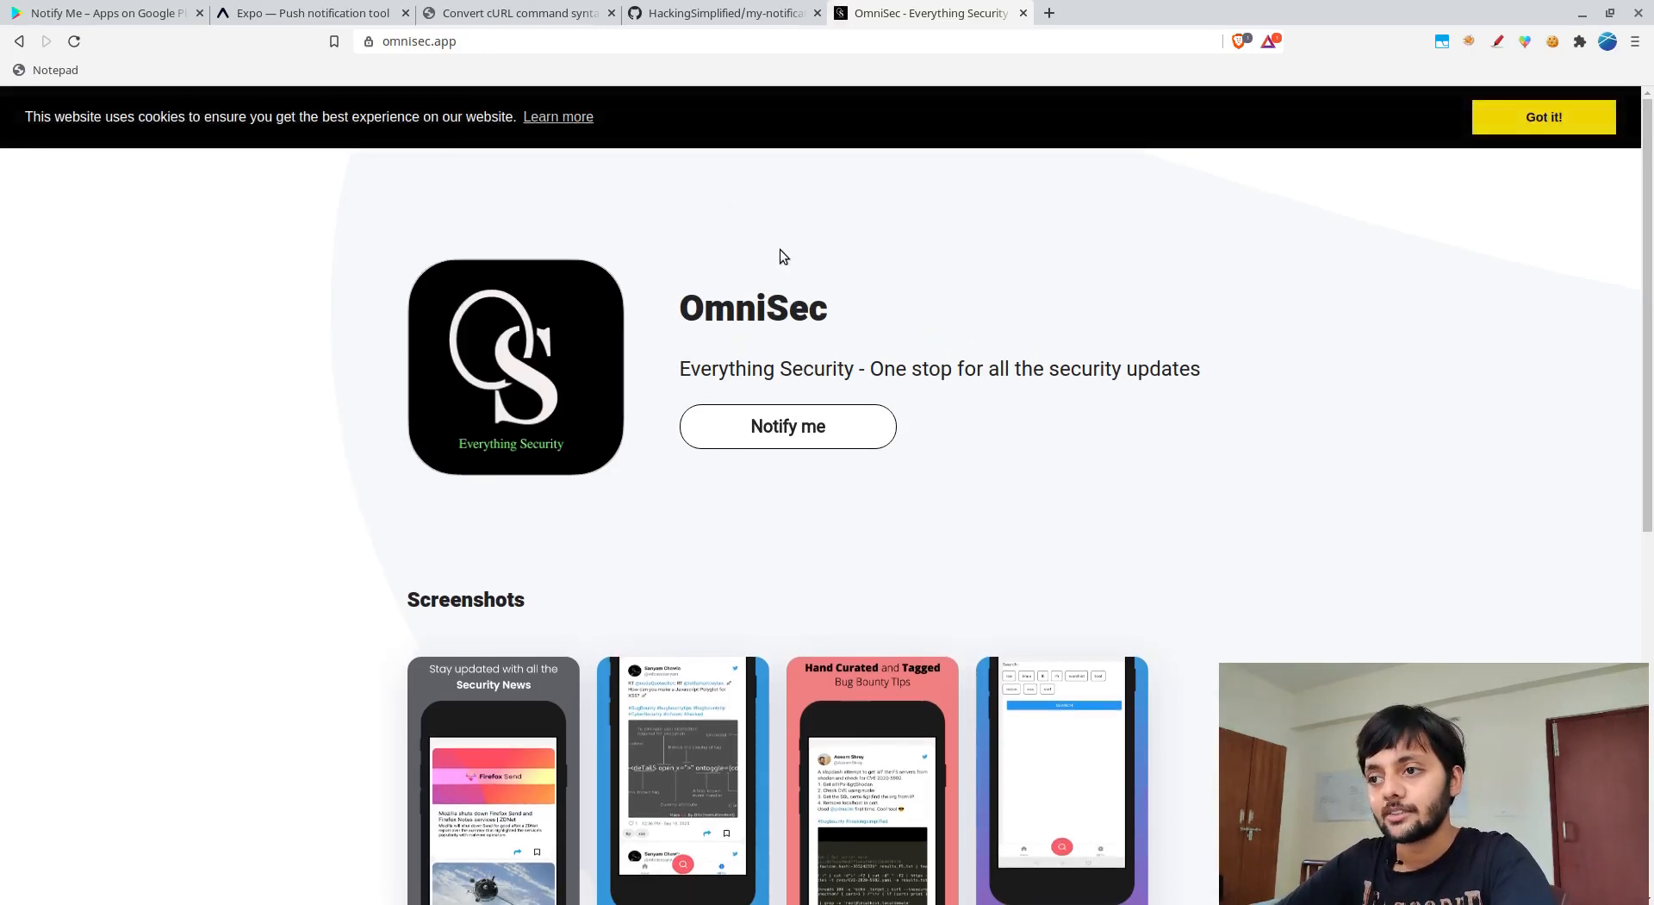
pyautogui.moveTo(409, 135)
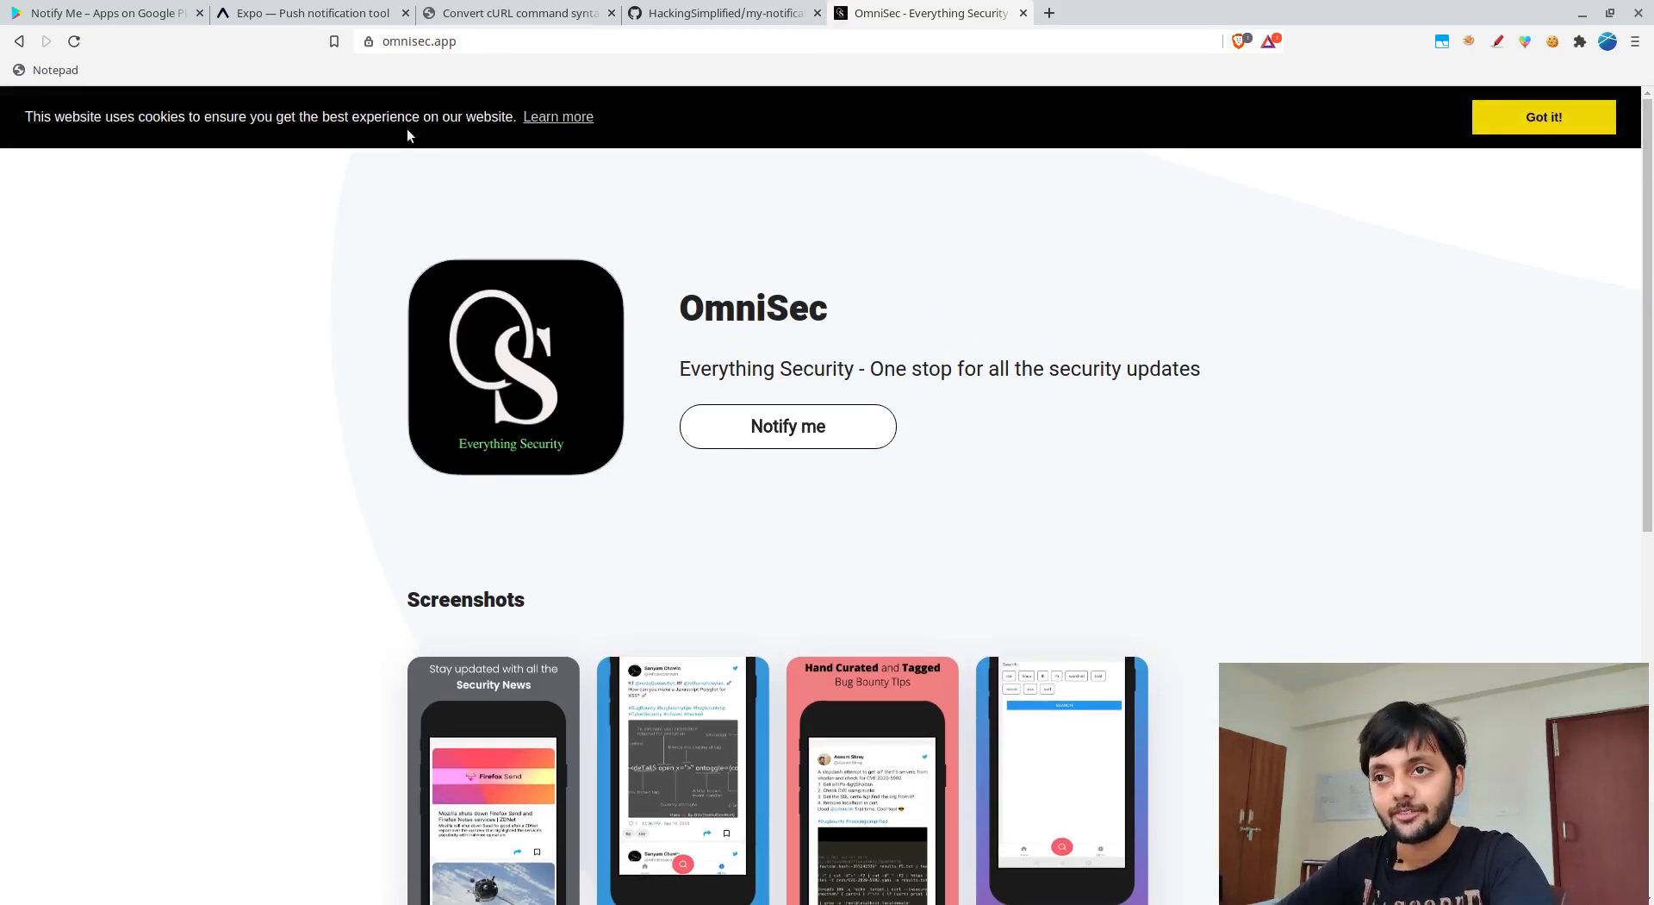
# Show the OmniSec launch page with its app screenshots in a new tab
pyautogui.click(367, 41)
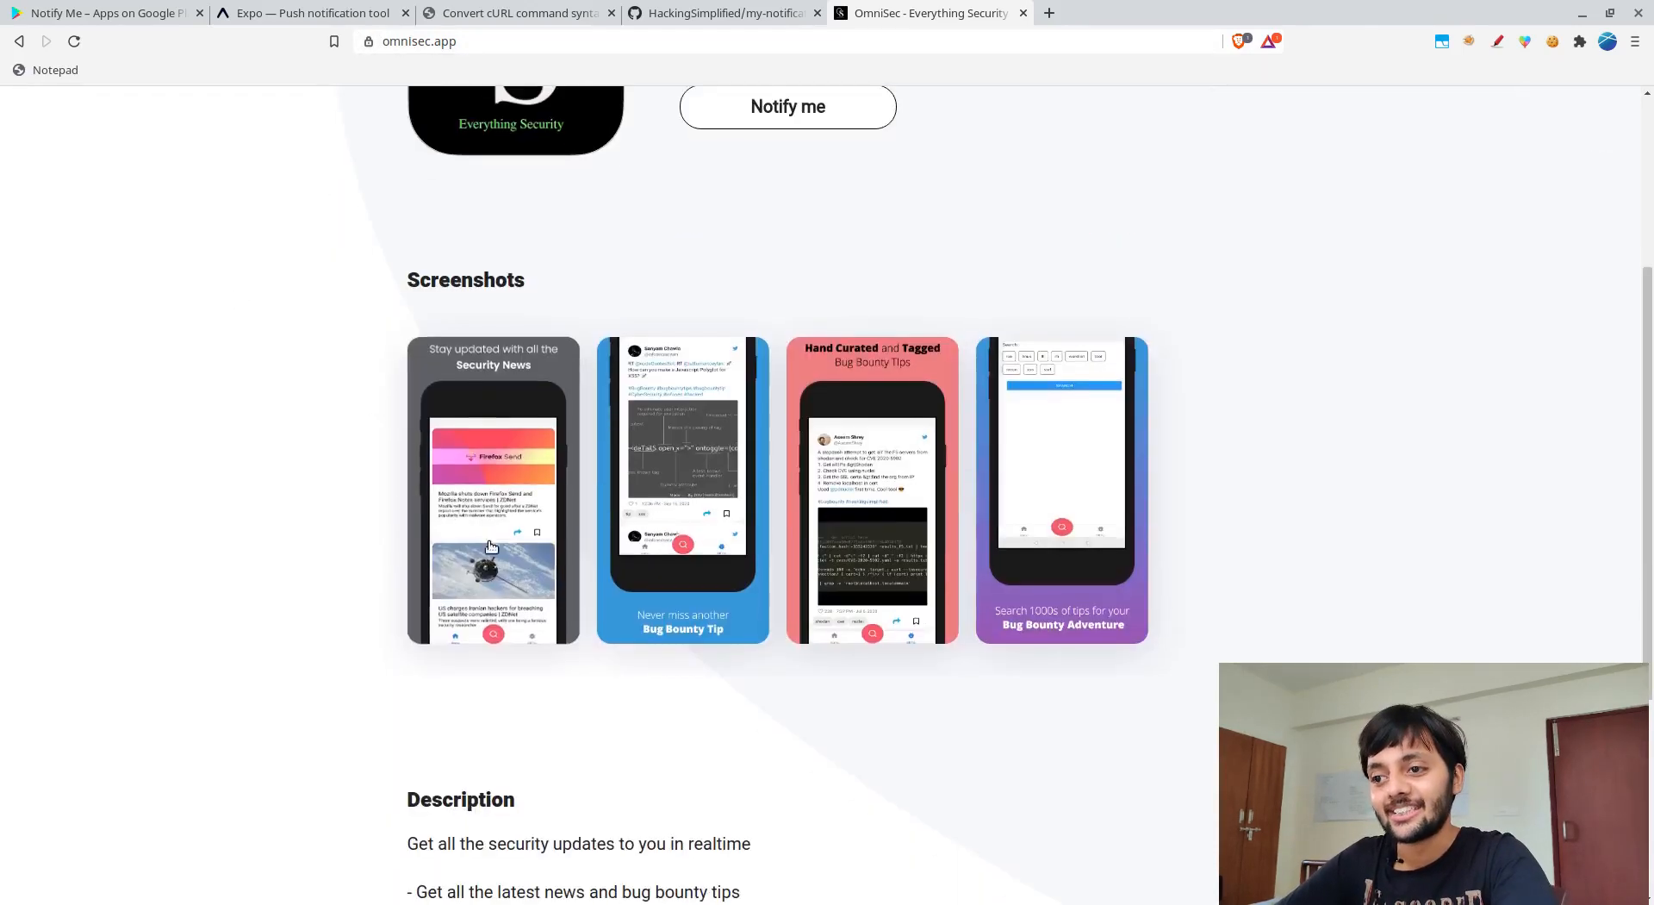
pyautogui.click(492, 489)
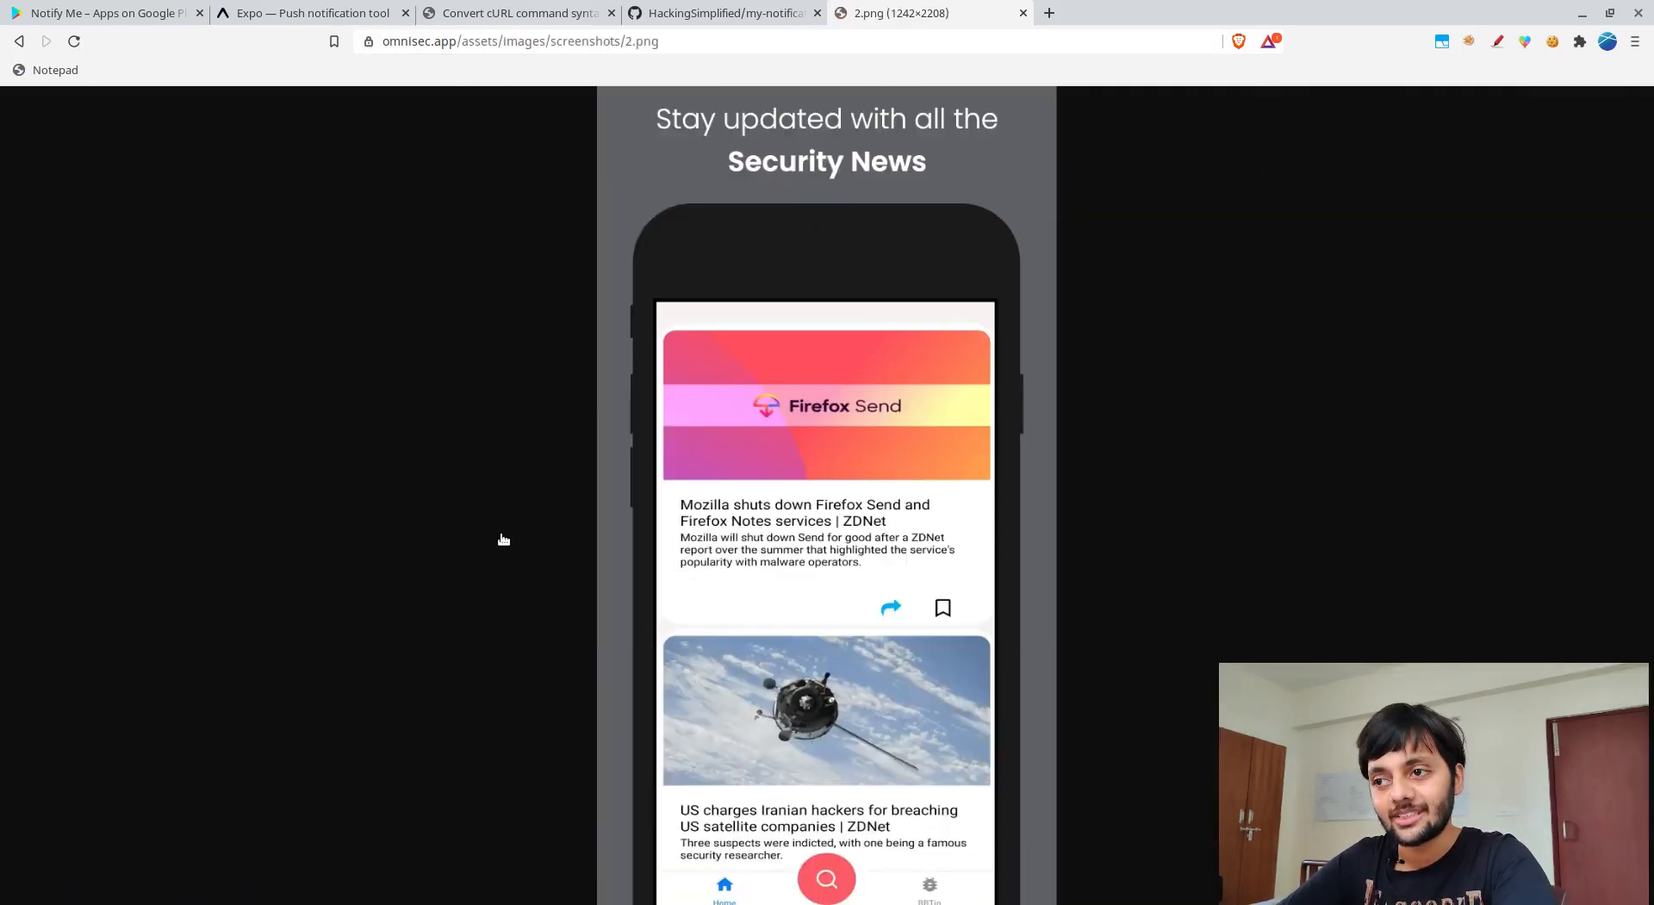
pyautogui.moveTo(815, 303)
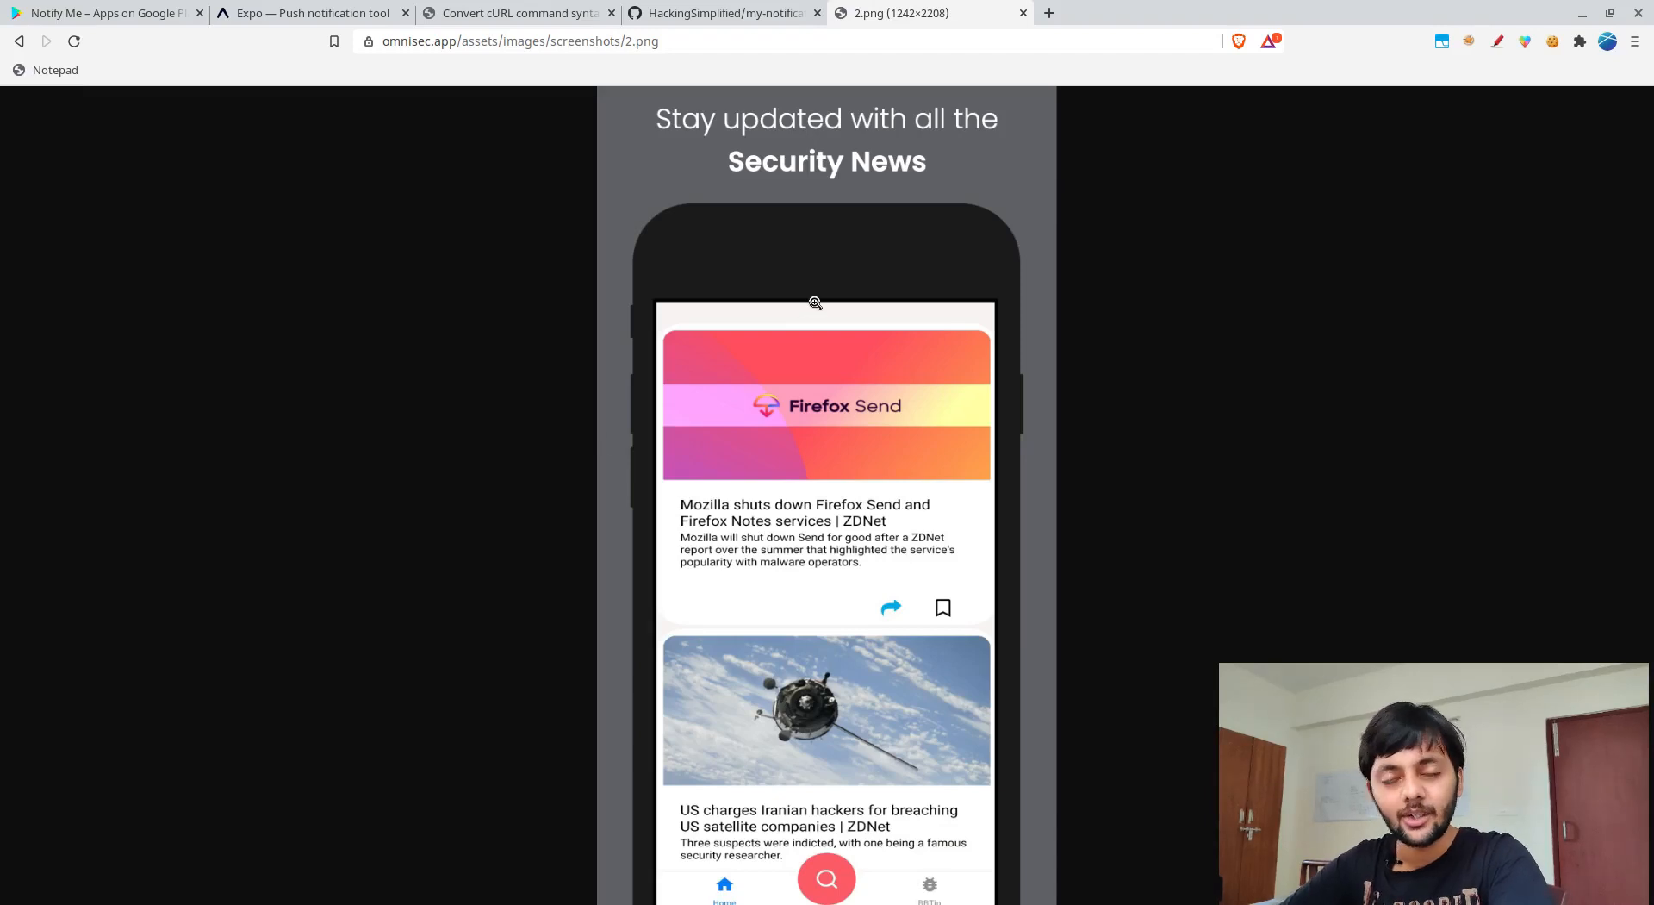
pyautogui.click(19, 41)
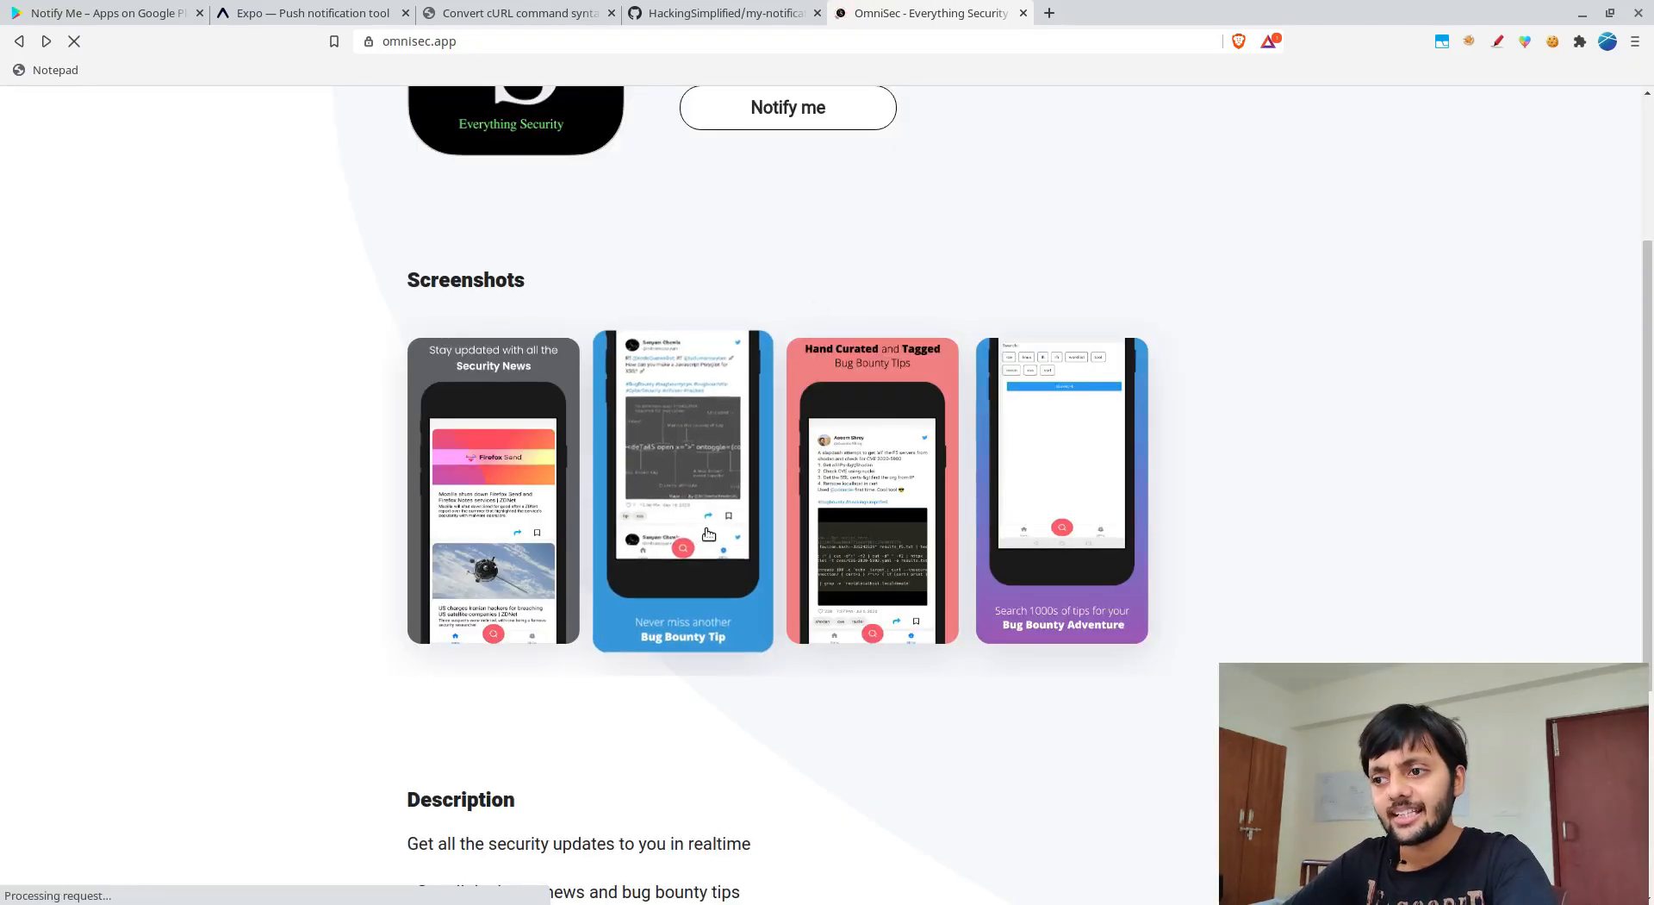
pyautogui.click(682, 491)
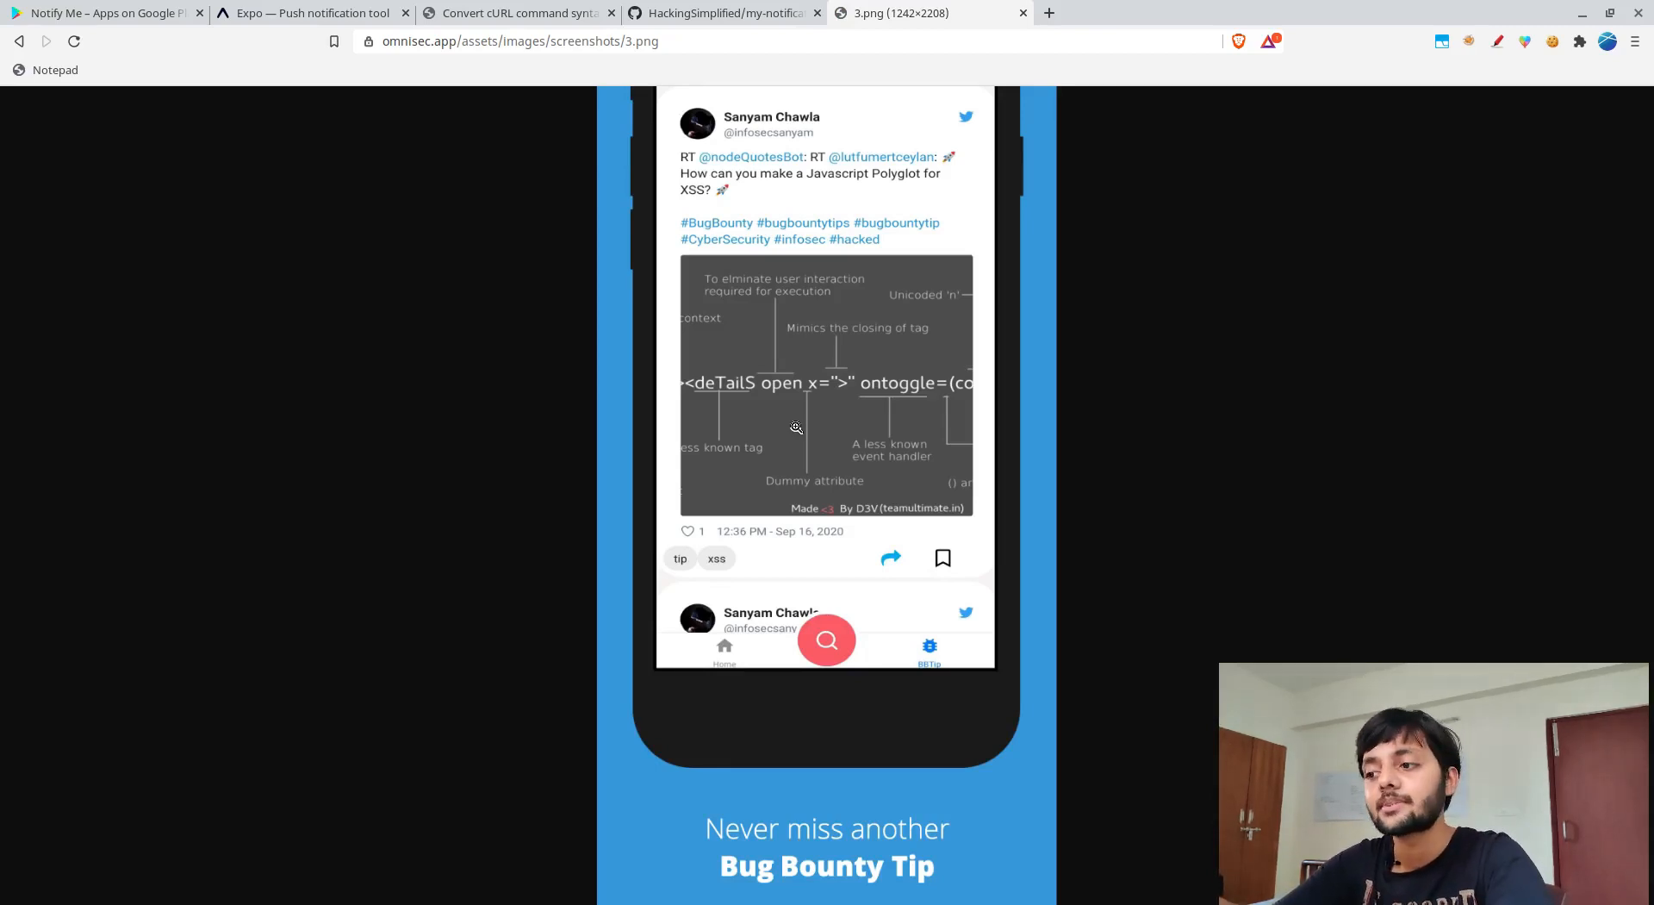
pyautogui.moveTo(691, 588)
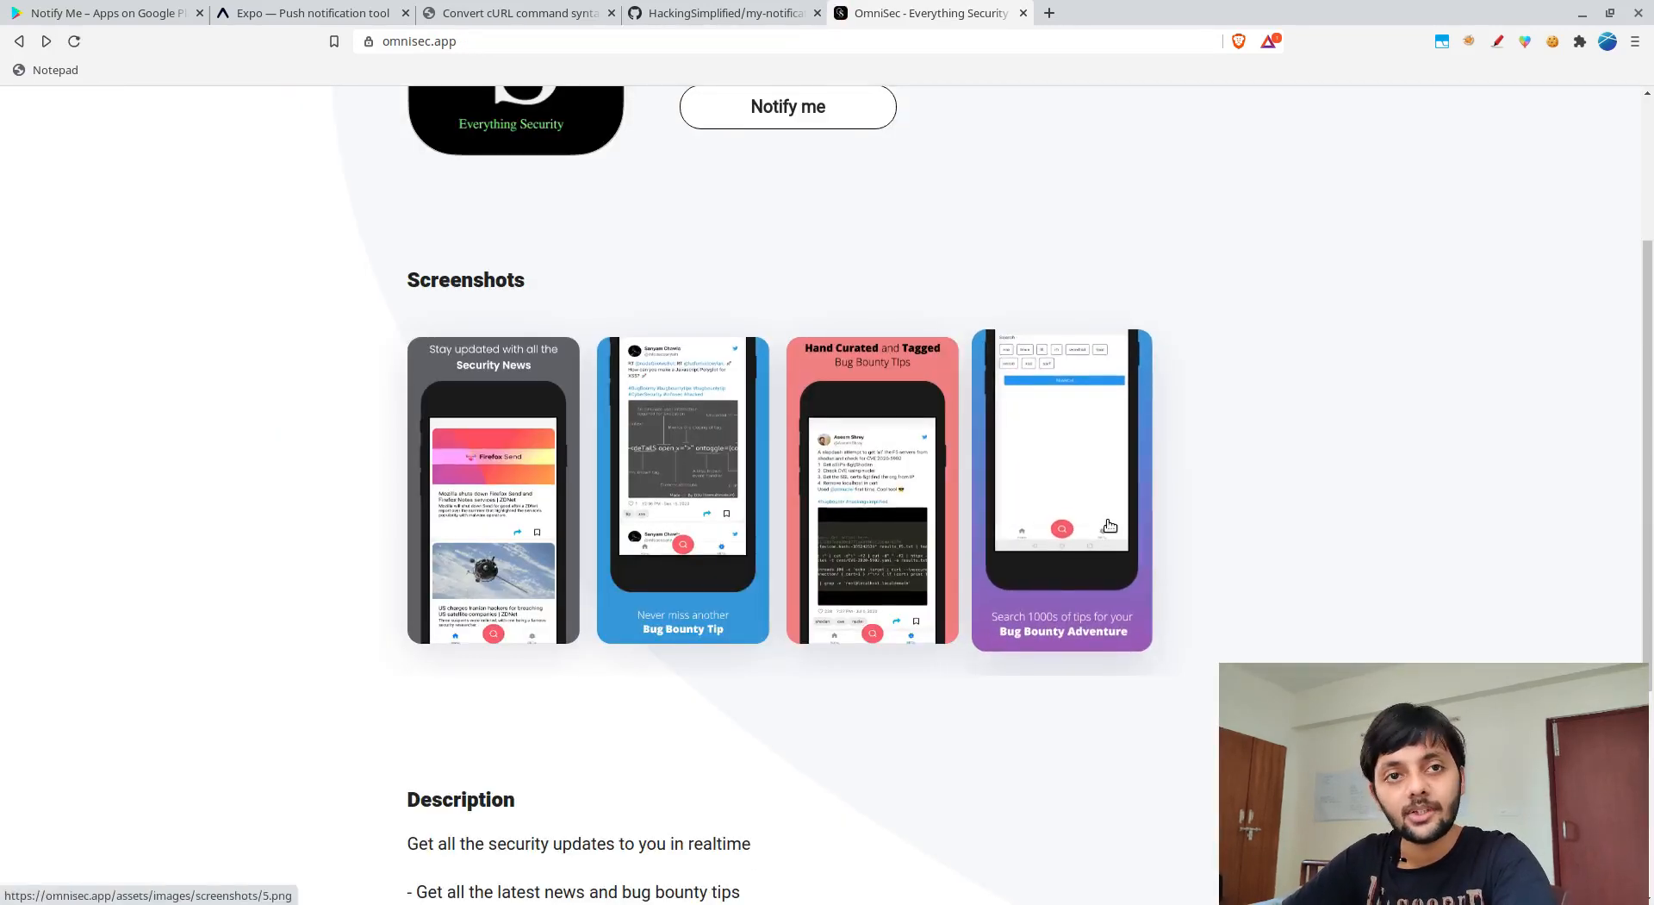
pyautogui.click(1061, 491)
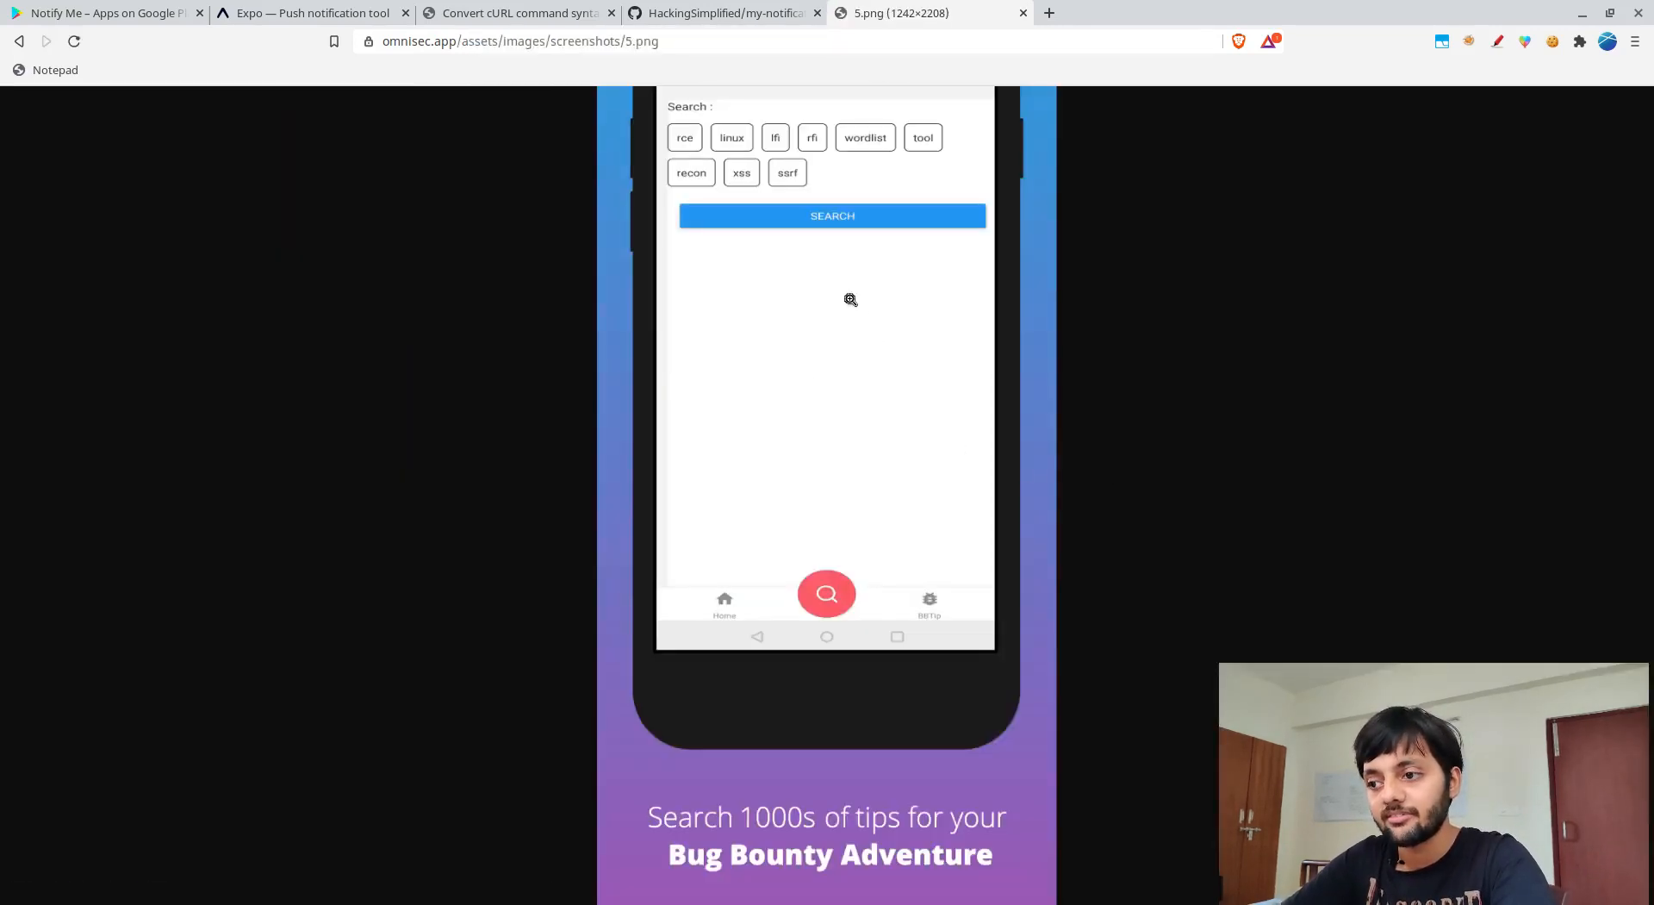
pyautogui.moveTo(801, 614)
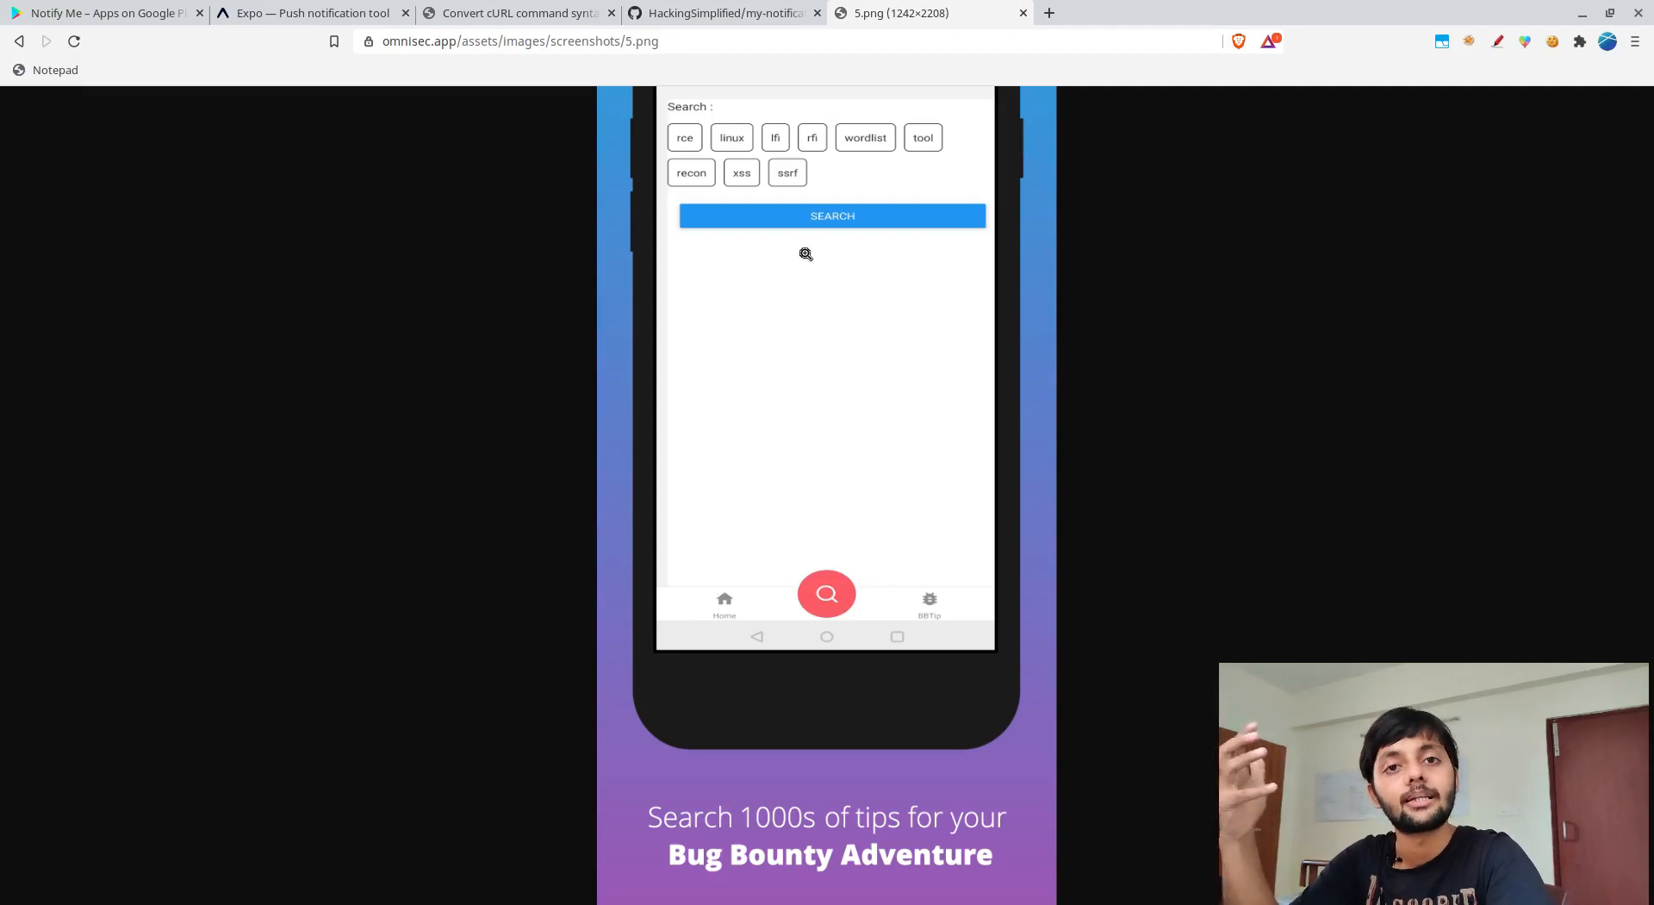
pyautogui.moveTo(910, 619)
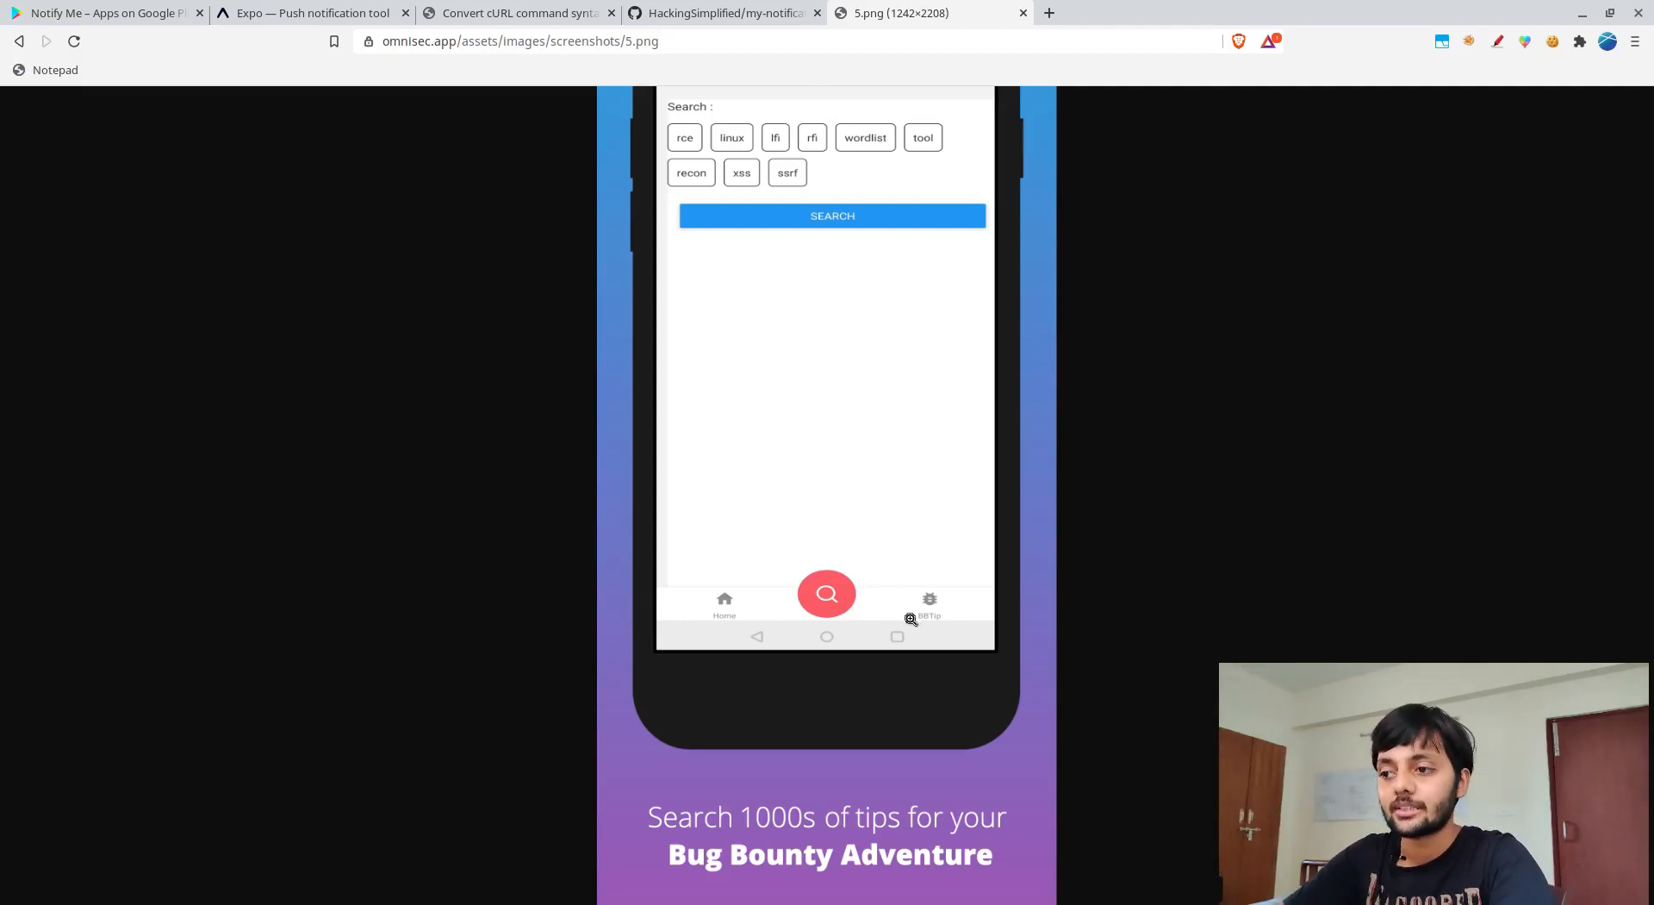
pyautogui.moveTo(741, 171)
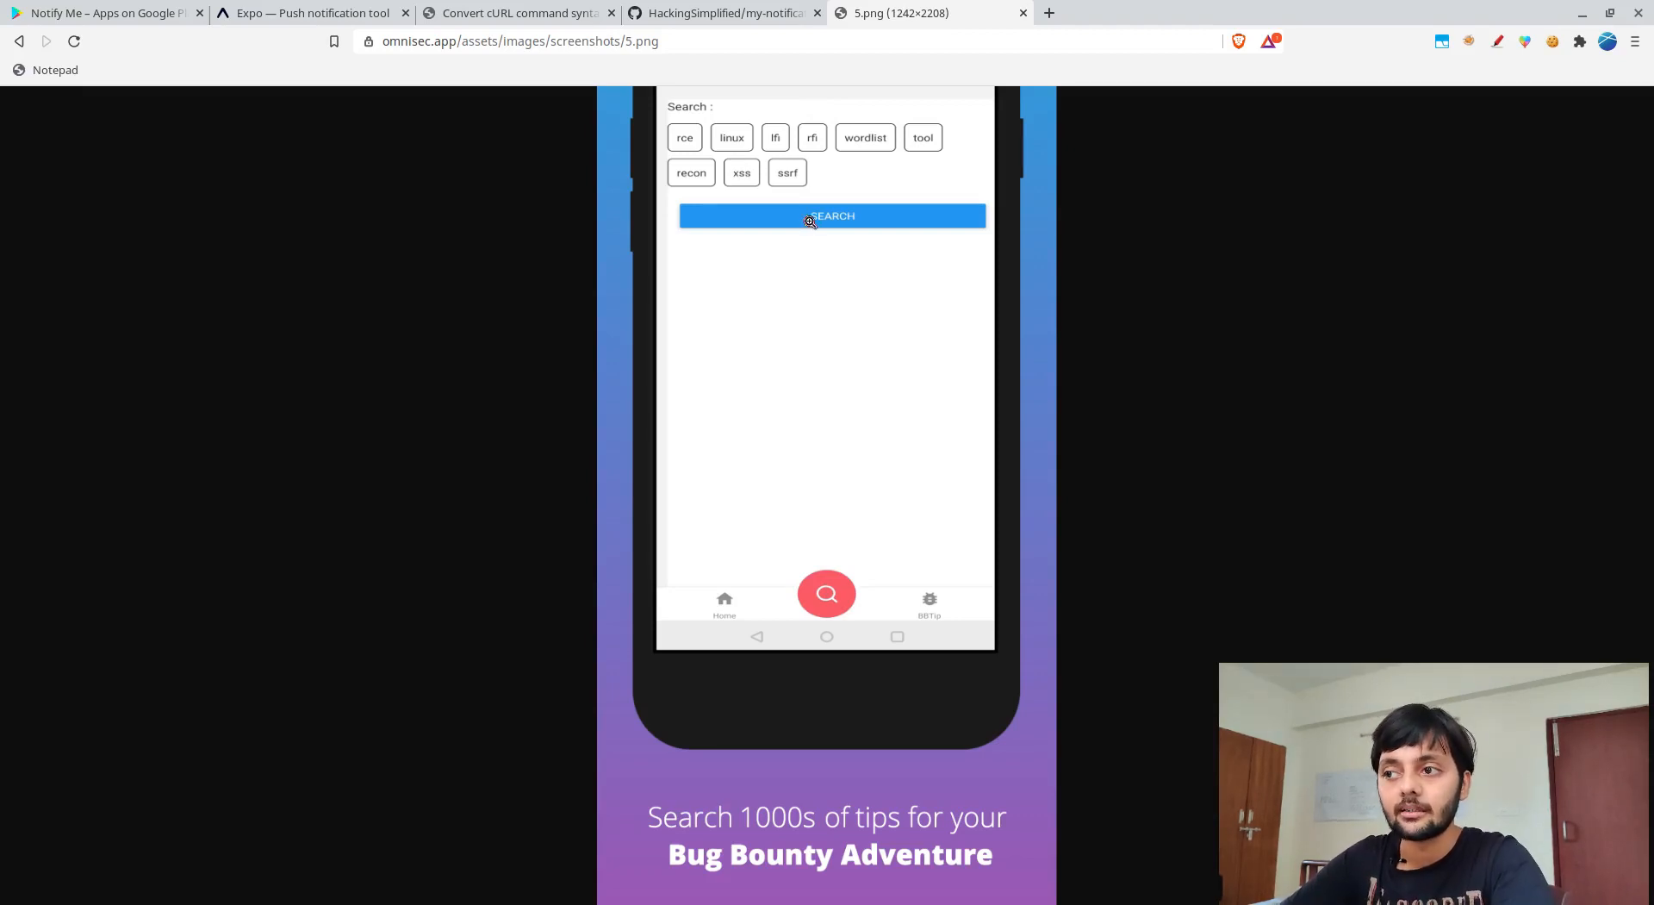
pyautogui.moveTo(923, 469)
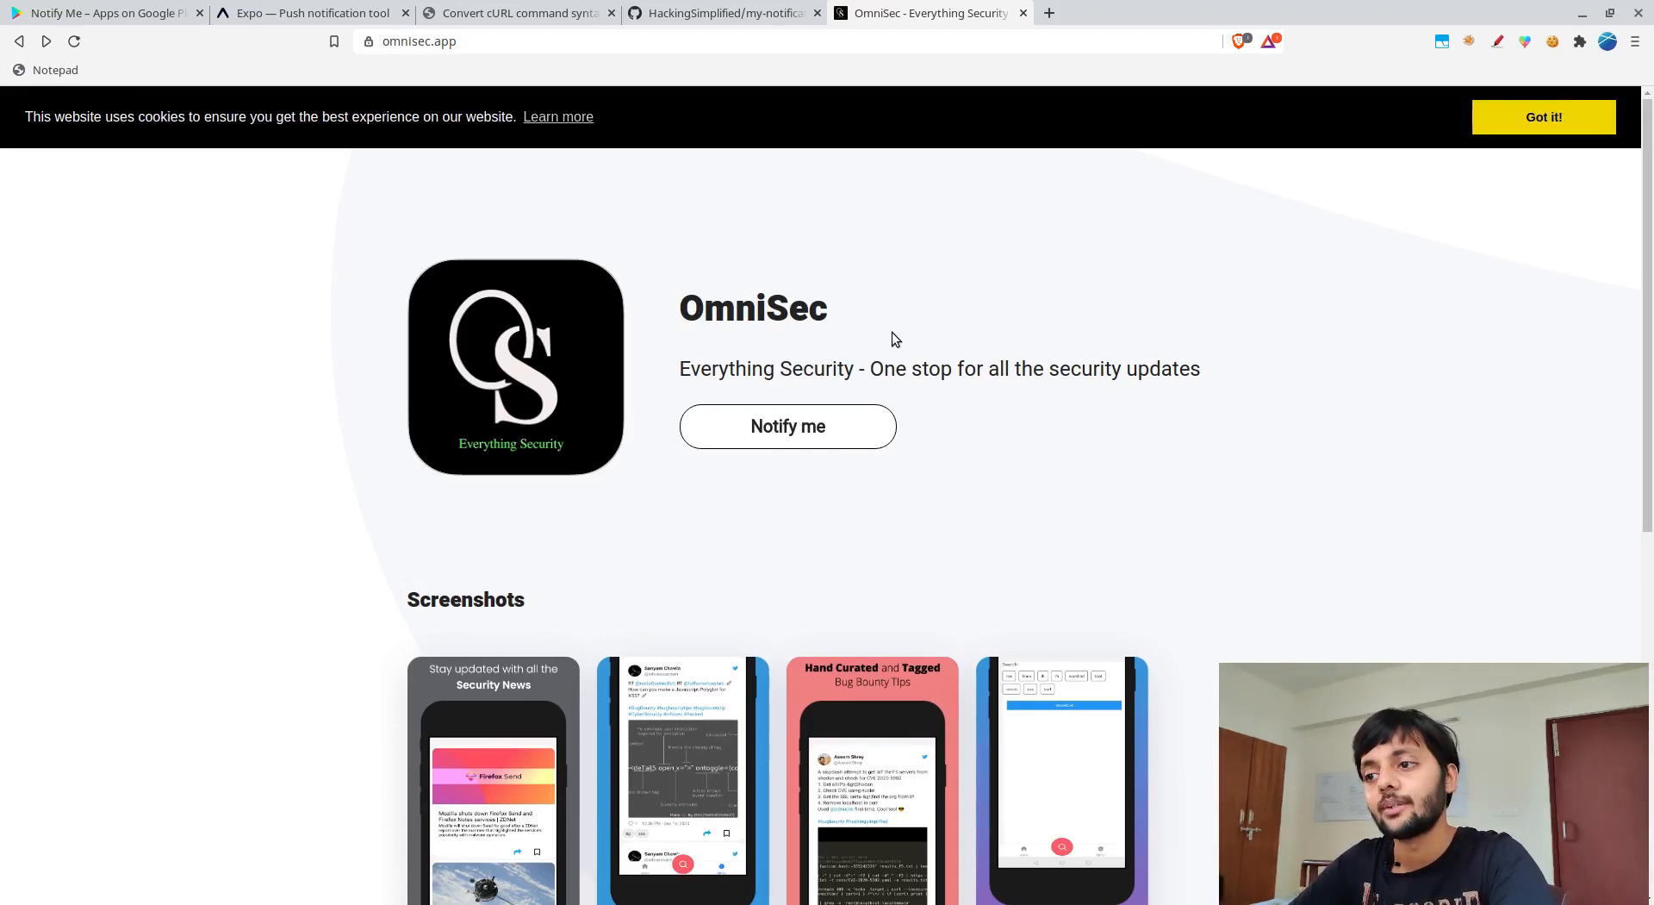
# Reveal the launch-notification email field via Notify me
pyautogui.click(787, 426)
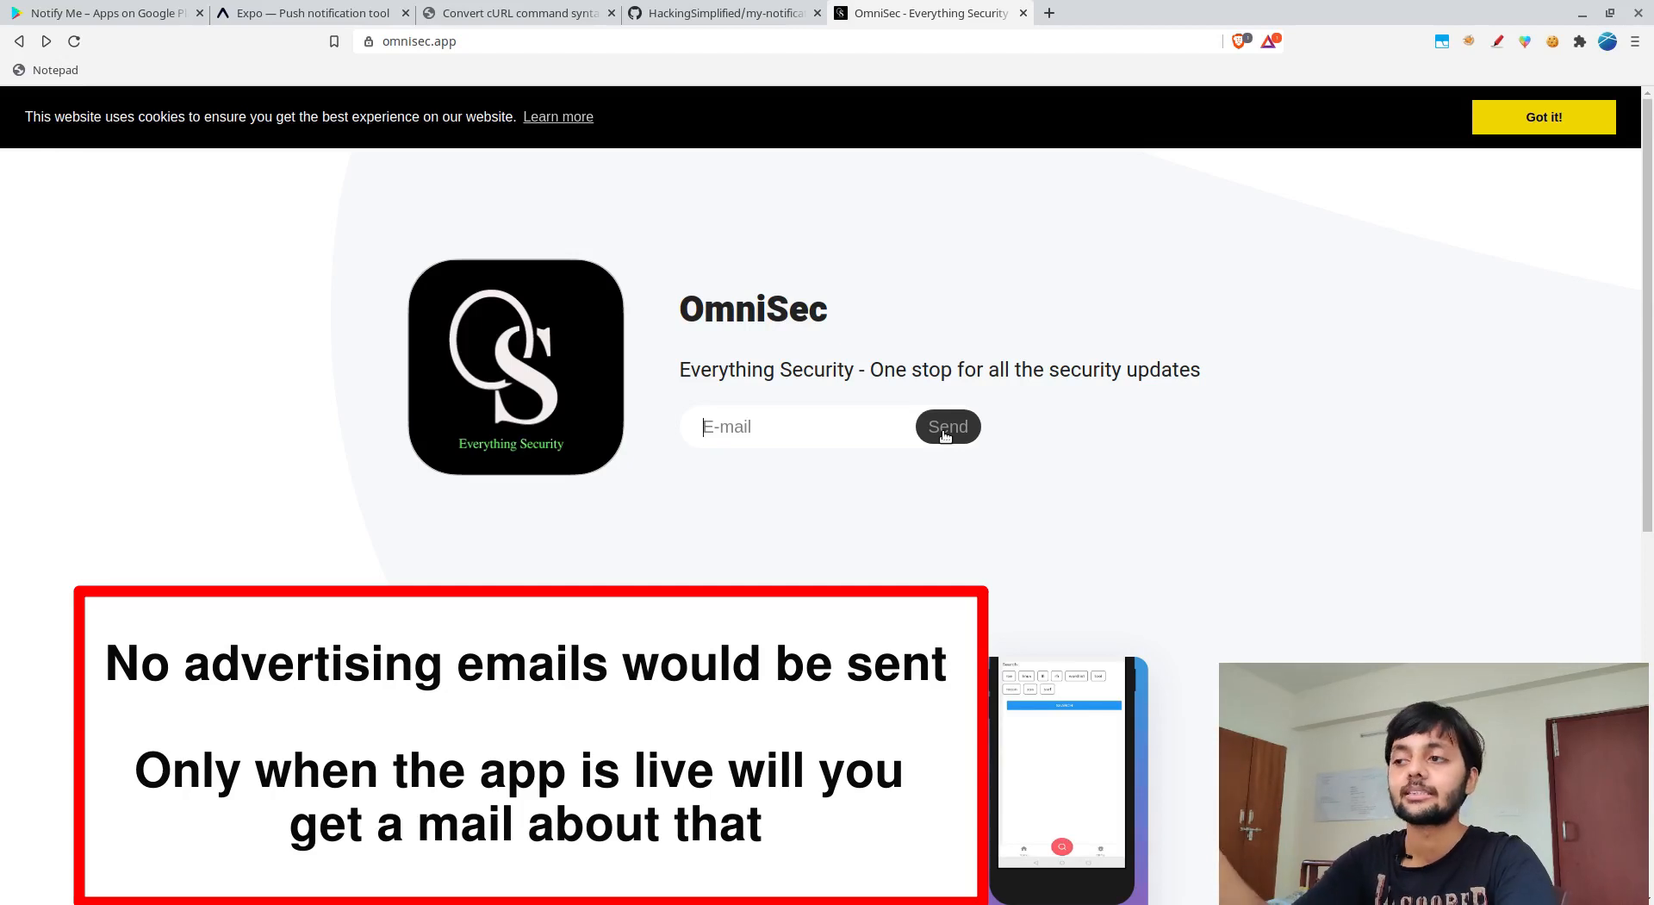
pyautogui.moveTo(695, 414)
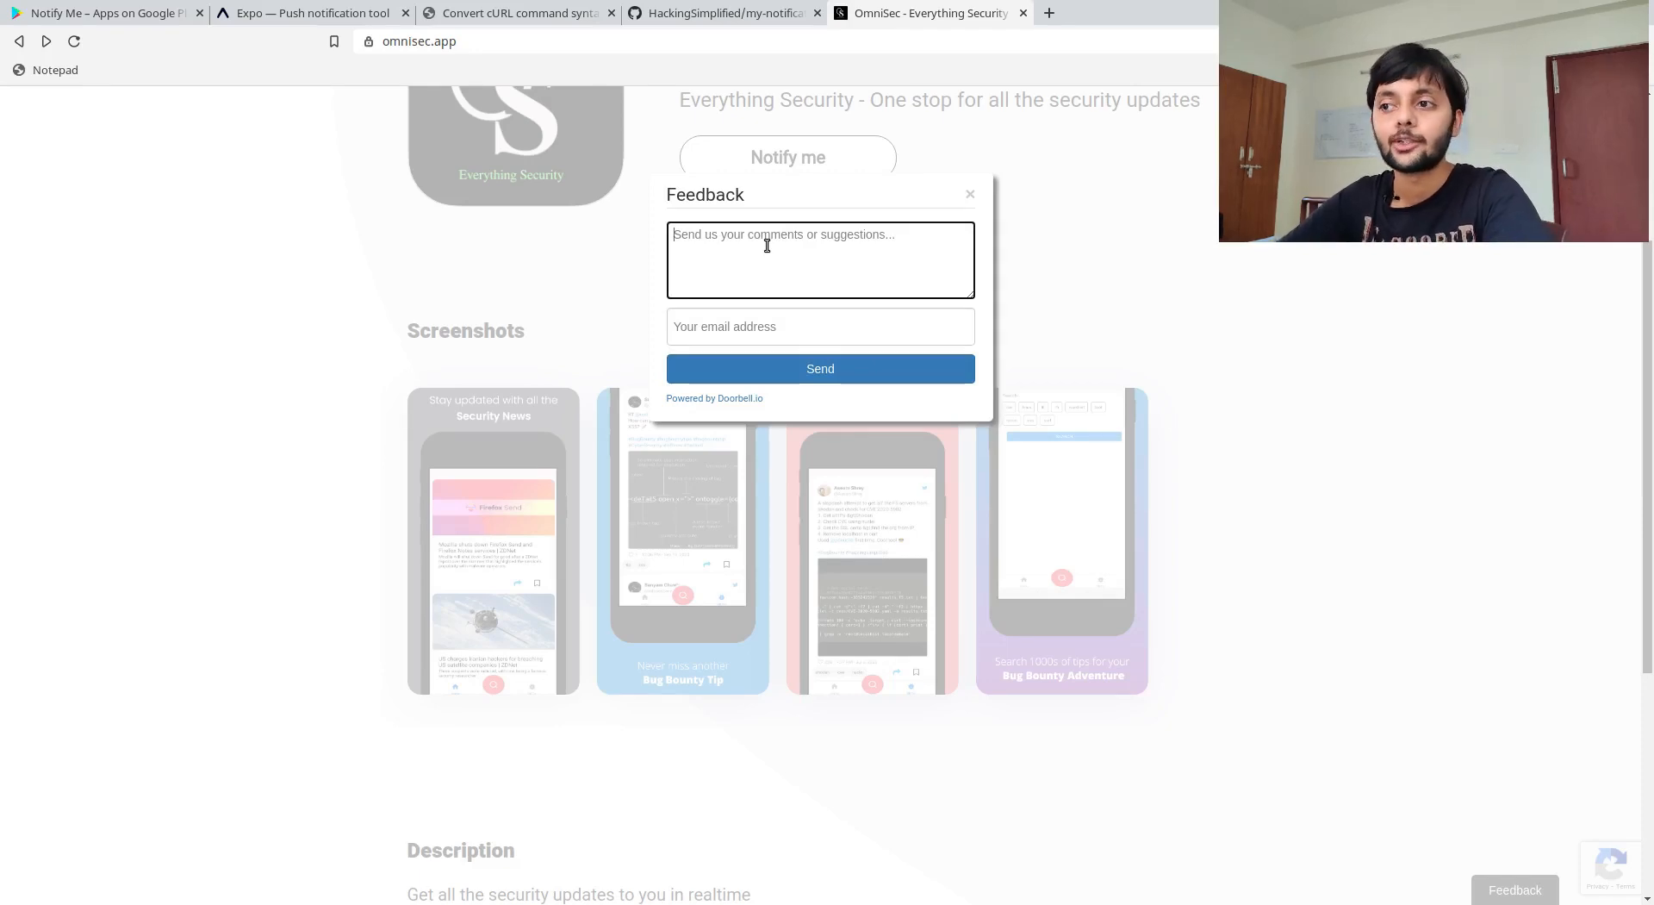
# Close the Feedback popup and scroll back up the OmniSec page
pyautogui.click(969, 195)
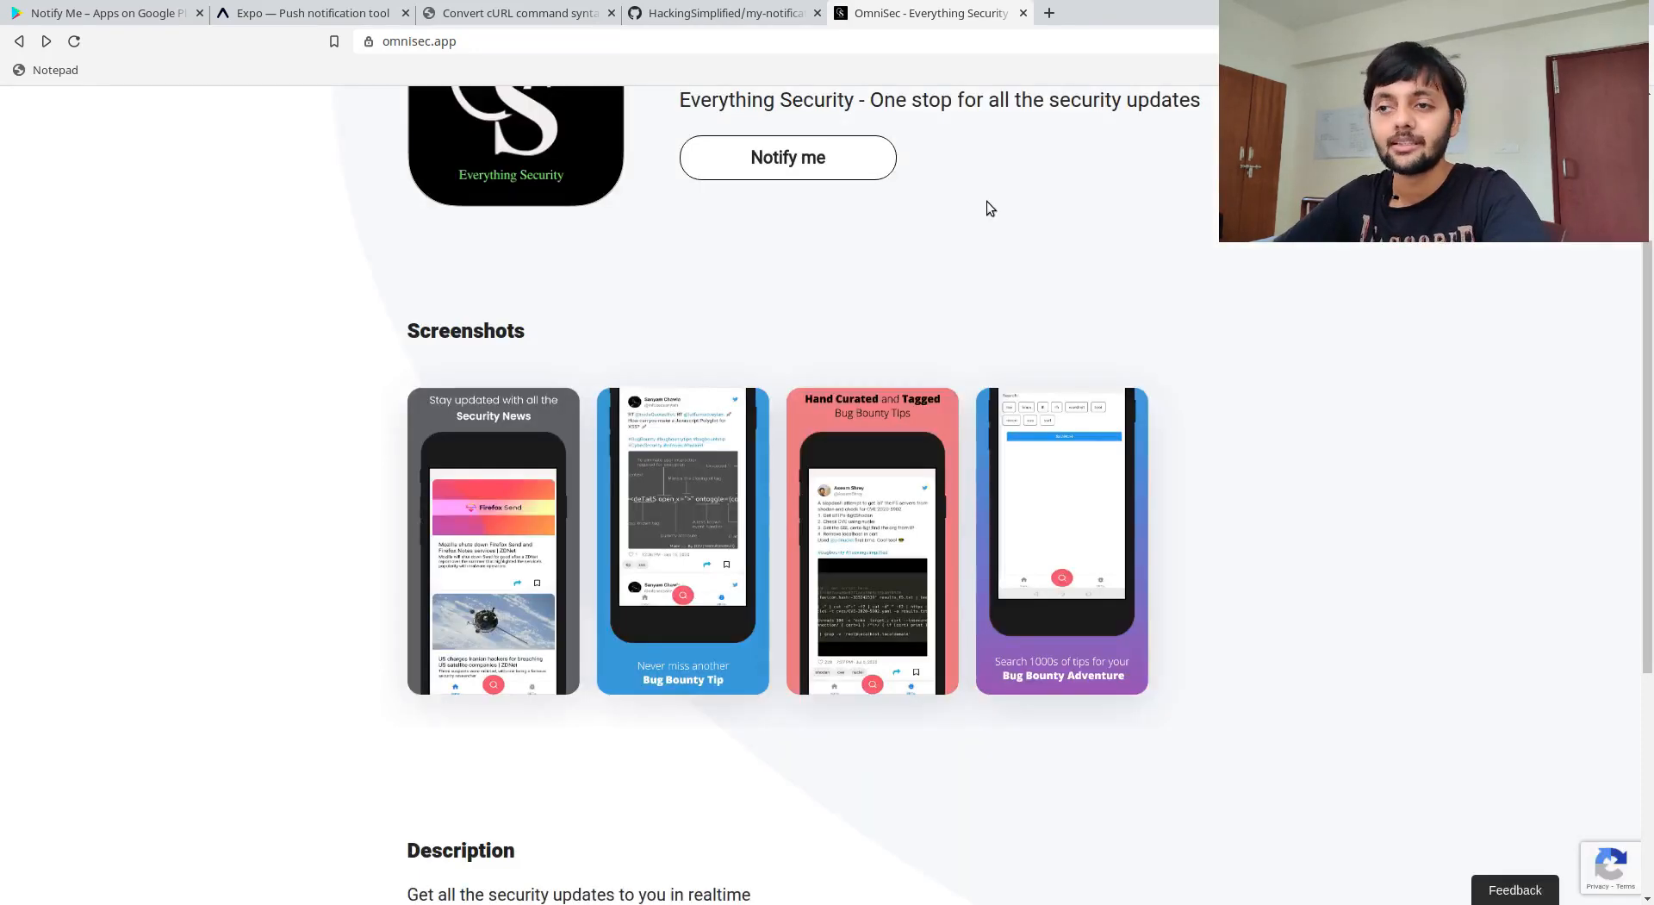
pyautogui.scroll(3)
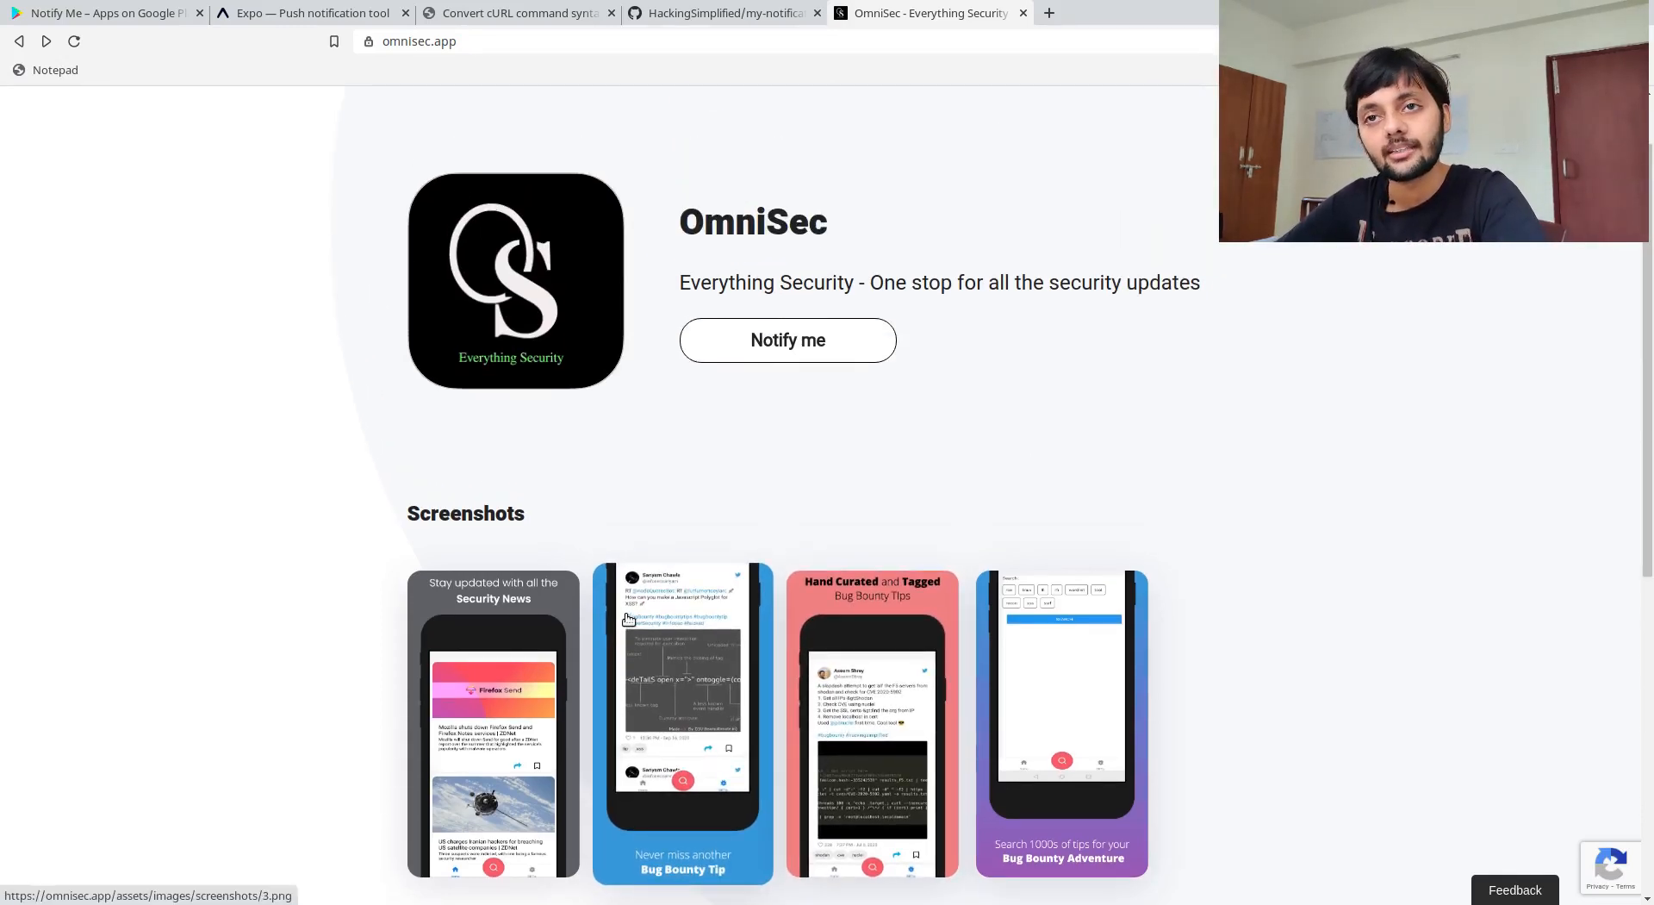
pyautogui.moveTo(646, 476)
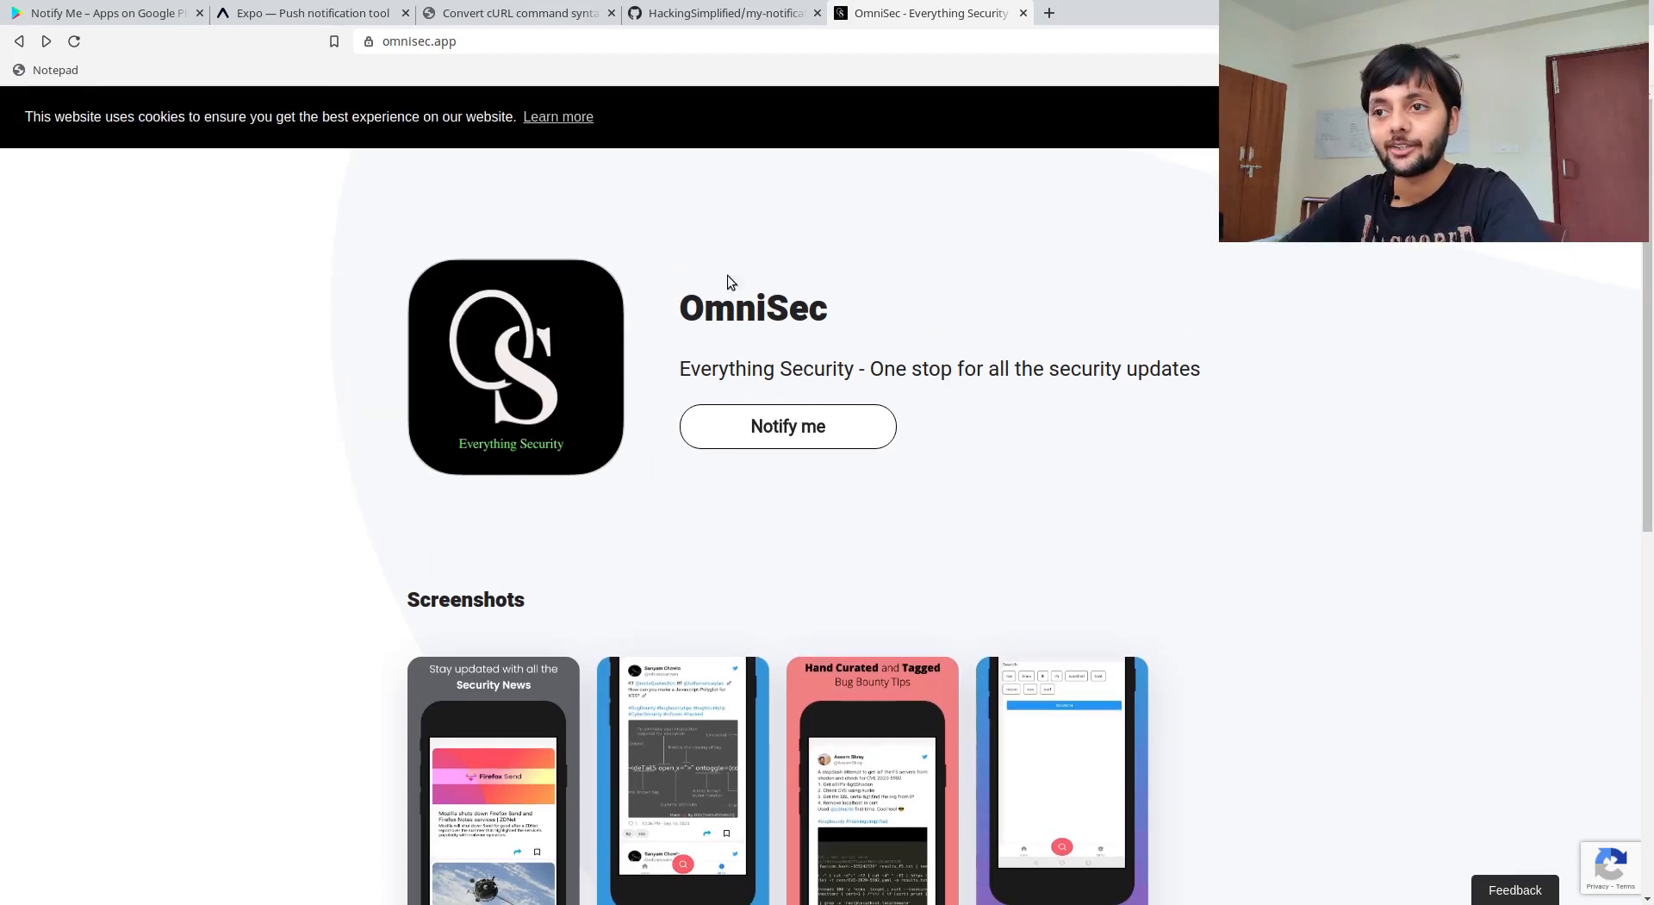
pyautogui.moveTo(944, 354)
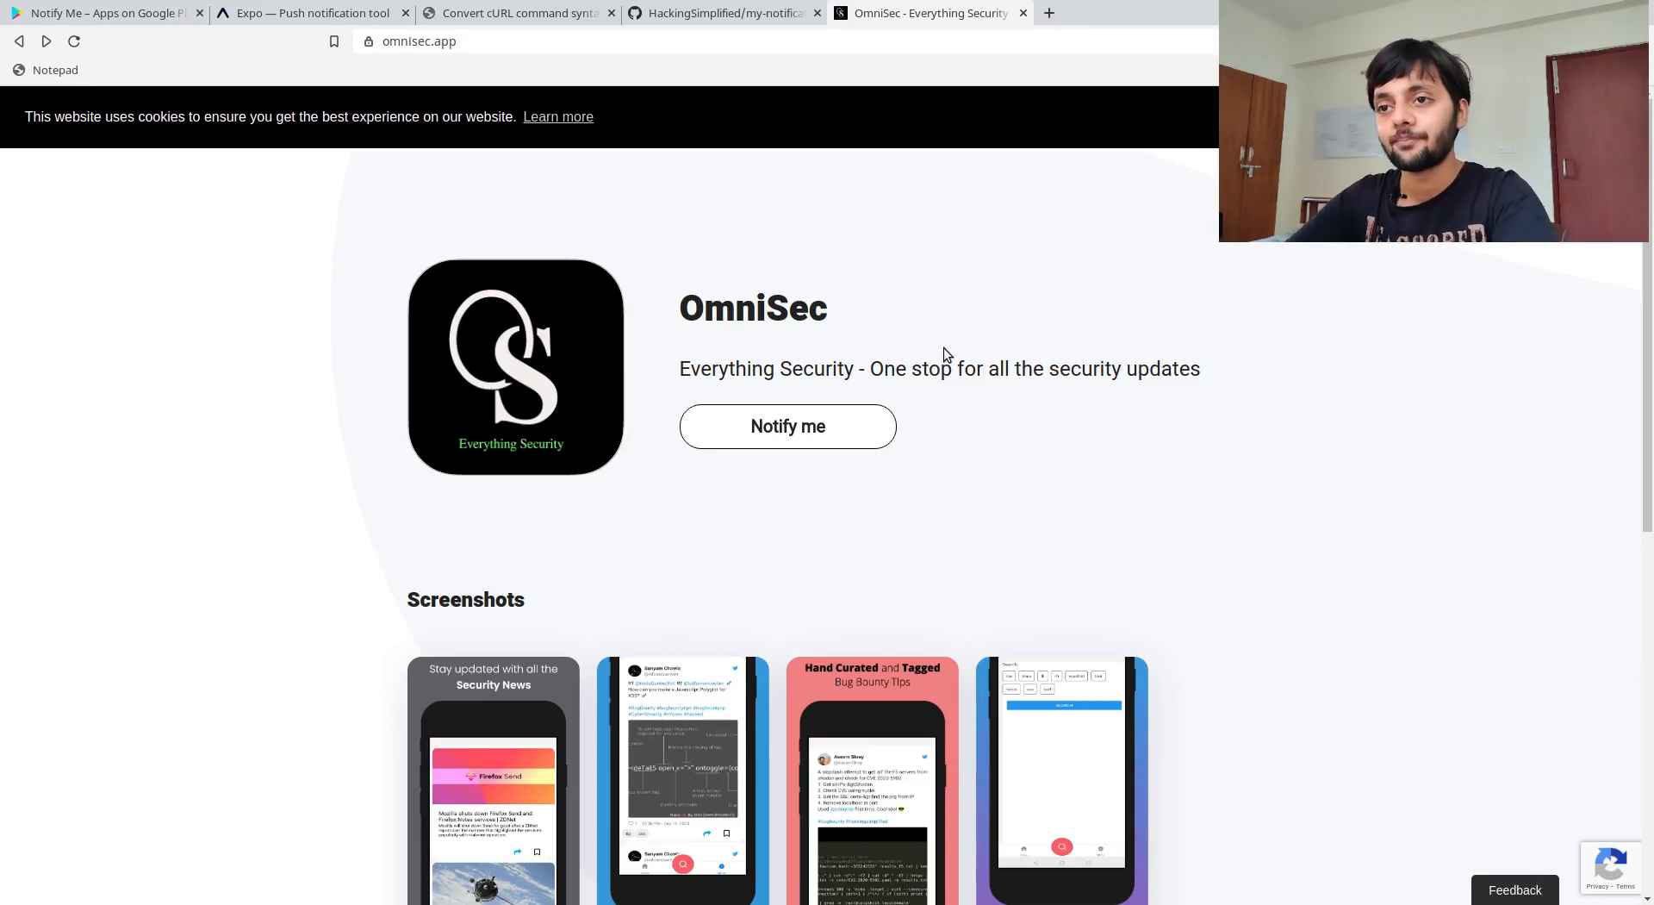
# Return to the Notify Me Google Play listing and scroll to its description
pyautogui.click(100, 12)
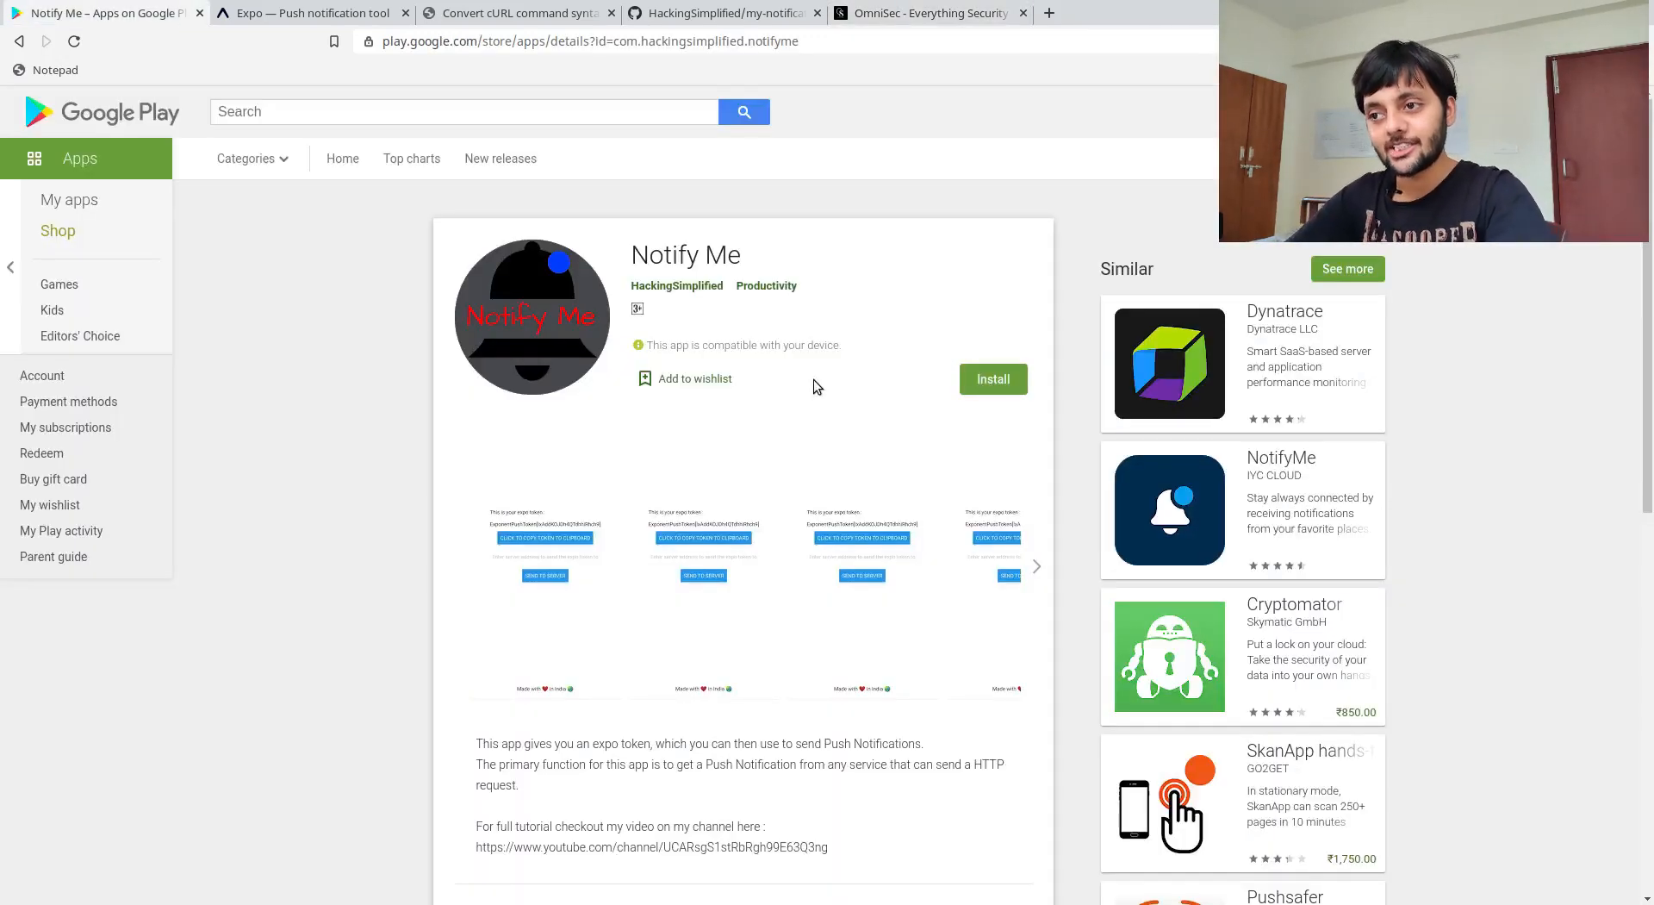
pyautogui.scroll(-3)
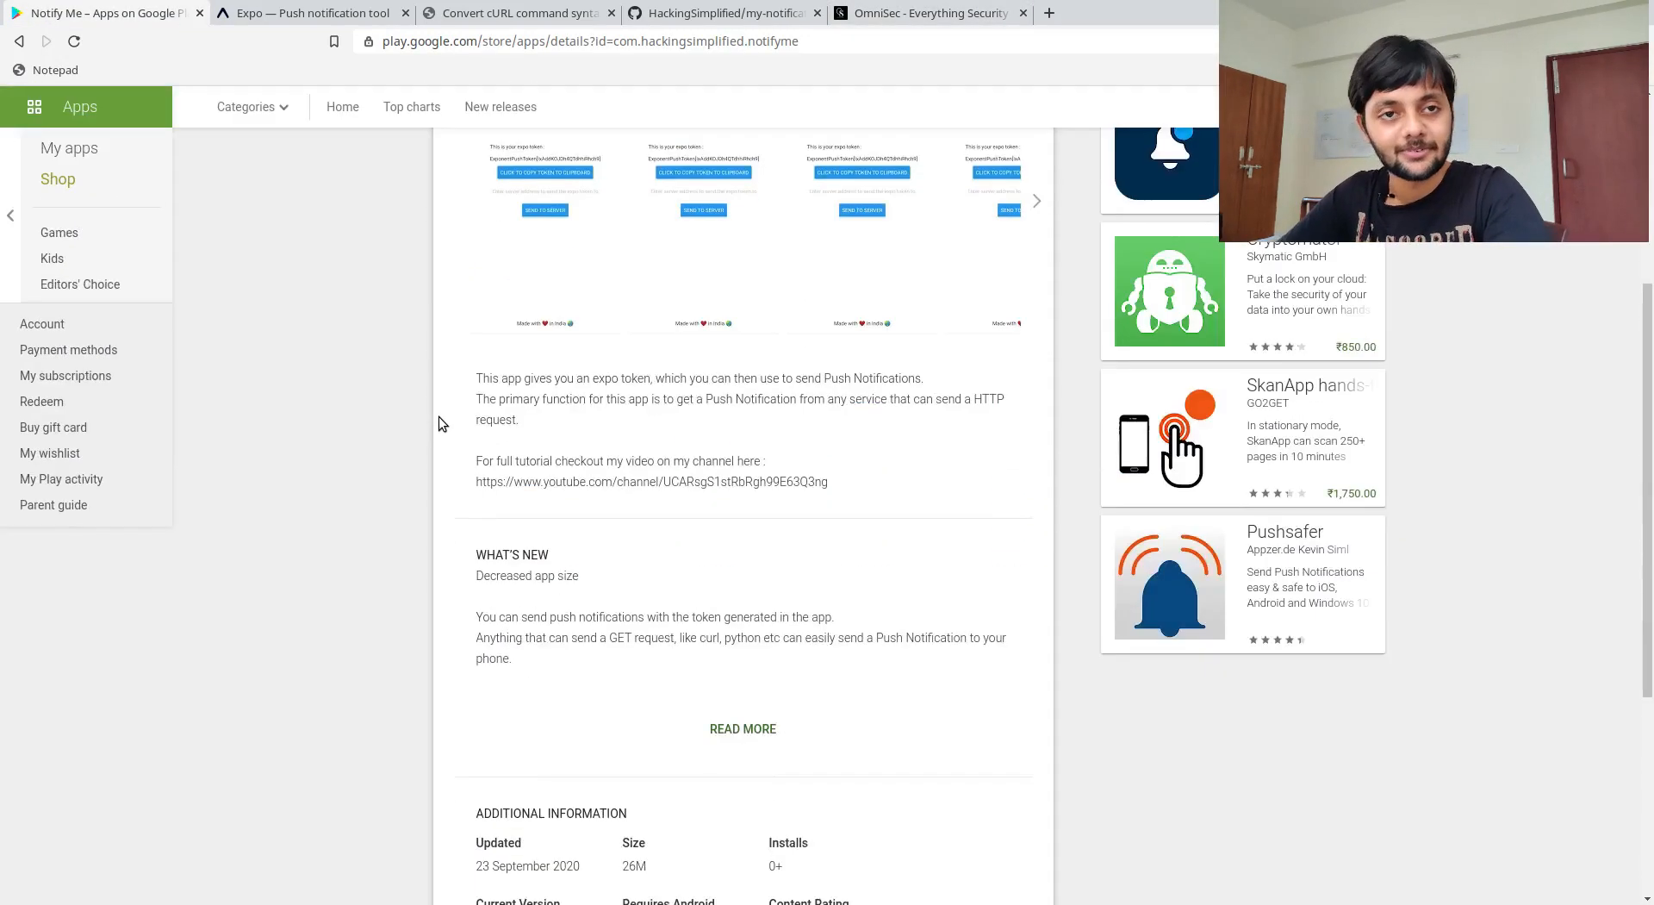